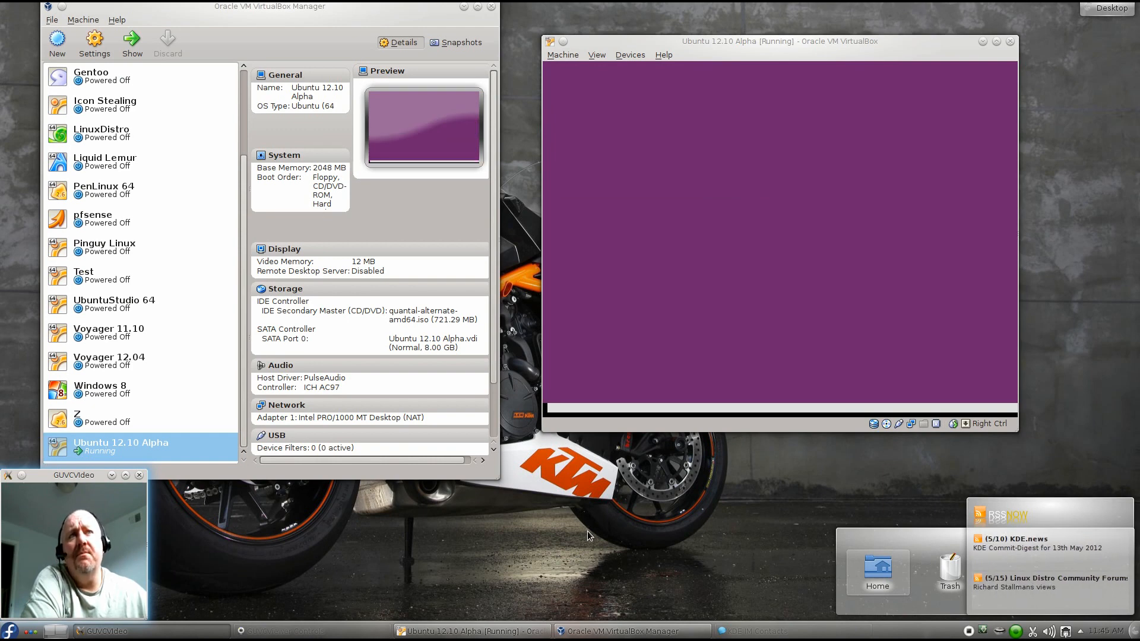
{"action": "mouse_move", "coordinate": [591, 558]}
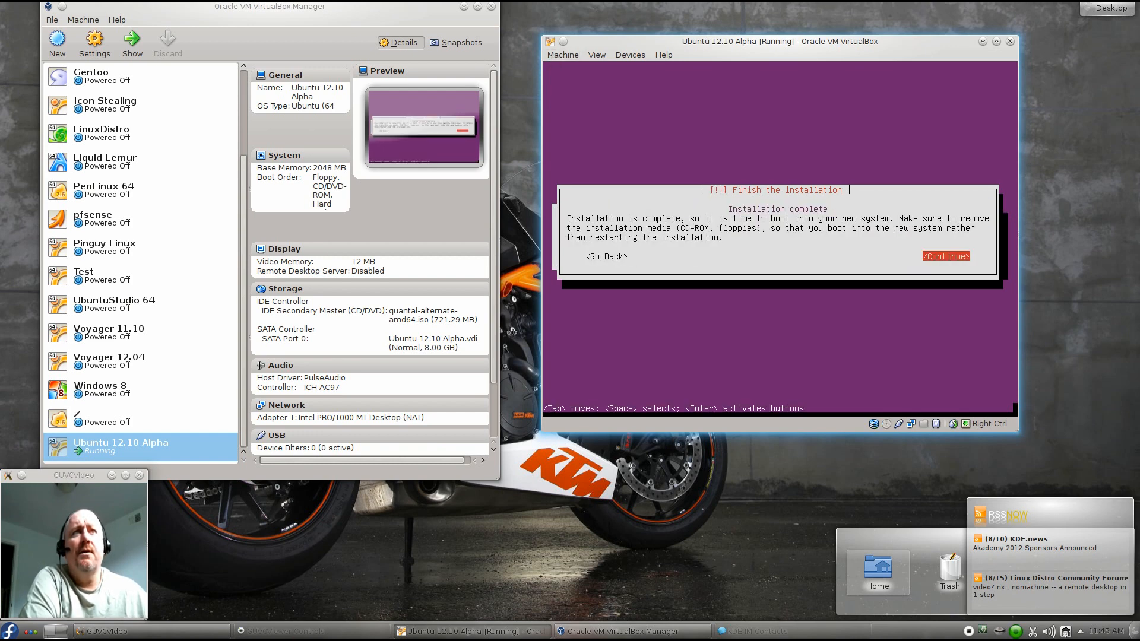
Step: Accept the finished install with Continue and bring up the Machine menu to close the VM
{"action": "left_click", "coordinate": [945, 256]}
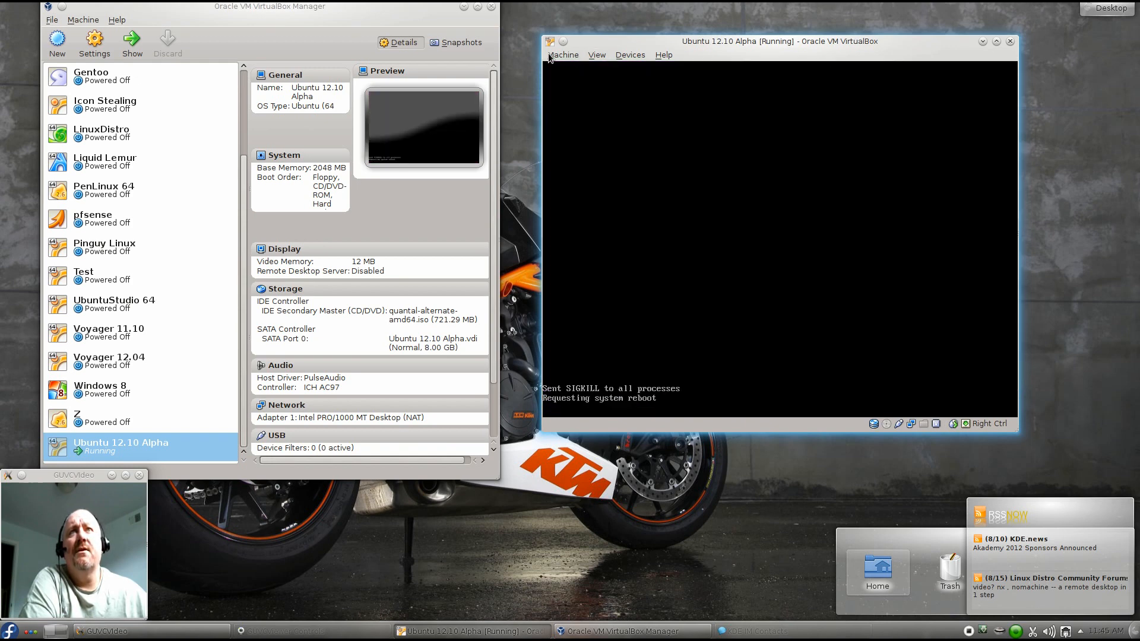
{"action": "left_click", "coordinate": [563, 55]}
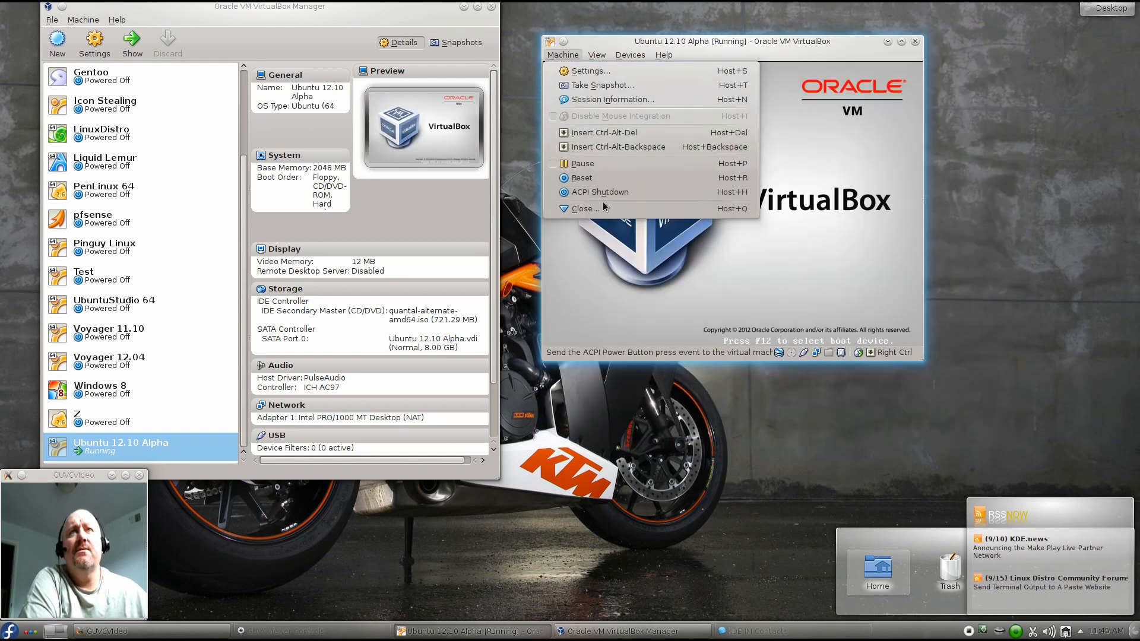
{"action": "left_click", "coordinate": [580, 177]}
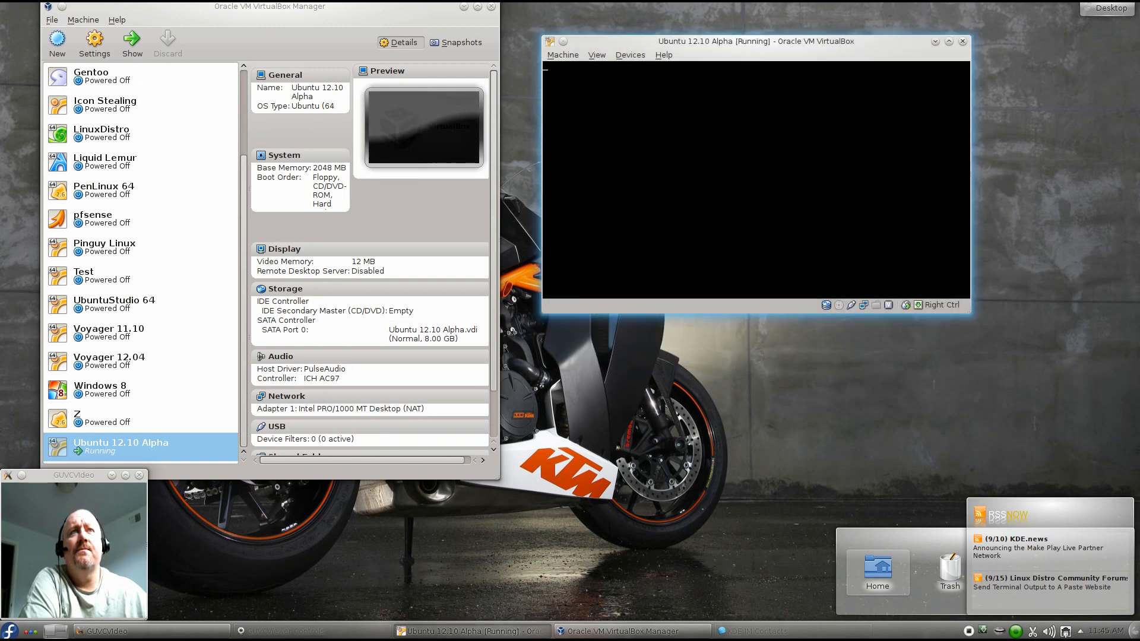
{"action": "left_click", "coordinate": [562, 55]}
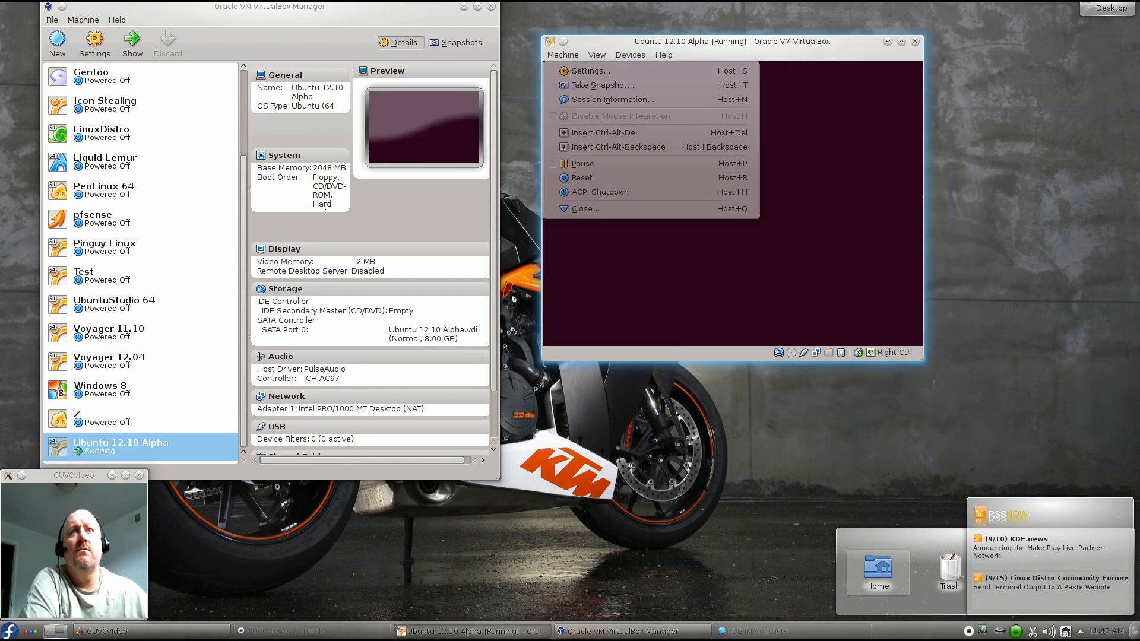
{"action": "mouse_move", "coordinate": [585, 209]}
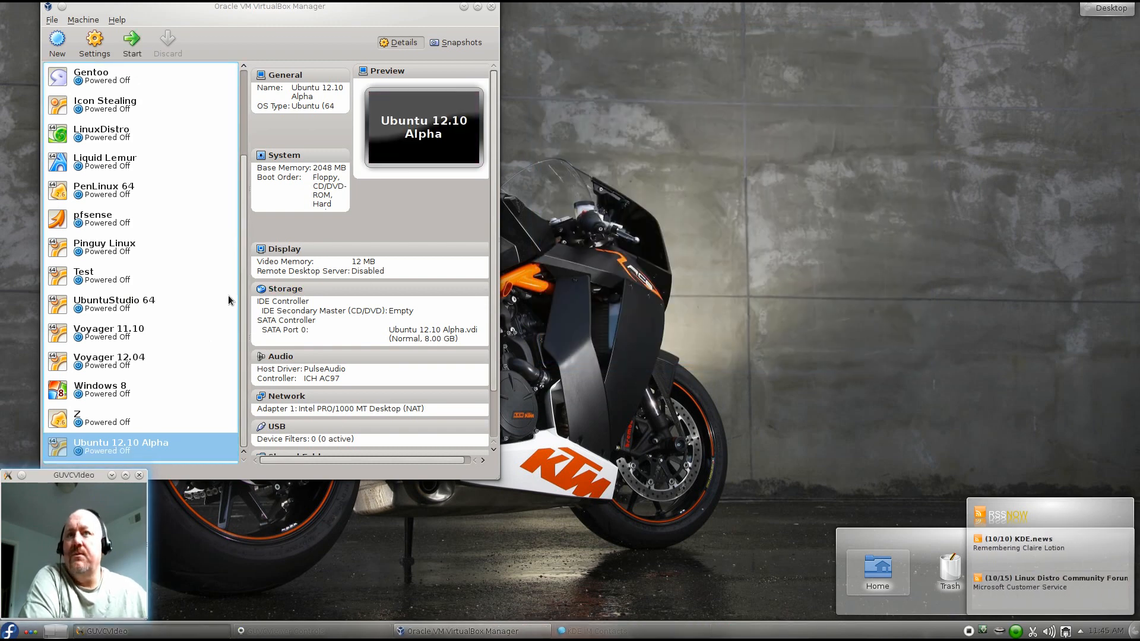
Step: Bring up Settings for the Ubuntu 12.10 Alpha machine from its context menu
{"action": "right_click", "coordinate": [121, 446]}
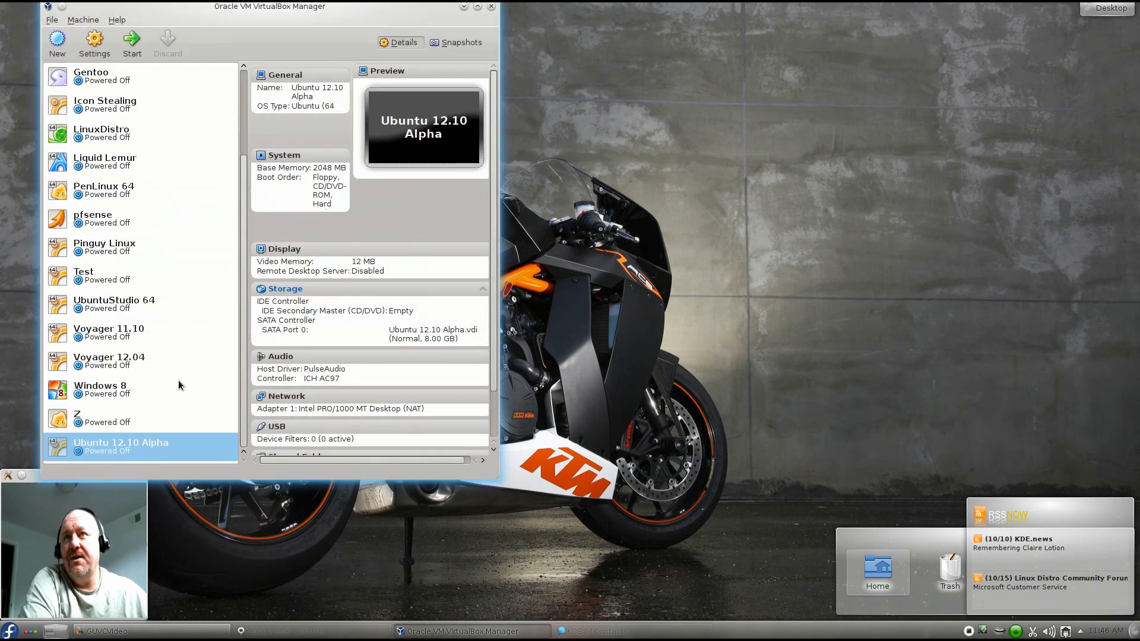
{"action": "left_click", "coordinate": [94, 41]}
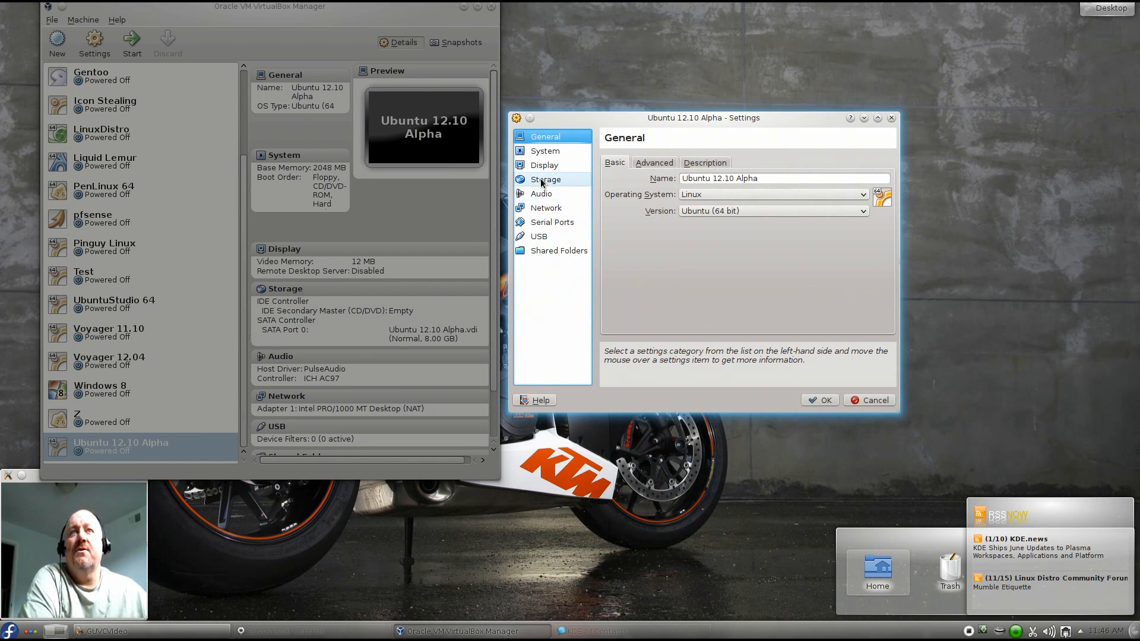
Step: In Storage, create a new 8 GB dynamically allocated VDI named Home on the SATA controller and save
{"action": "left_click", "coordinate": [545, 179]}
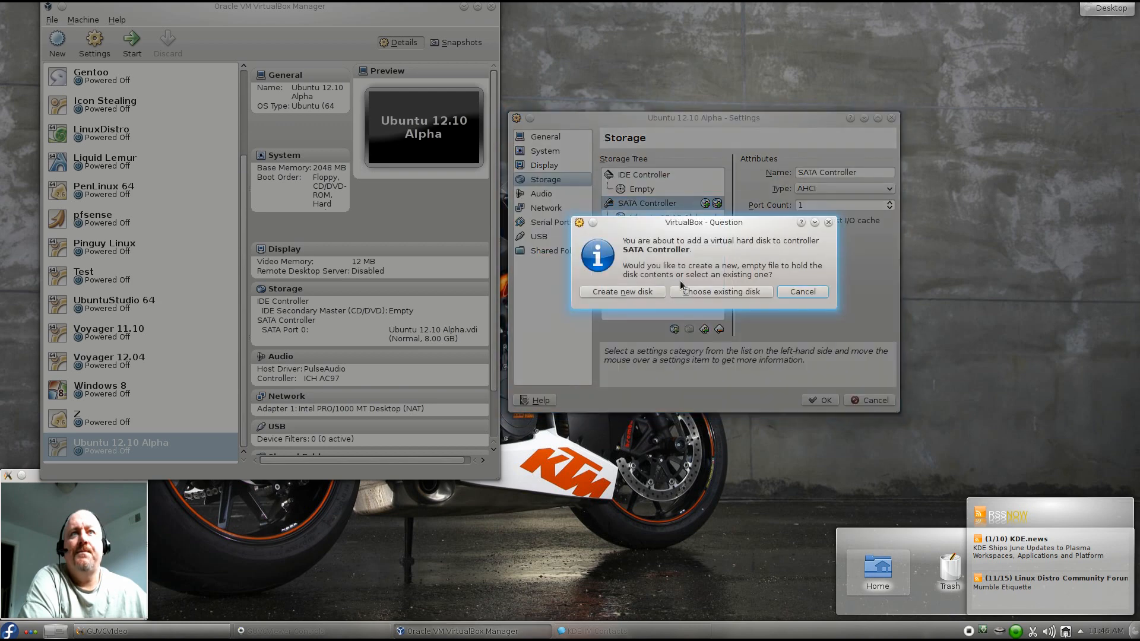
{"action": "left_click", "coordinate": [622, 292]}
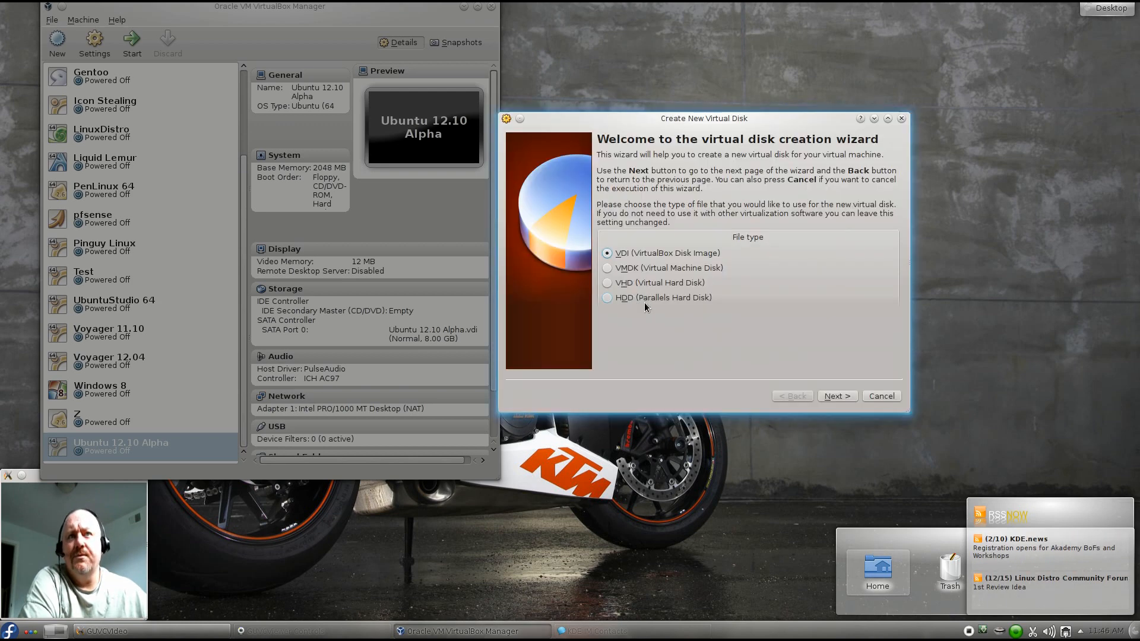
{"action": "left_click", "coordinate": [835, 395]}
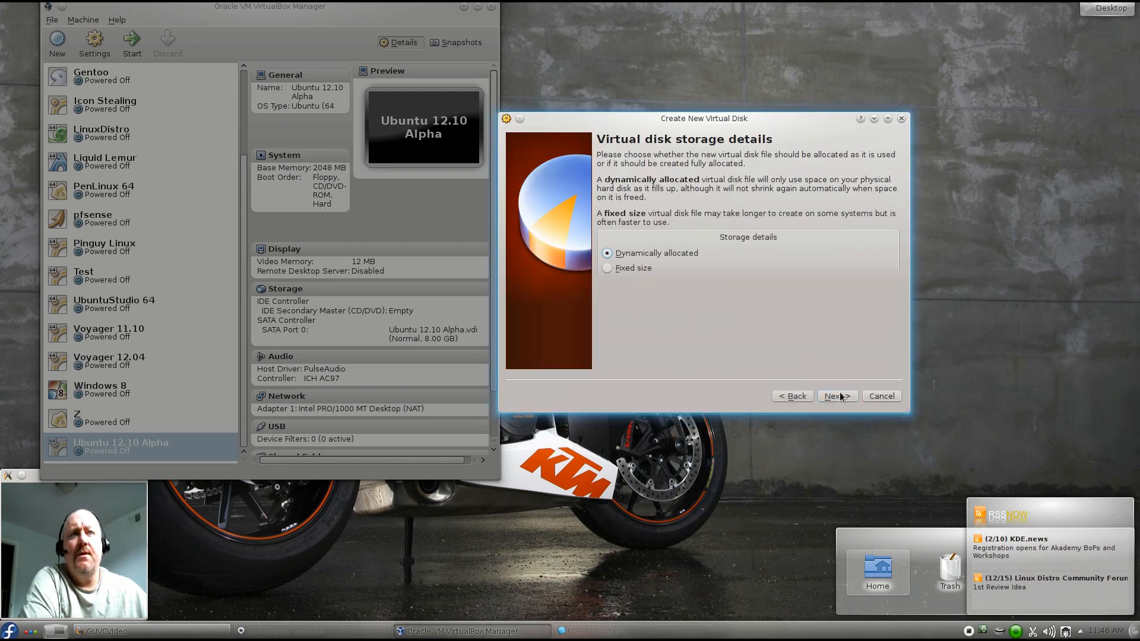
{"action": "left_click", "coordinate": [835, 396]}
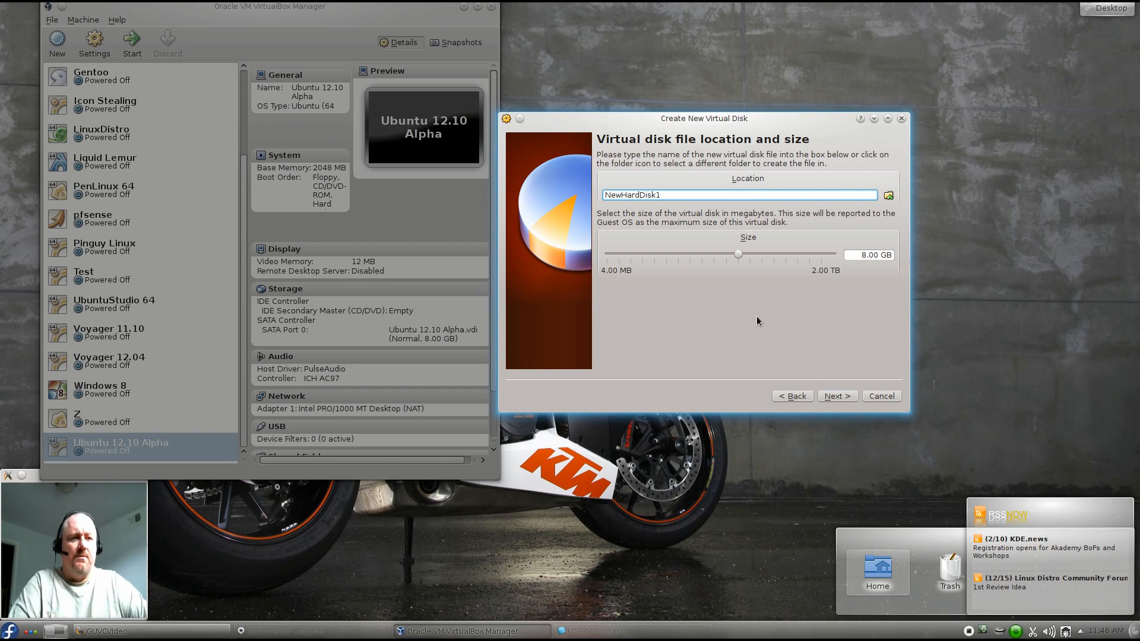
{"action": "type", "text": "Home"}
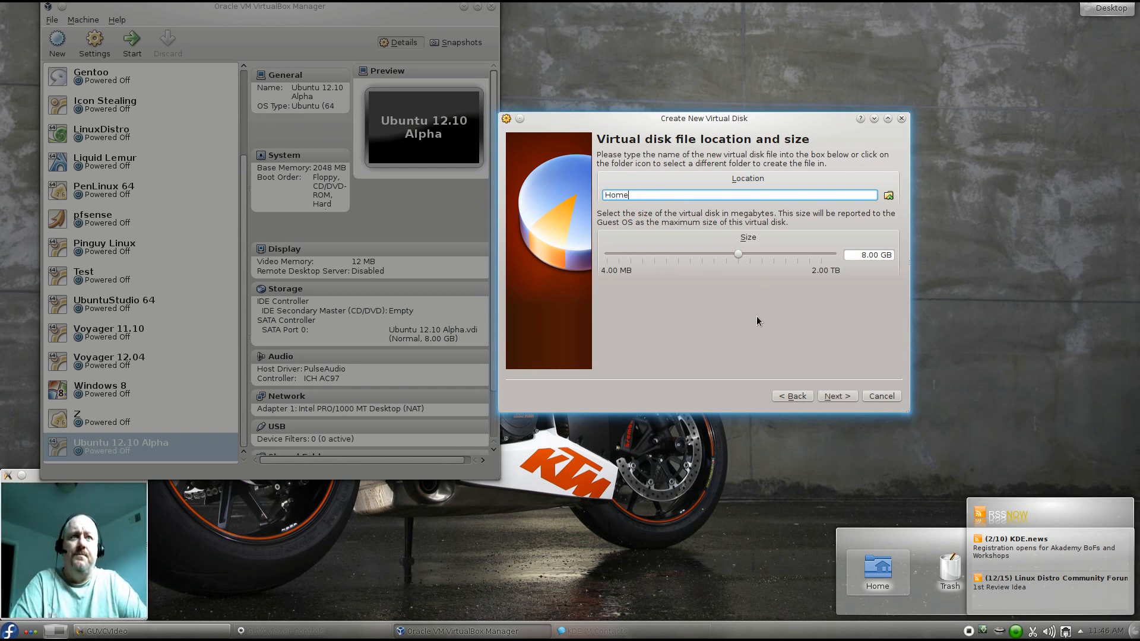
{"action": "left_click", "coordinate": [836, 396]}
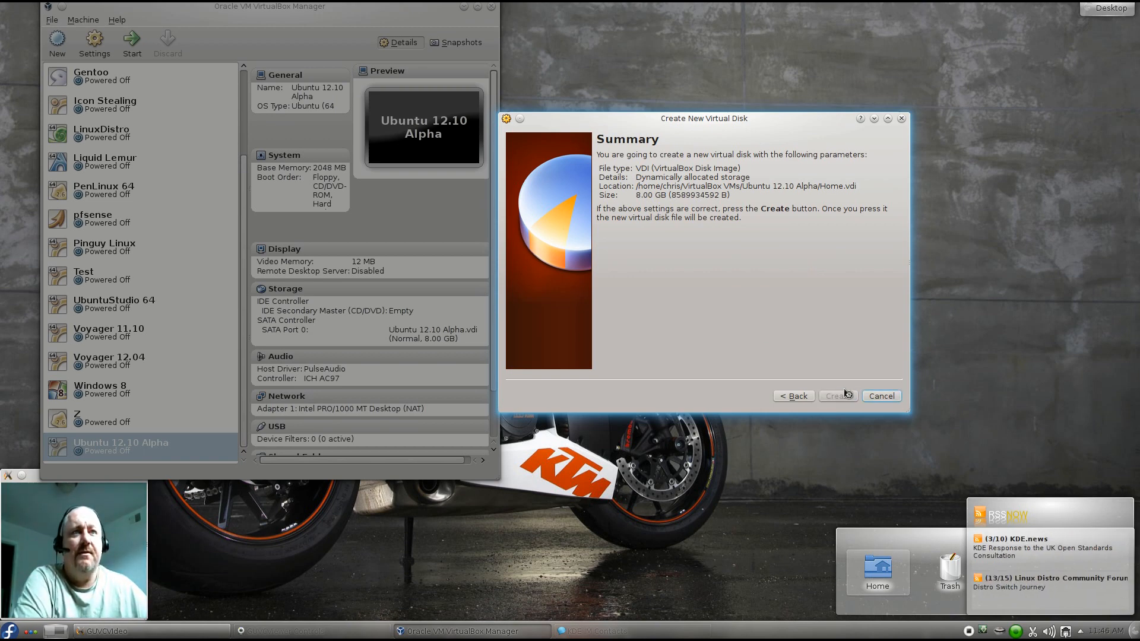
{"action": "left_click", "coordinate": [836, 396]}
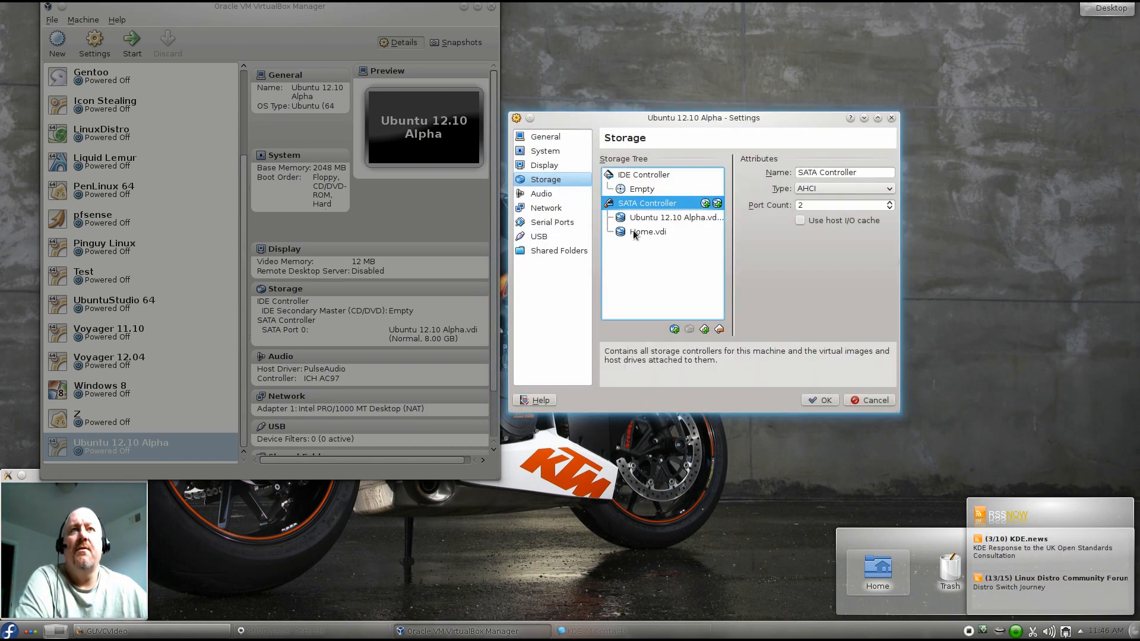
{"action": "left_click", "coordinate": [648, 231]}
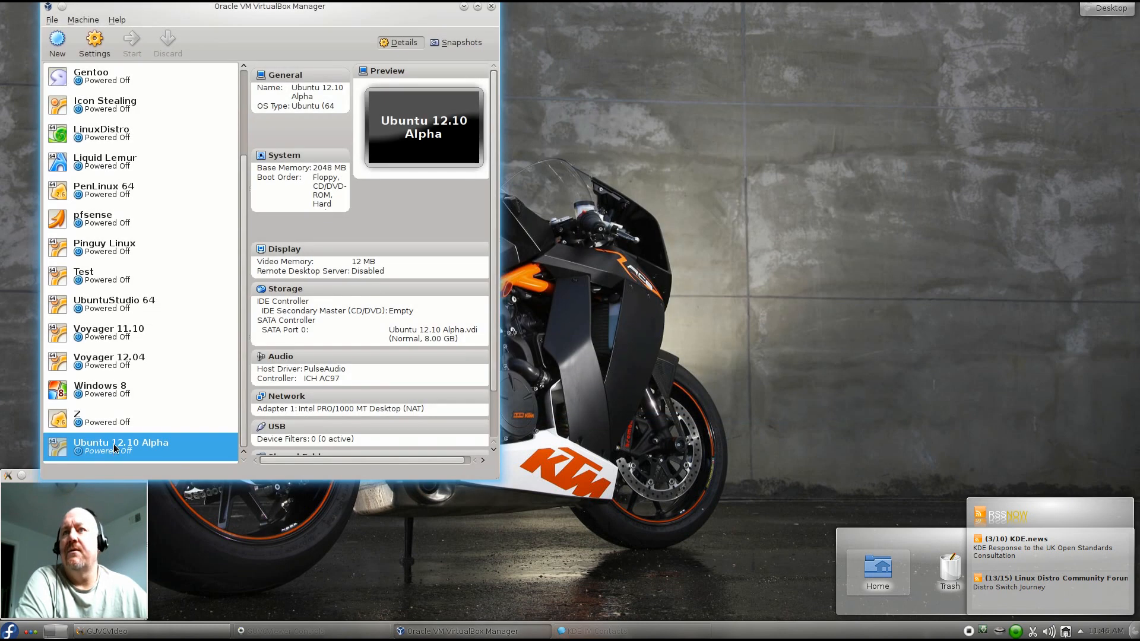
Step: Start the Ubuntu 12.10 Alpha machine and dismiss the keyboard-capture and mouse-integration notices
{"action": "left_click", "coordinate": [131, 41]}
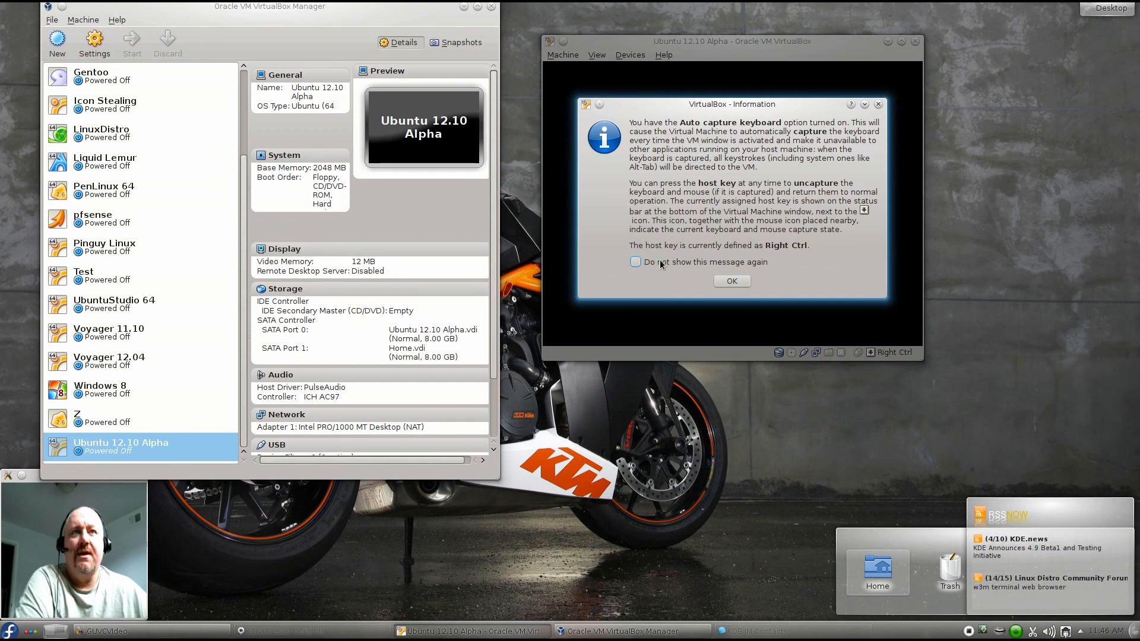
{"action": "left_click", "coordinate": [731, 282]}
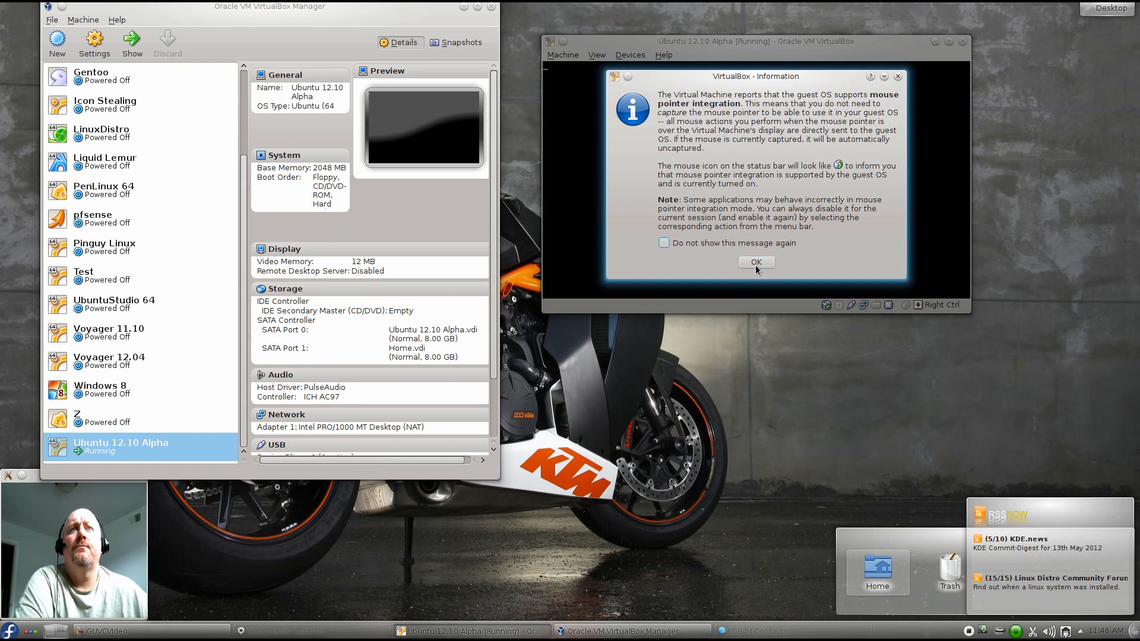
{"action": "left_click", "coordinate": [755, 262]}
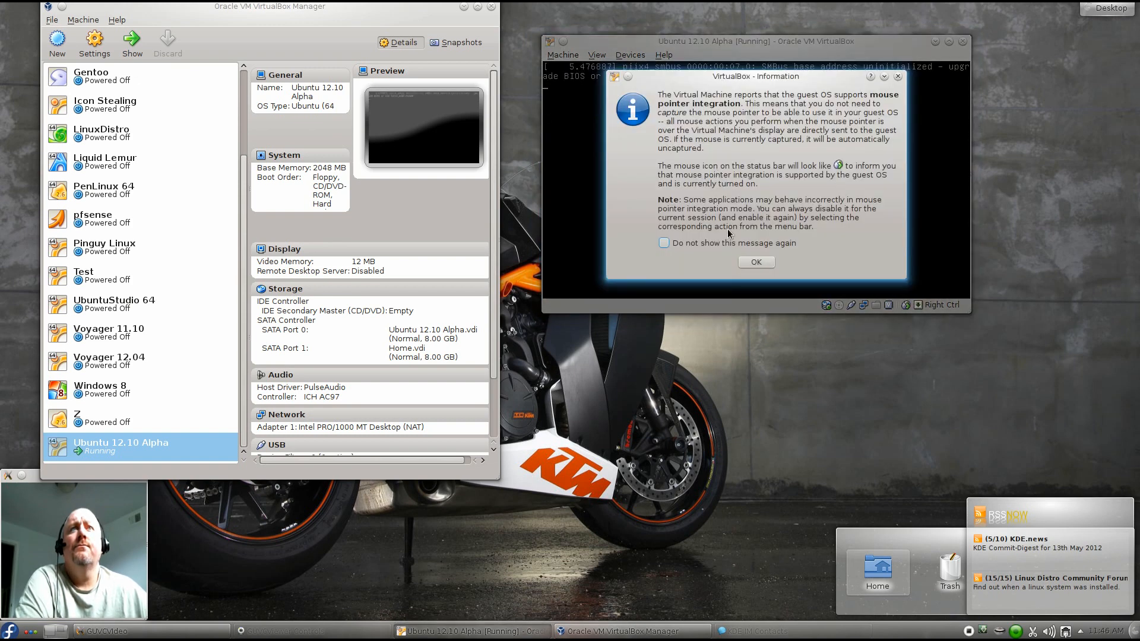
{"action": "left_click", "coordinate": [756, 261]}
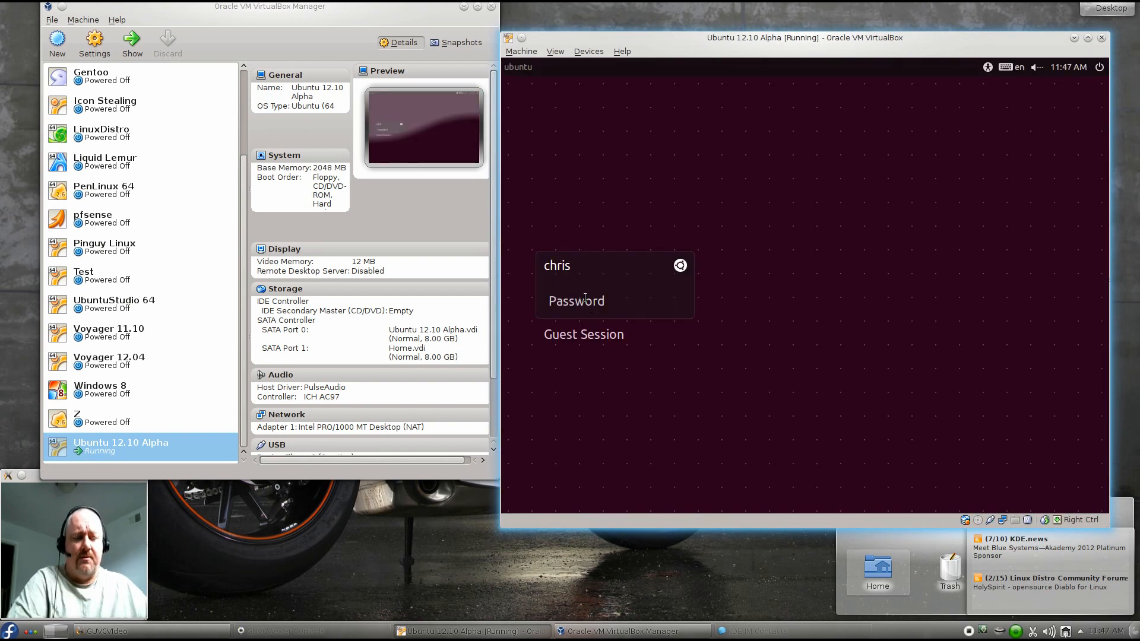
Step: Log in with the password and launch Firefox from the Unity launcher
{"action": "type", "text": "password"}
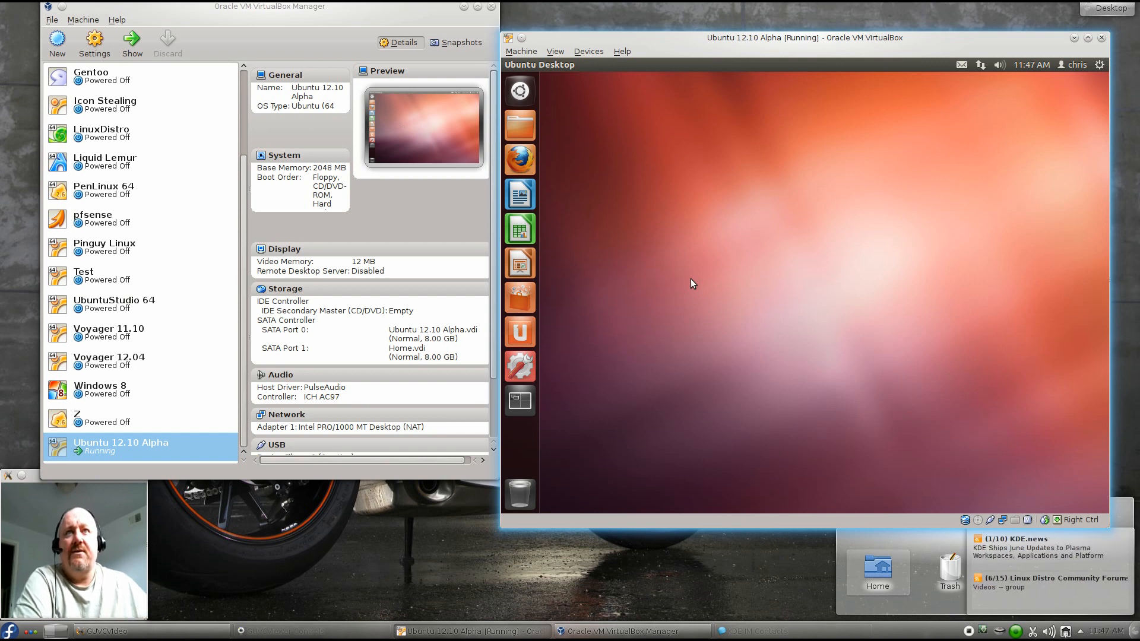
{"action": "mouse_move", "coordinate": [520, 160]}
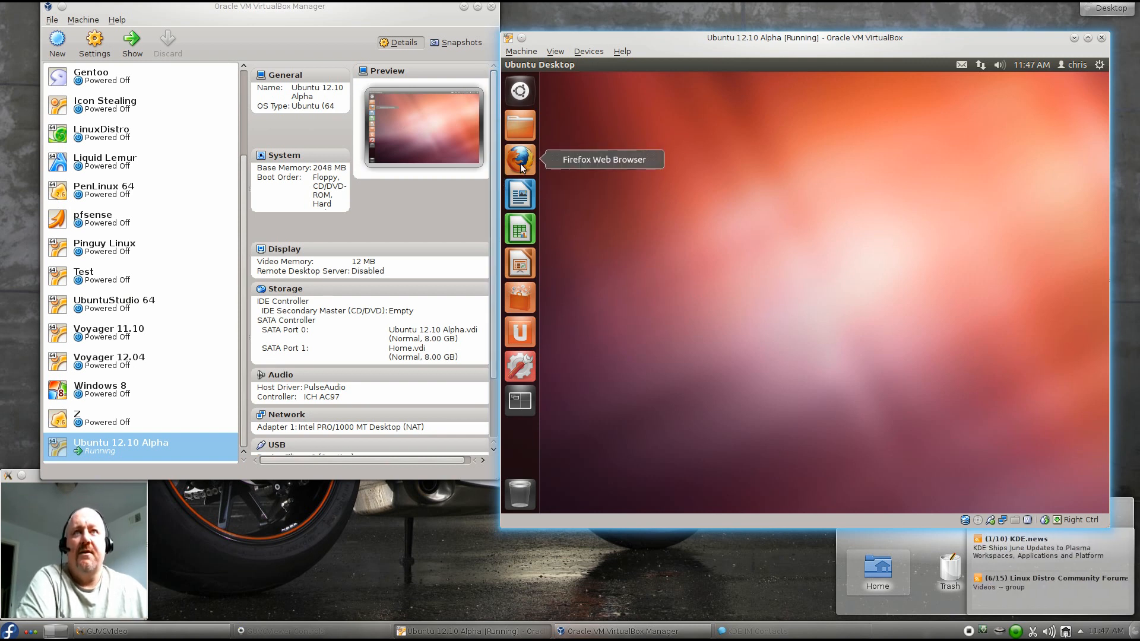
{"action": "mouse_move", "coordinate": [565, 176]}
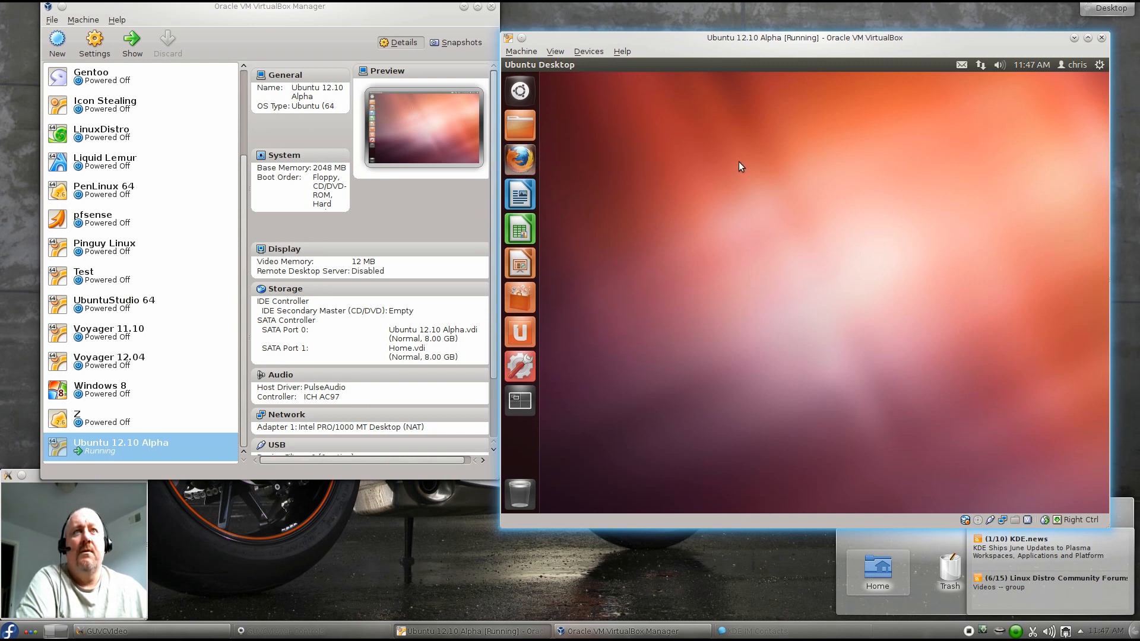
{"action": "left_click", "coordinate": [519, 160]}
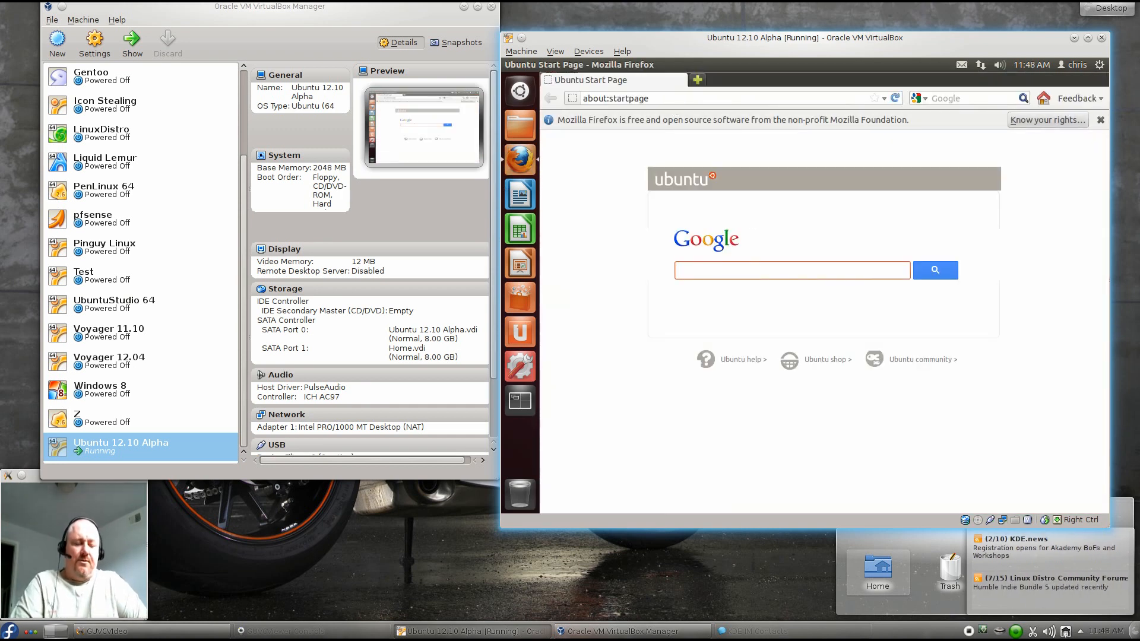
Step: Search Google for 'new home drive ubuntu' and read the Partitioning/Home/Moving guide
{"action": "type", "text": "new"}
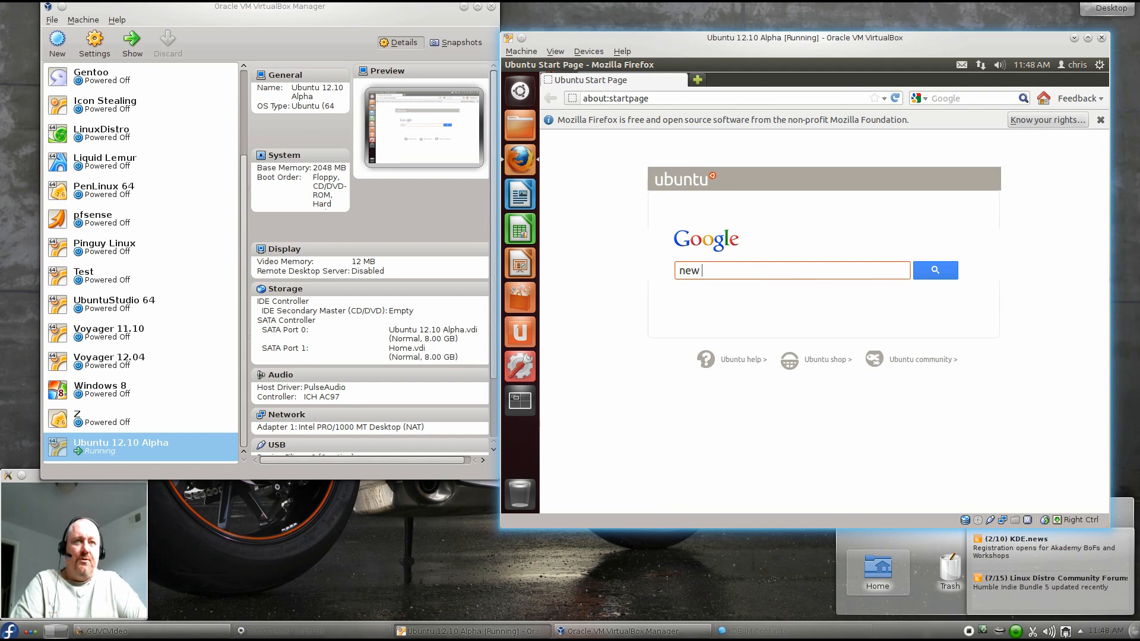
{"action": "type", "text": "home drive ubuntu"}
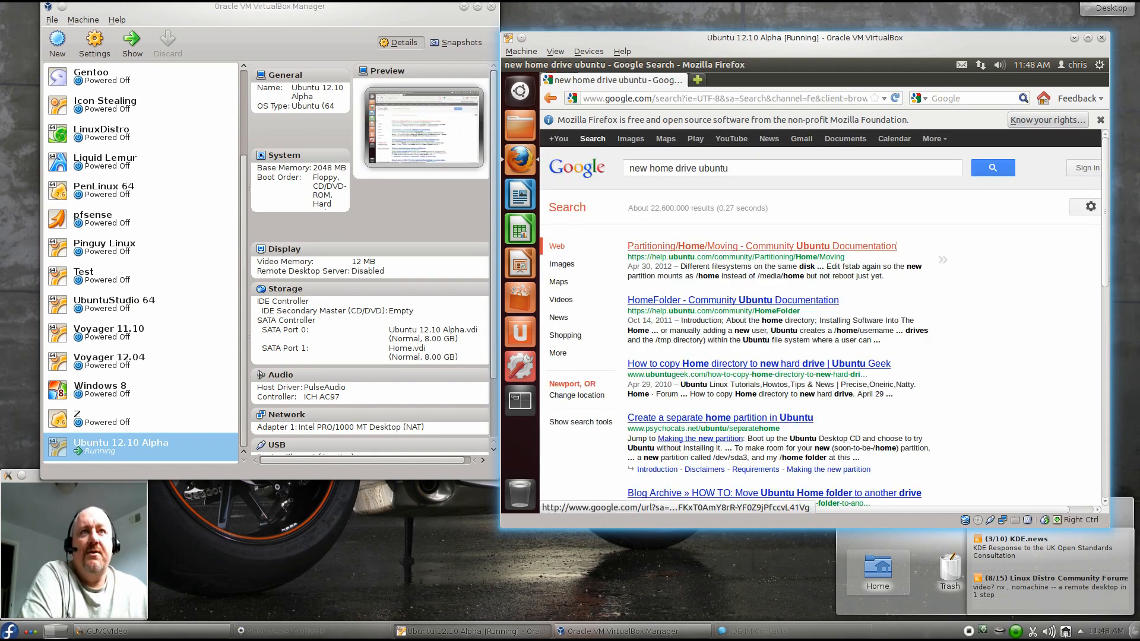
{"action": "left_click", "coordinate": [761, 246]}
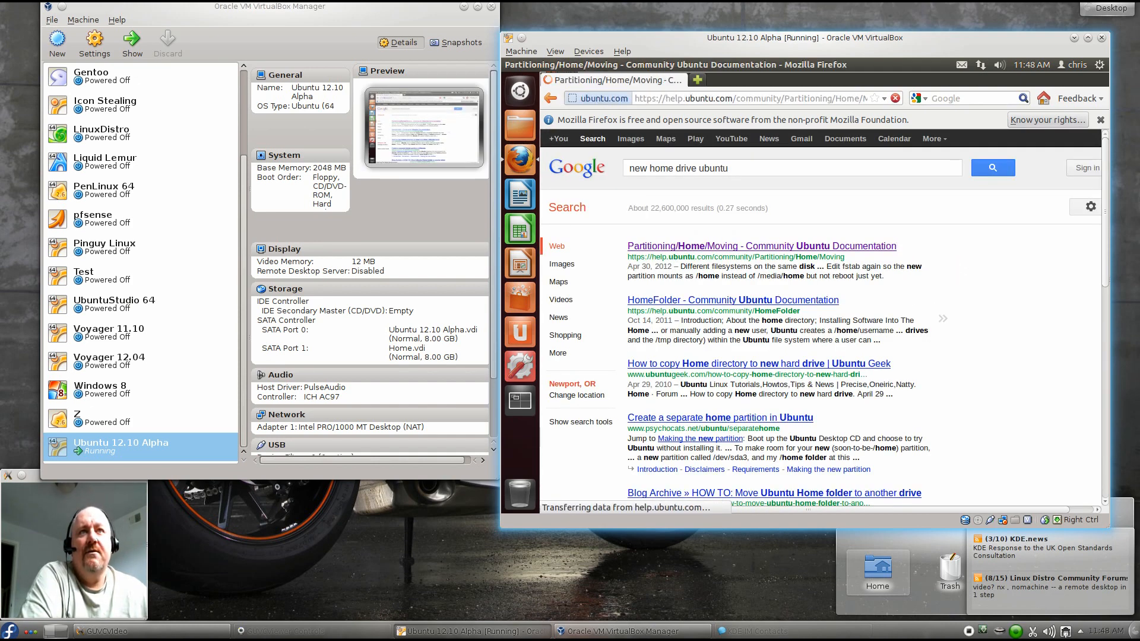
{"action": "left_click", "coordinate": [761, 246]}
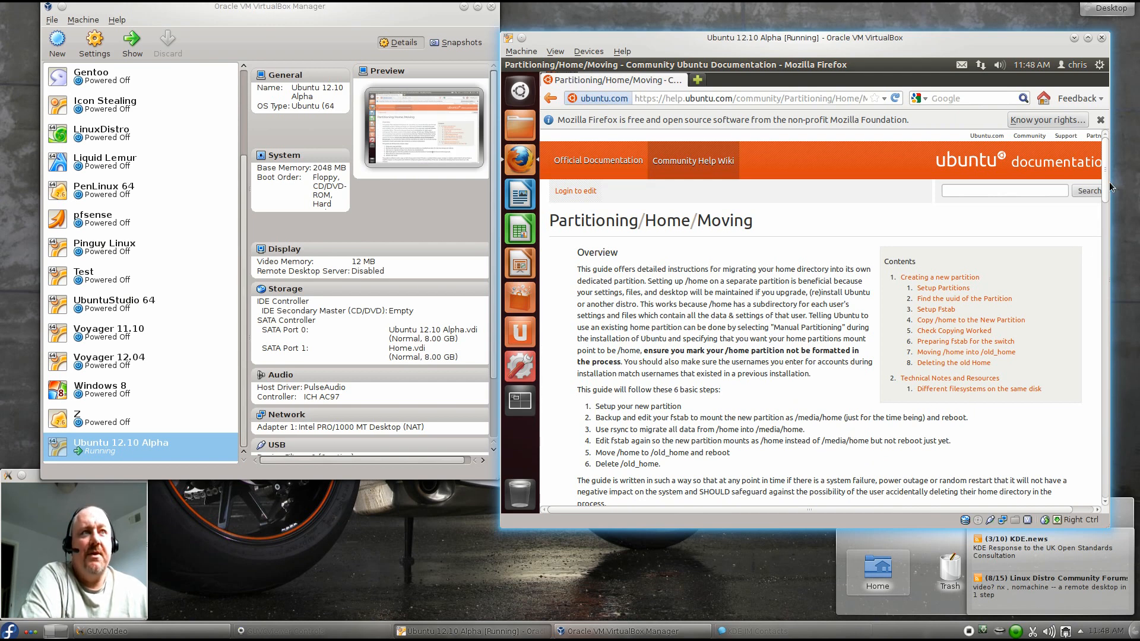
{"action": "scroll", "scroll_direction": "down", "scroll_amount": 3}
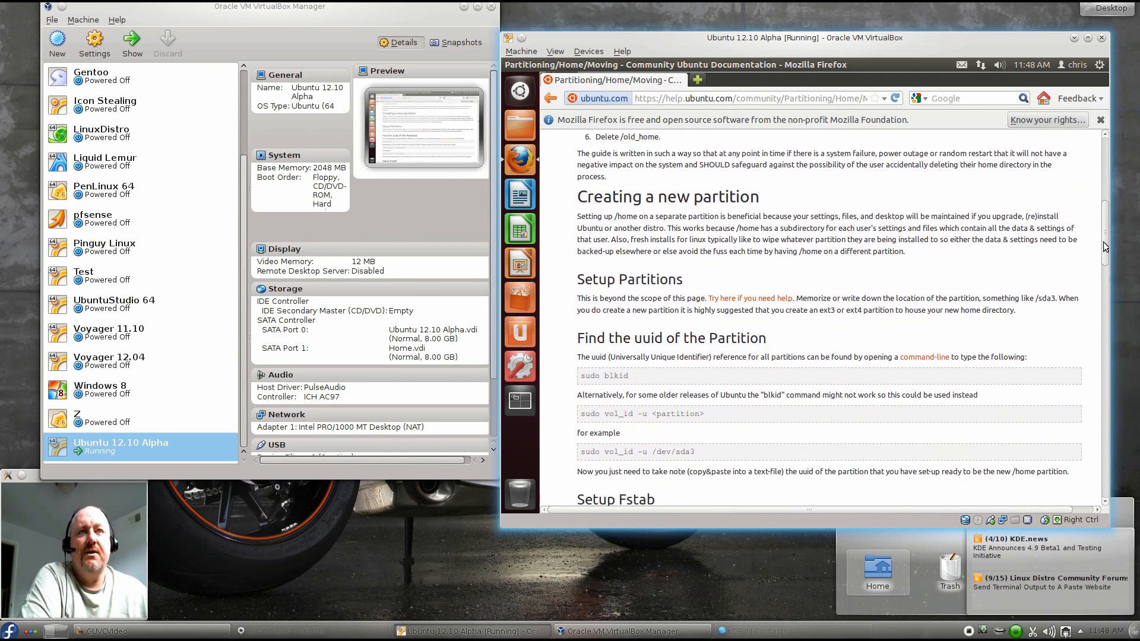
{"action": "scroll", "scroll_direction": "down", "scroll_amount": 3}
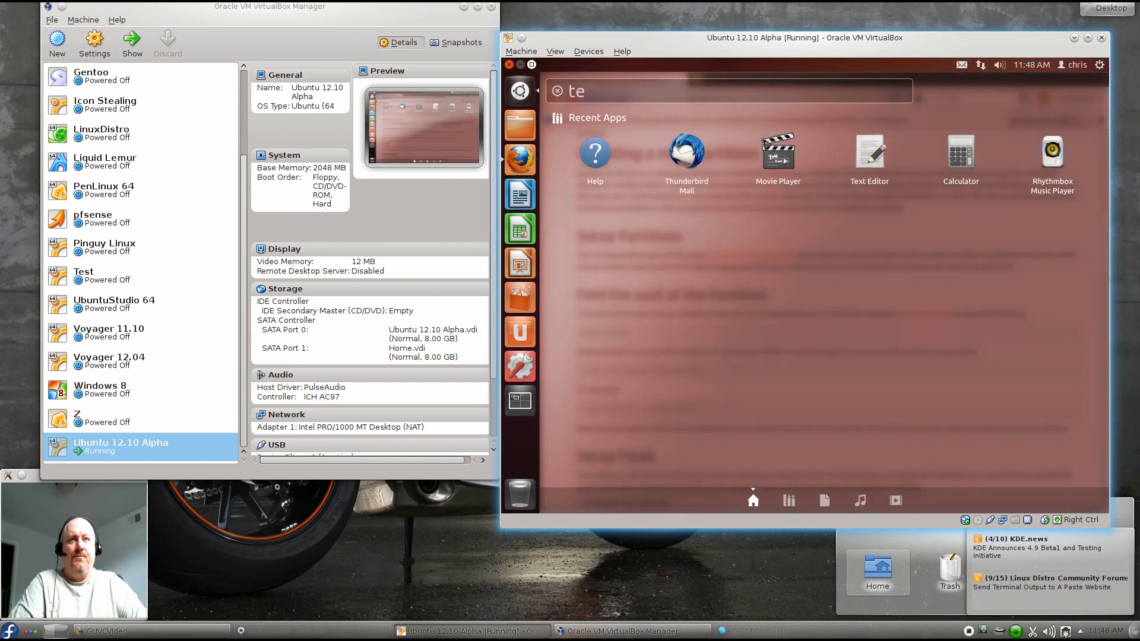
Step: In a new Terminal, become root with sudo -s and inspect the disks with blkid and fdisk -l
{"action": "type", "text": "rminal"}
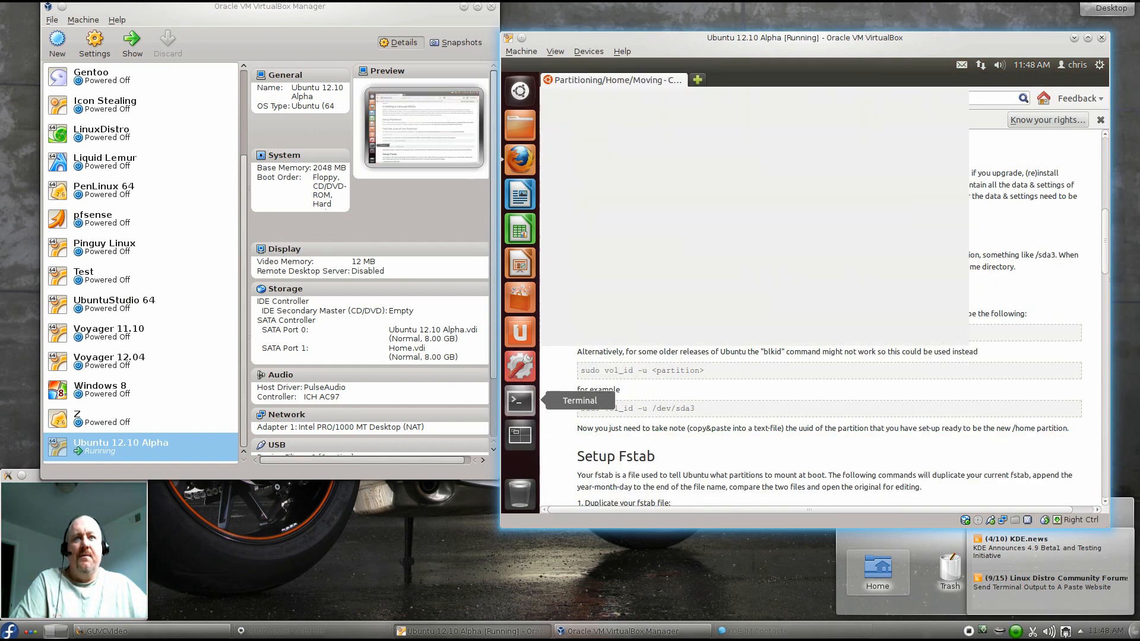
{"action": "left_click", "coordinate": [519, 400]}
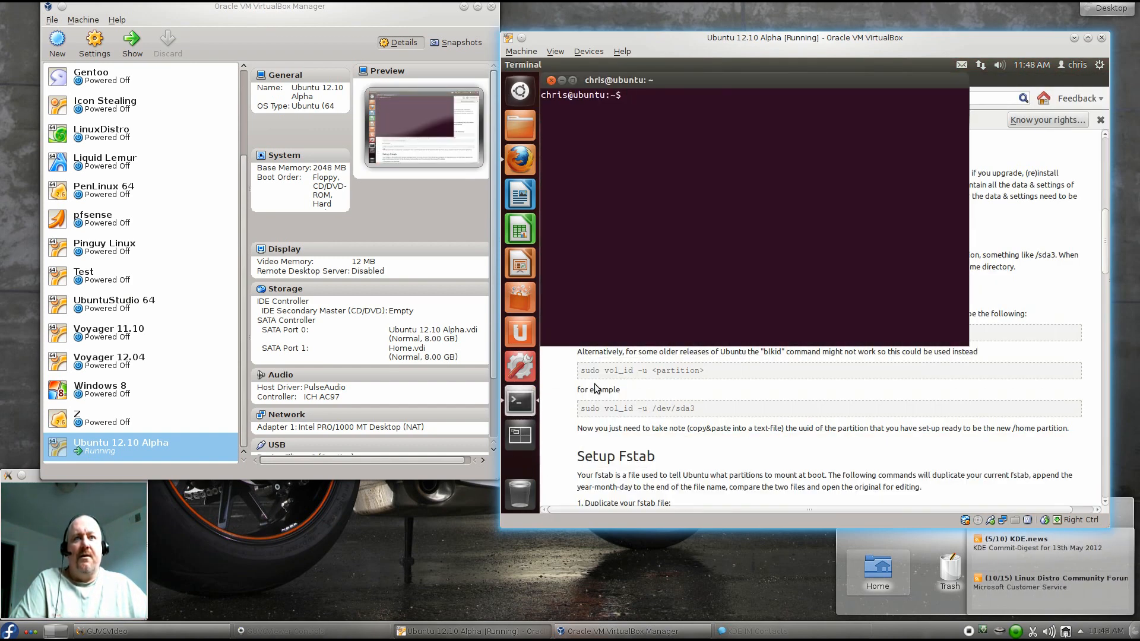
{"action": "type", "text": "s"}
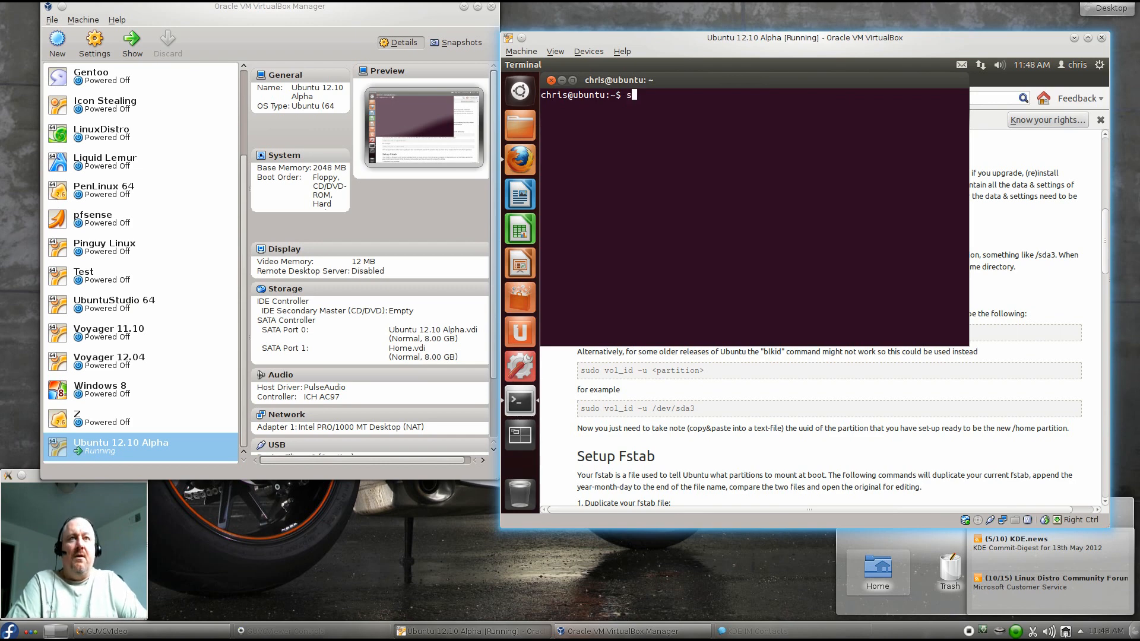
{"action": "key", "text": "Return"}
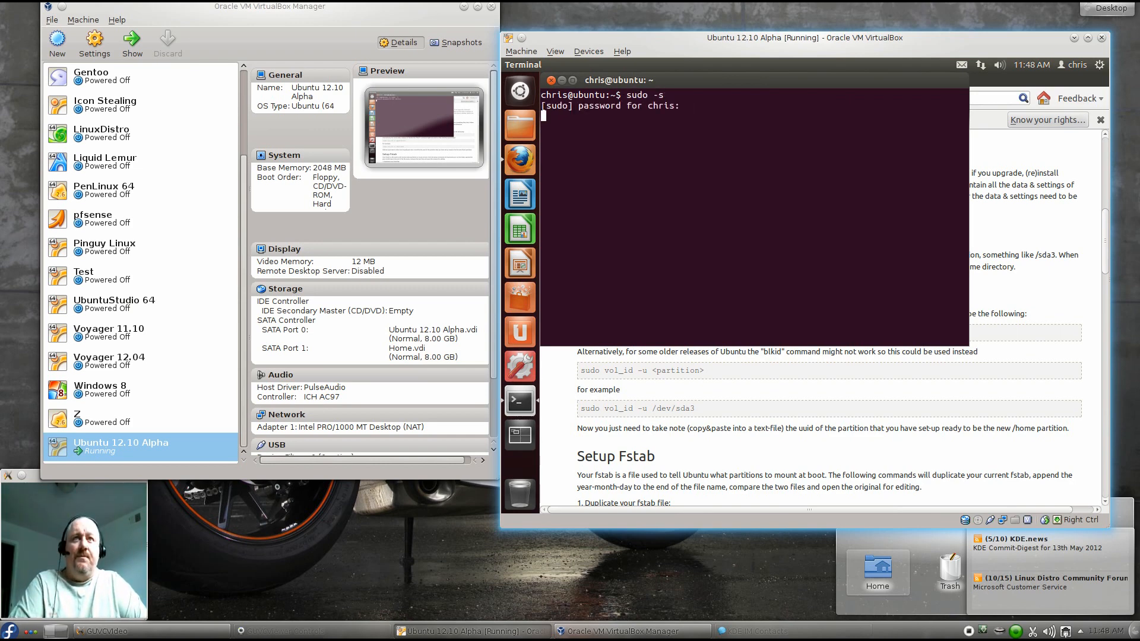
{"action": "key", "text": "Return"}
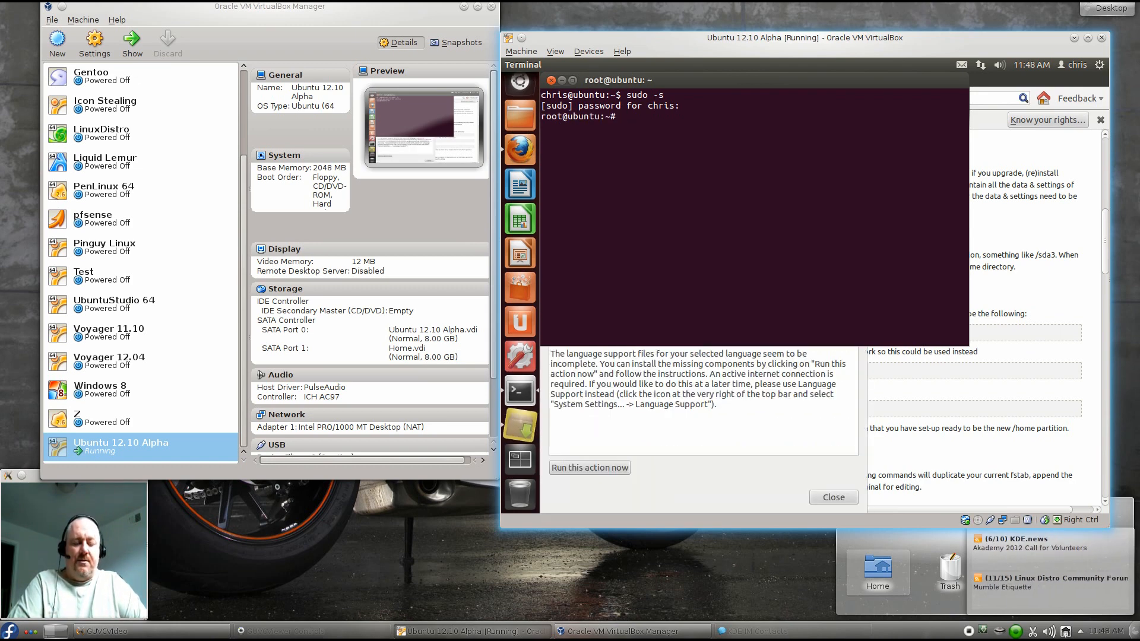
{"action": "type", "text": "blkid"}
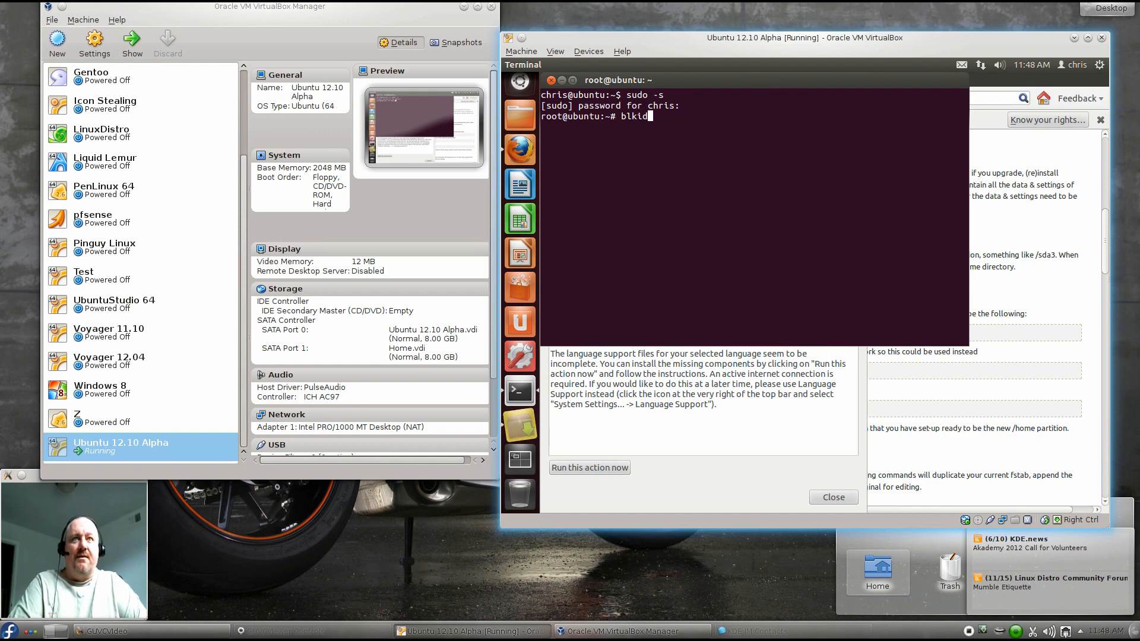
{"action": "key", "text": "Return"}
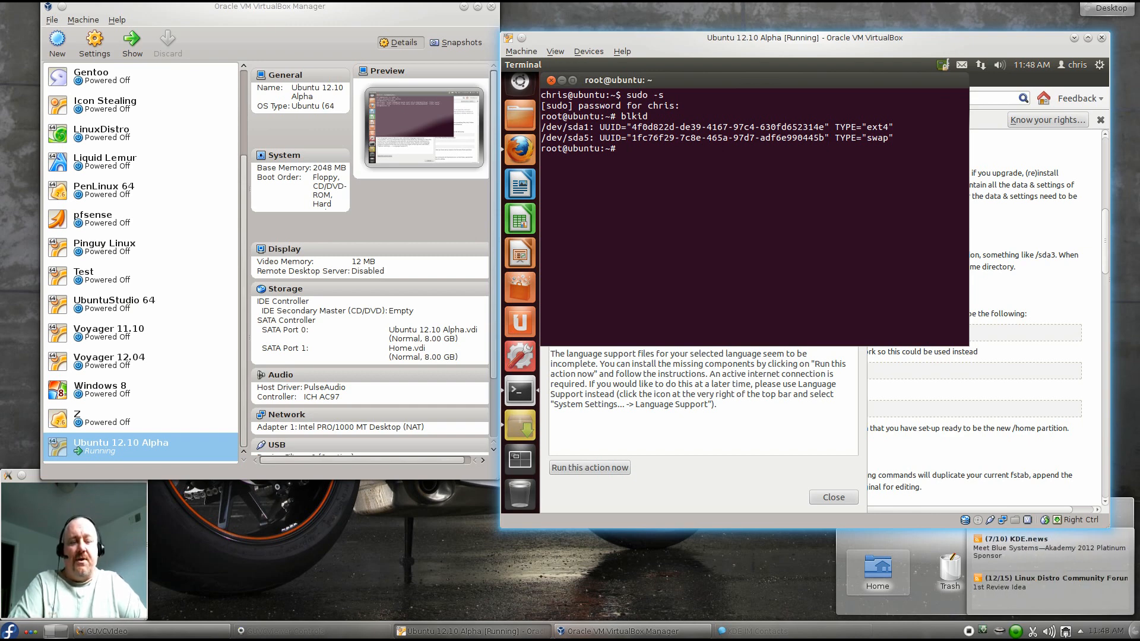
{"action": "type", "text": "fdisk -"}
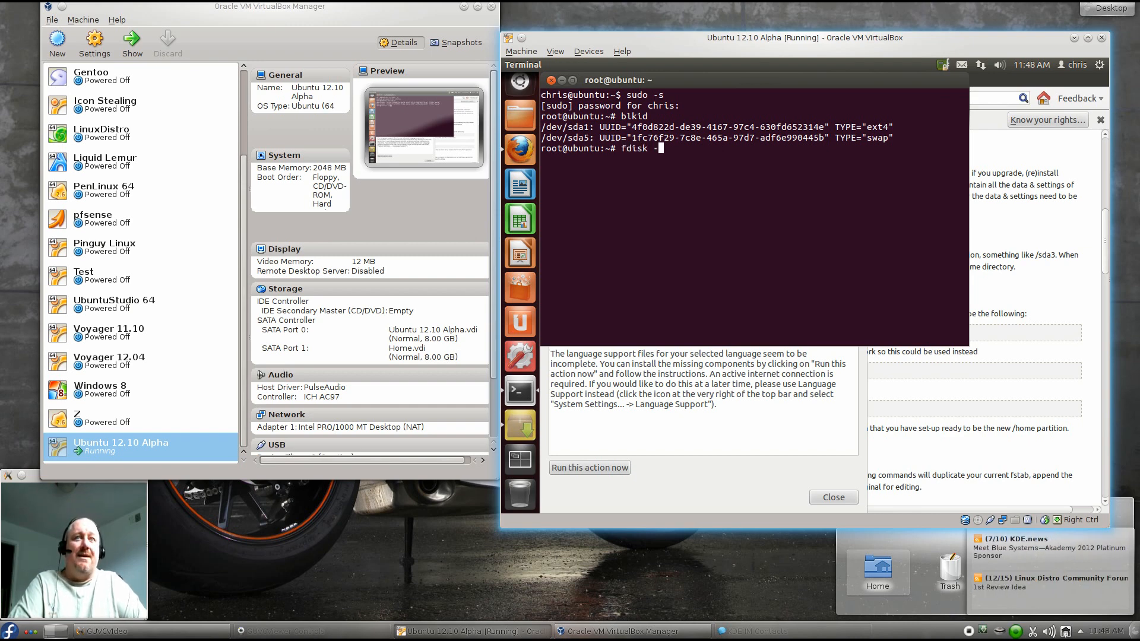
{"action": "key", "text": "Return"}
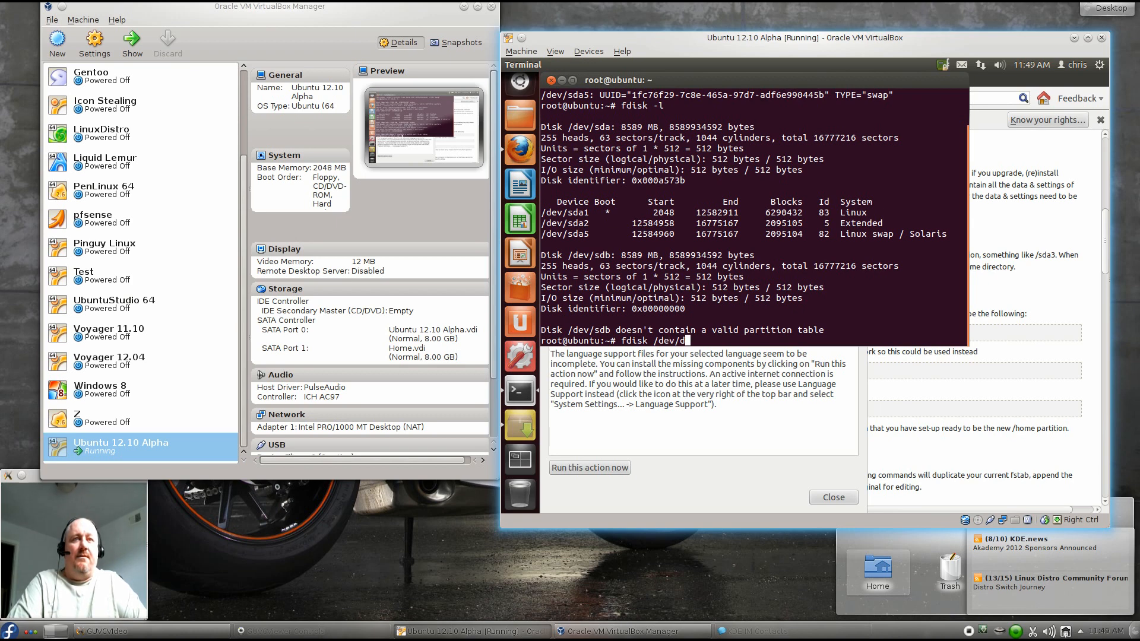
Step: Run fdisk /dev/sdb, create one primary partition with default start and end, and write the table
{"action": "type", "text": "s"}
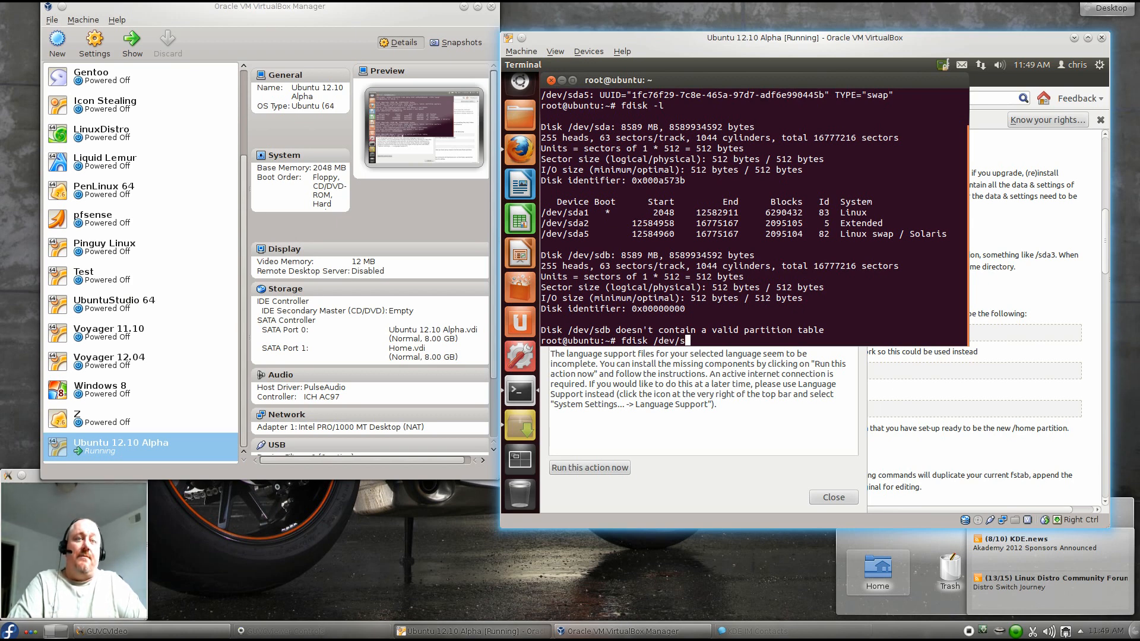
{"action": "type", "text": "db"}
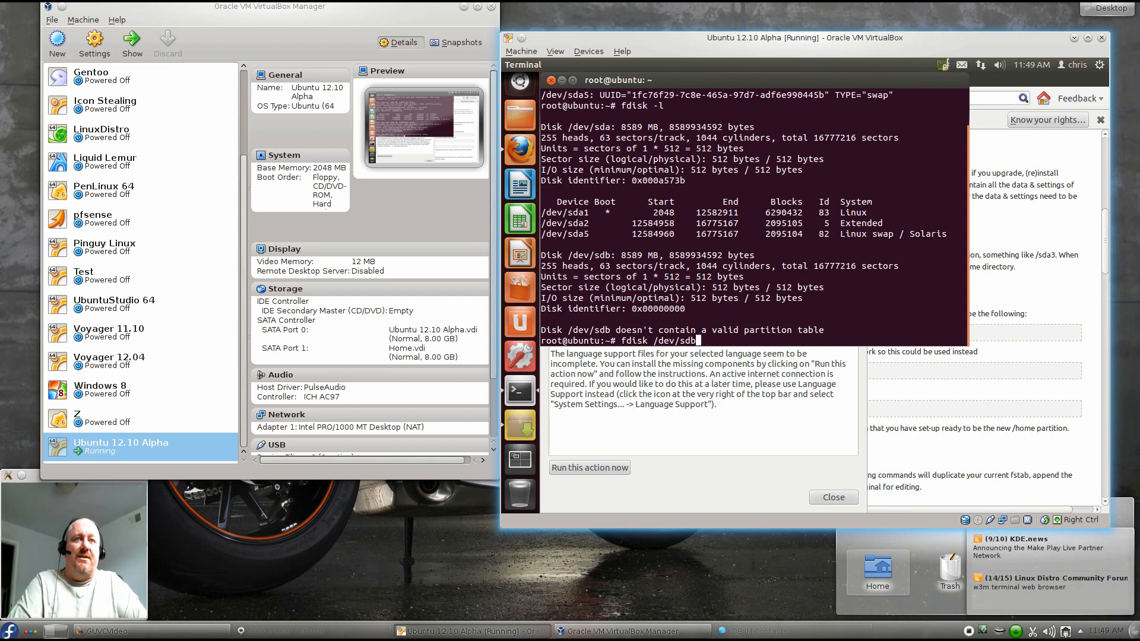
{"action": "key", "text": "Return"}
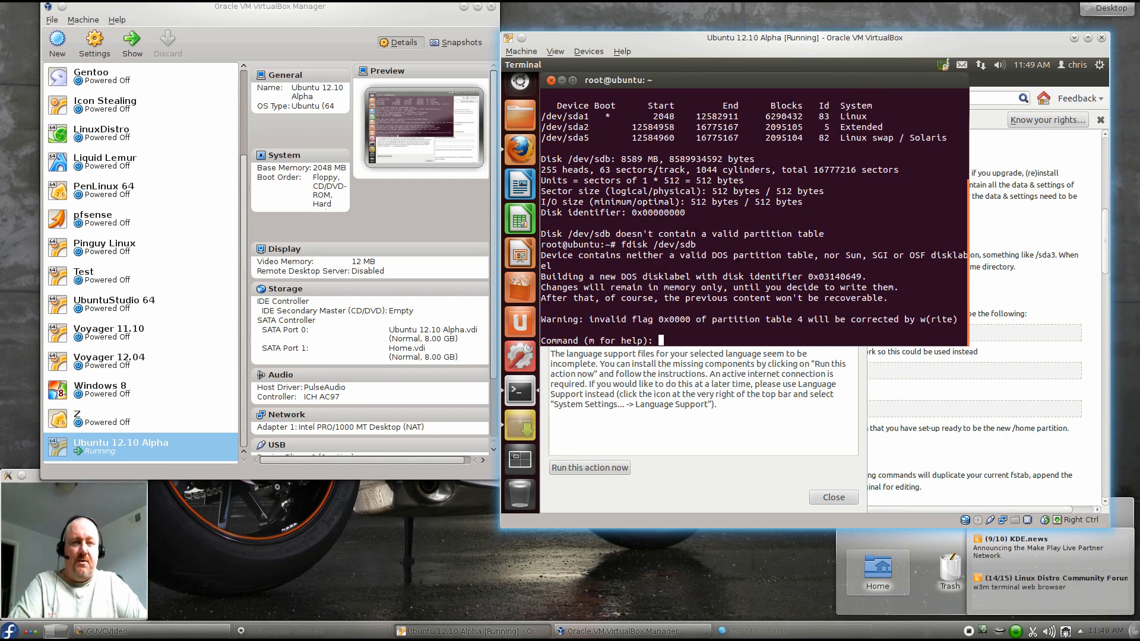
{"action": "type", "text": "n"}
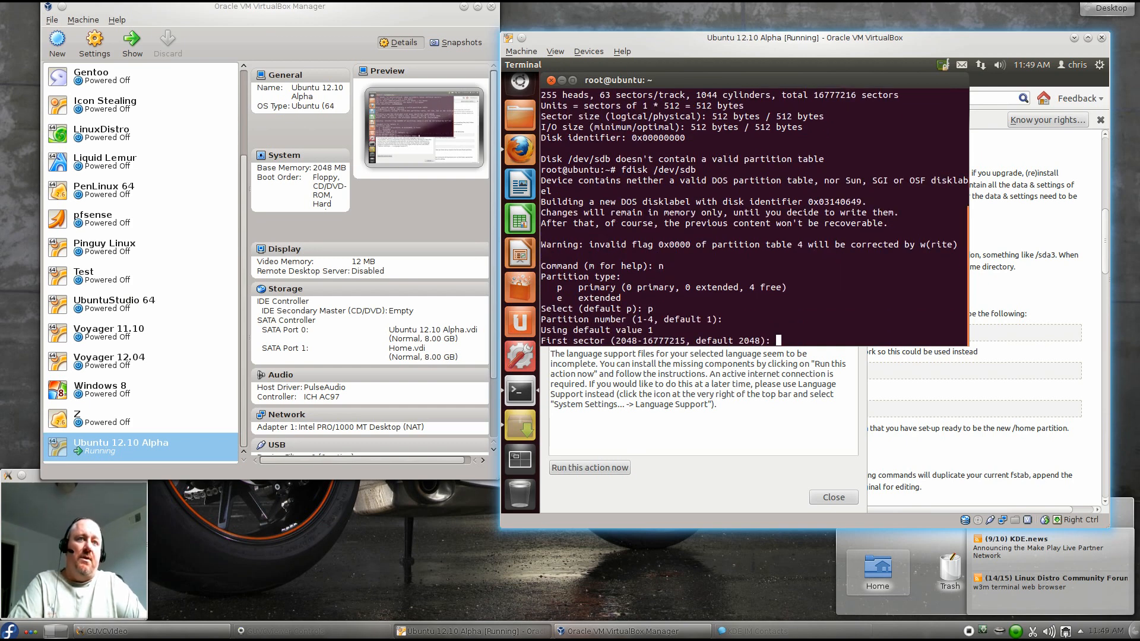
{"action": "key", "text": "Return"}
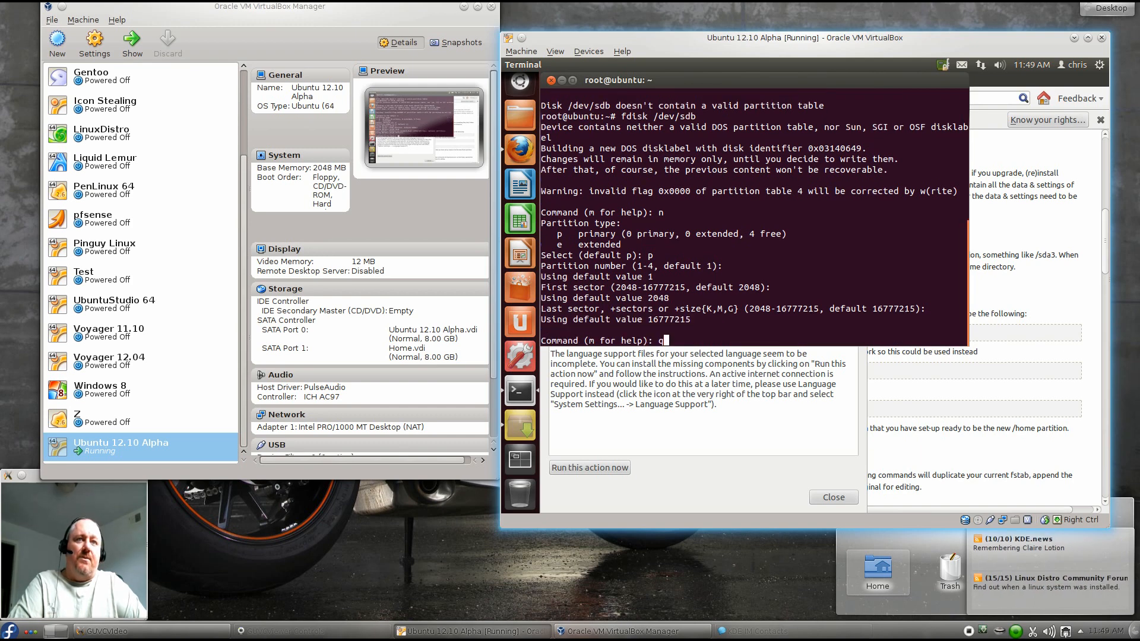
{"action": "type", "text": "w"}
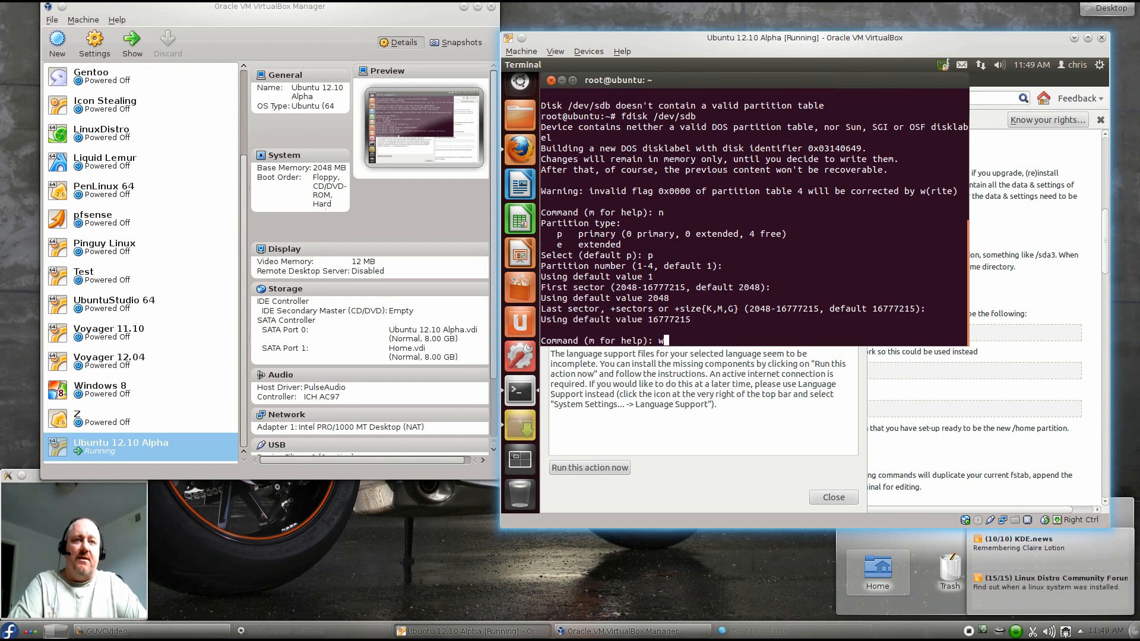
{"action": "key", "text": "Return"}
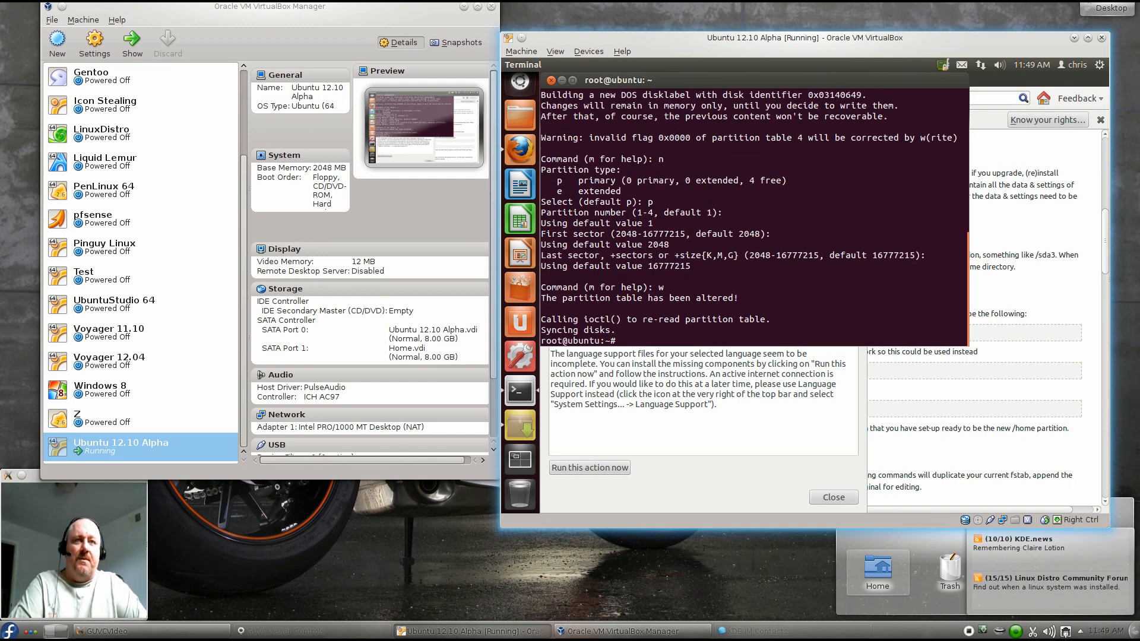
Step: Format the new partition /dev/sdb1 as ext4 with mkfs.ext4
{"action": "type", "text": "mkfir"}
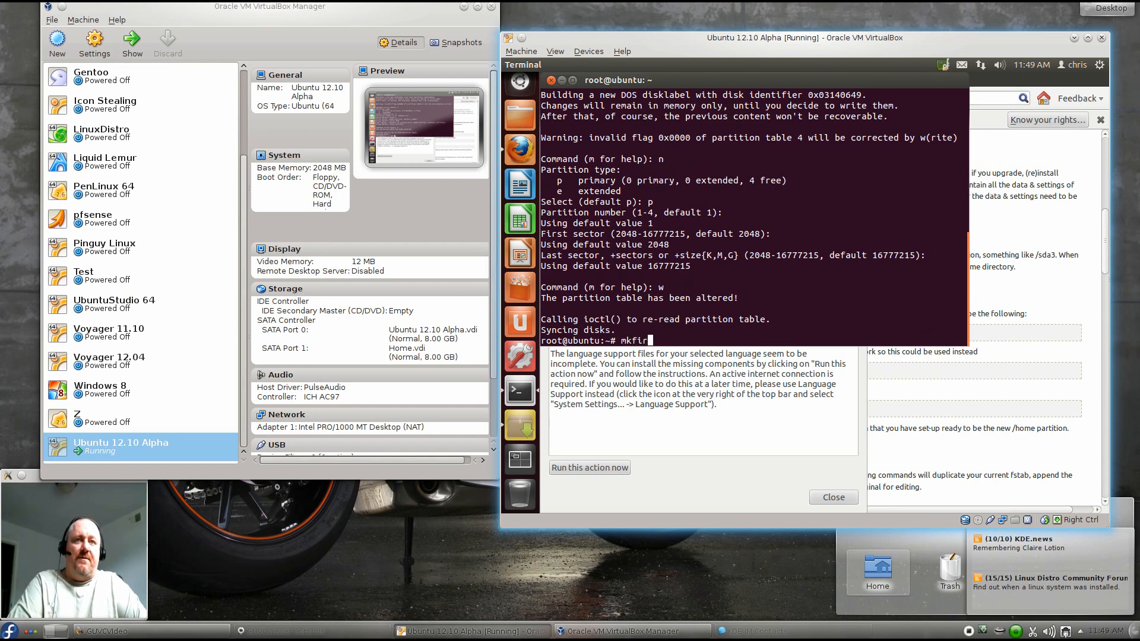
{"action": "key", "text": "BackSpace"}
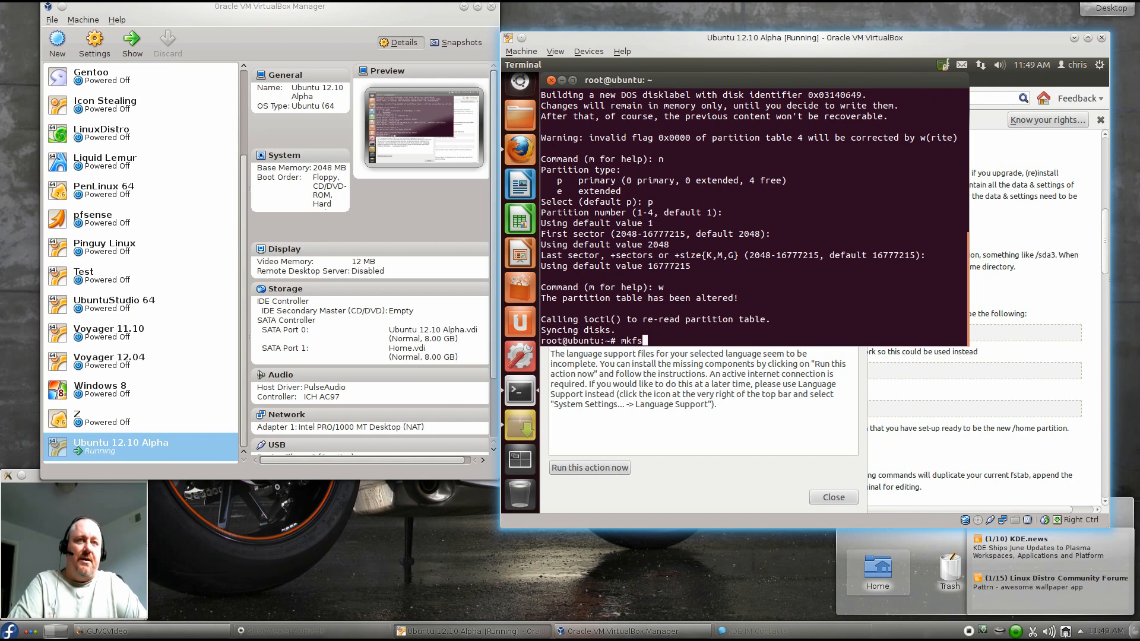
{"action": "type", "text": ".ext"}
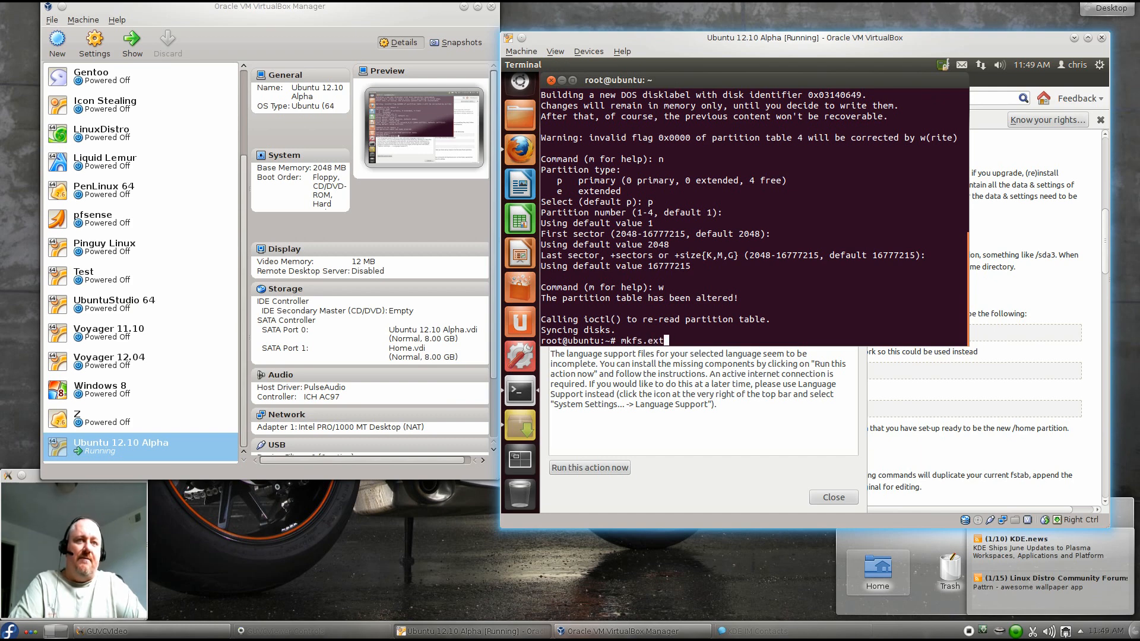
{"action": "type", "text": "4 /dev/sdb`1"}
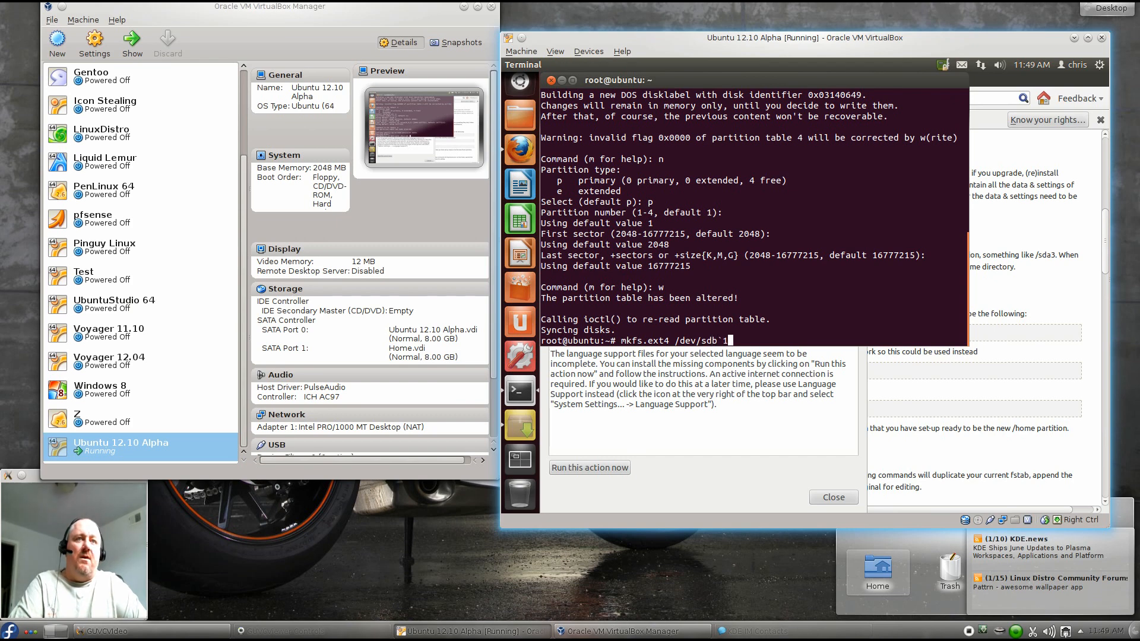
{"action": "key", "text": "Return"}
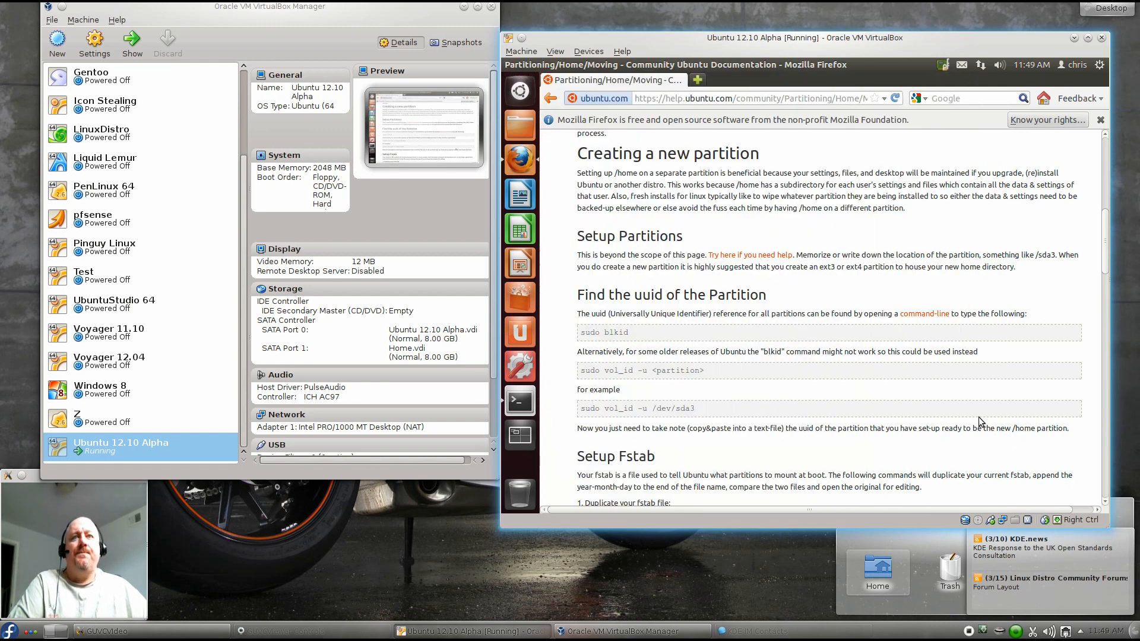
{"action": "mouse_move", "coordinate": [1115, 243]}
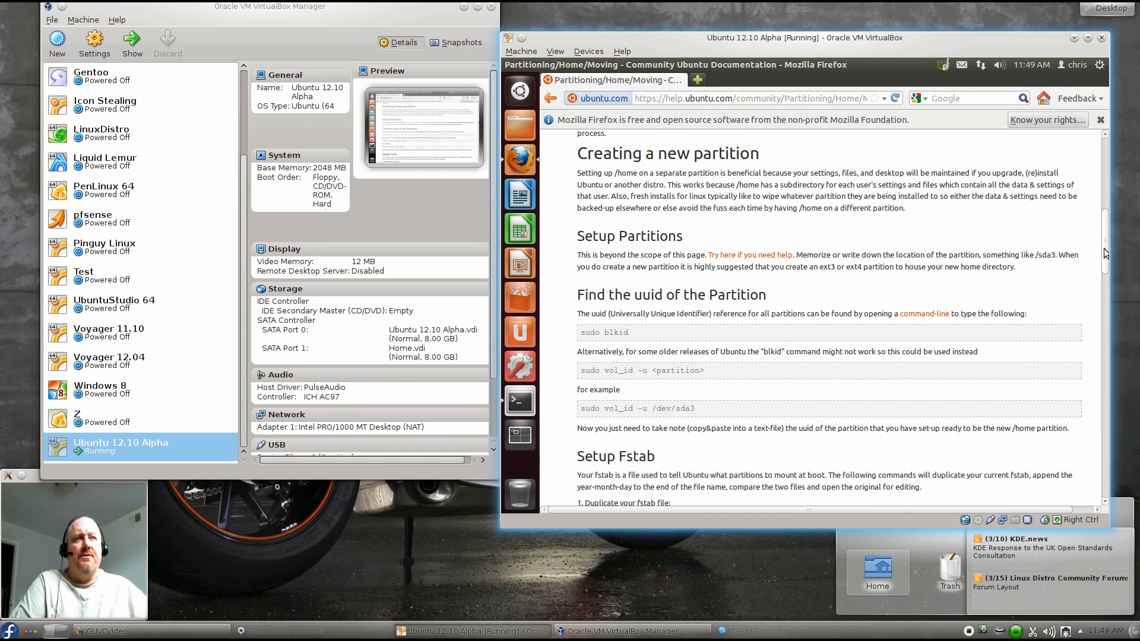
Step: Scroll the guide to Setup Fstab and select its gedit /etc/fstab command
{"action": "scroll", "scroll_direction": "down", "scroll_amount": 3}
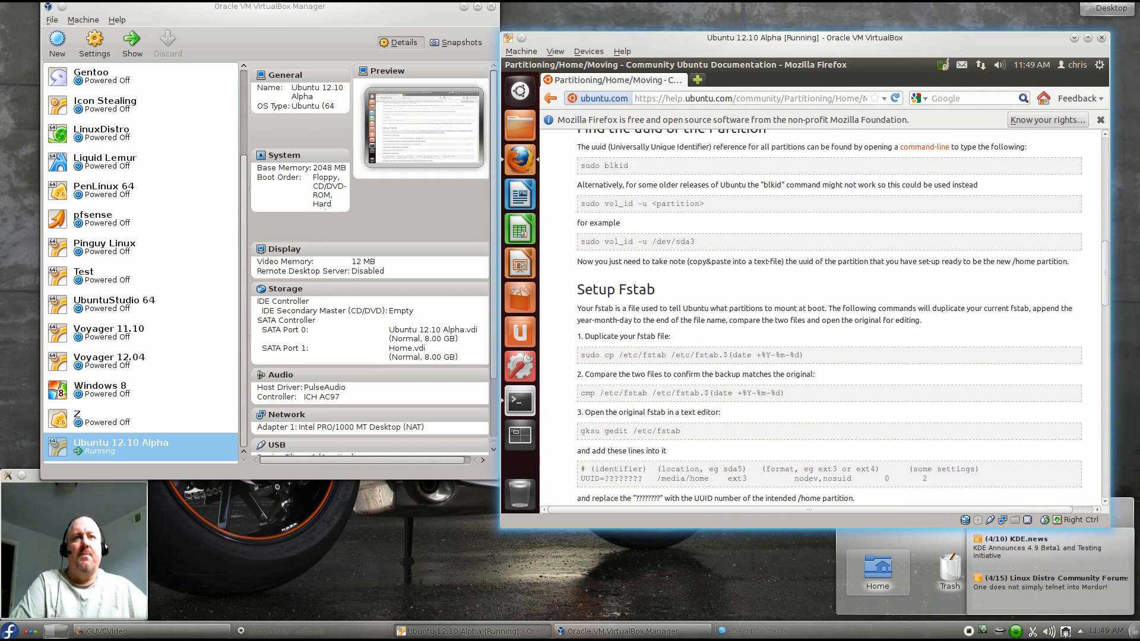
{"action": "scroll", "scroll_direction": "down", "scroll_amount": 3}
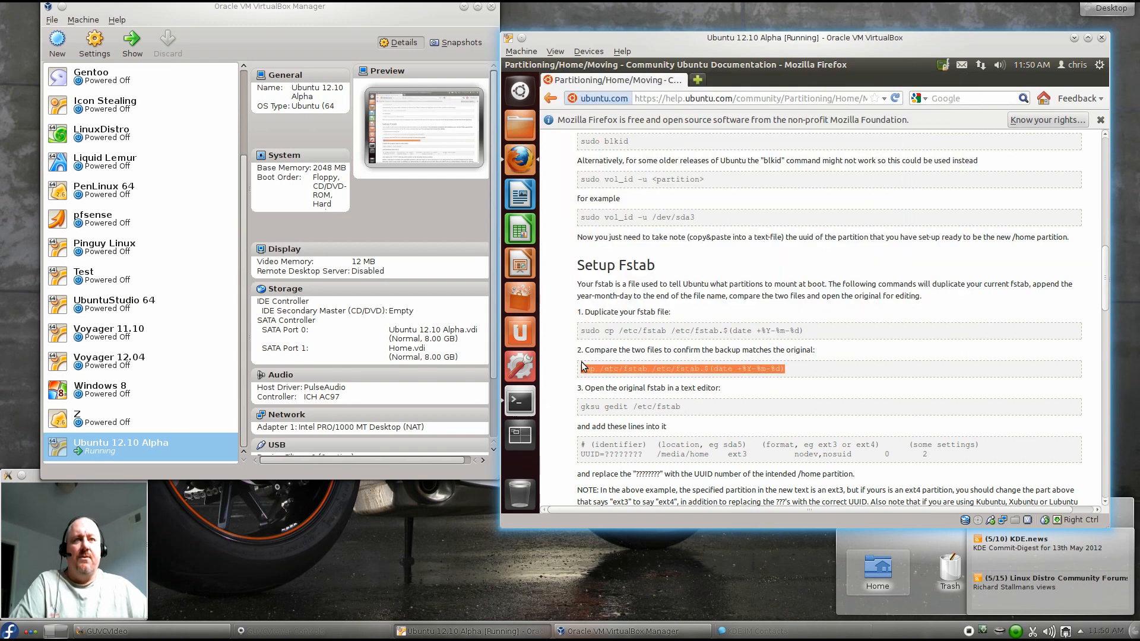
{"action": "mouse_move", "coordinate": [589, 404]}
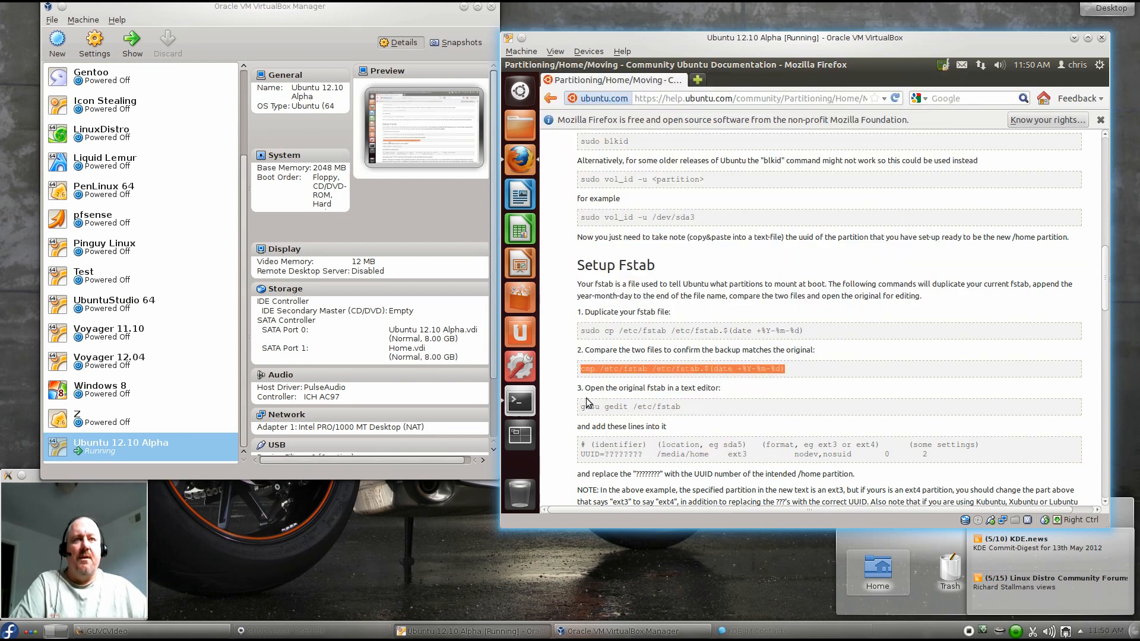
{"action": "left_click", "coordinate": [519, 401]}
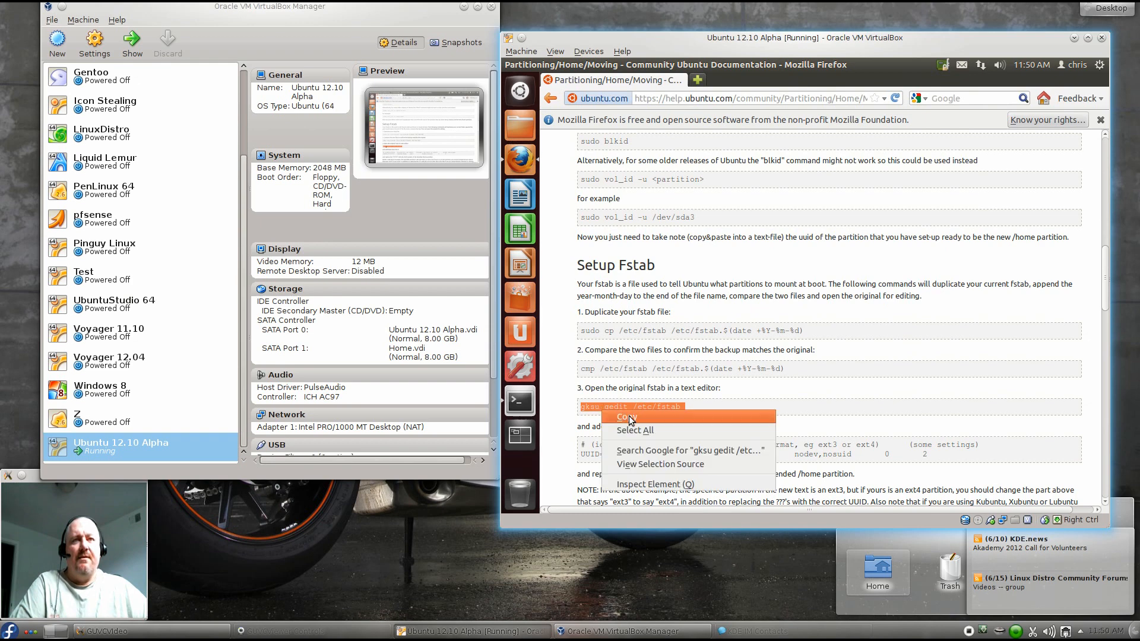
{"action": "mouse_move", "coordinate": [634, 430]}
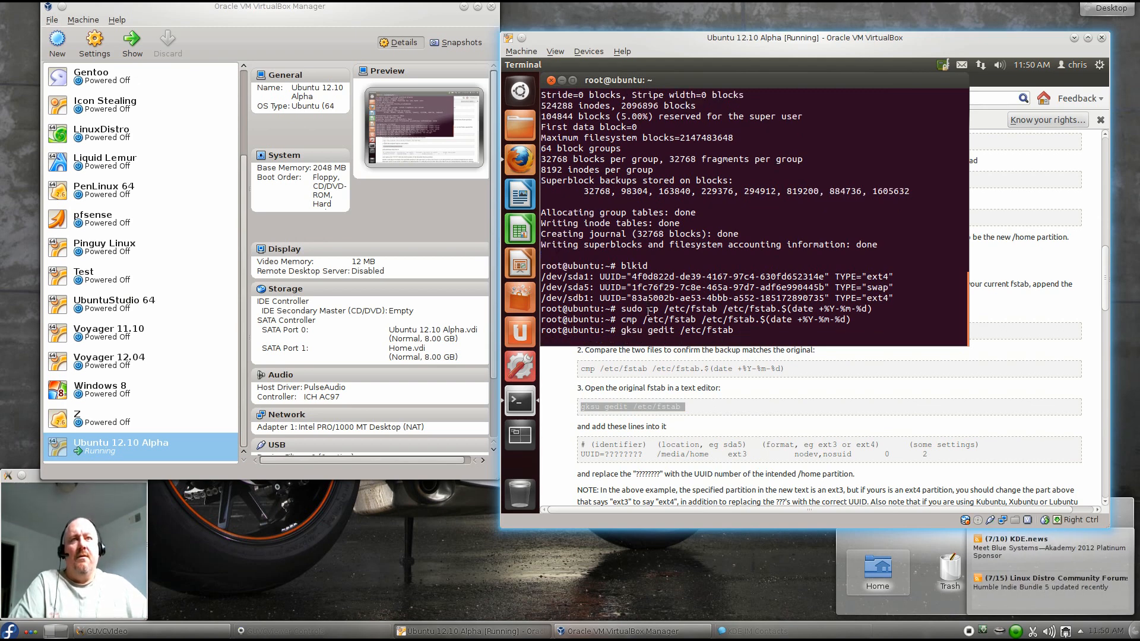
Step: In gedit add a '# New Home' fstab line: UUID, /media/home, ext4, nodev,nosuid, 0 2
{"action": "key", "text": "Return"}
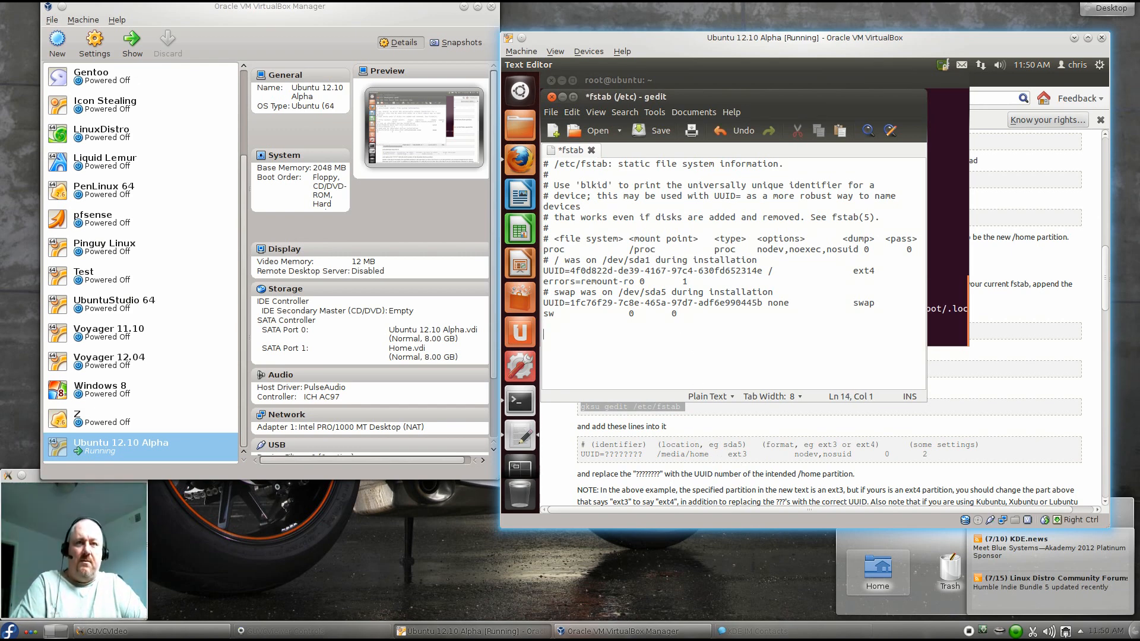
{"action": "type", "text": "# New Home Drive"}
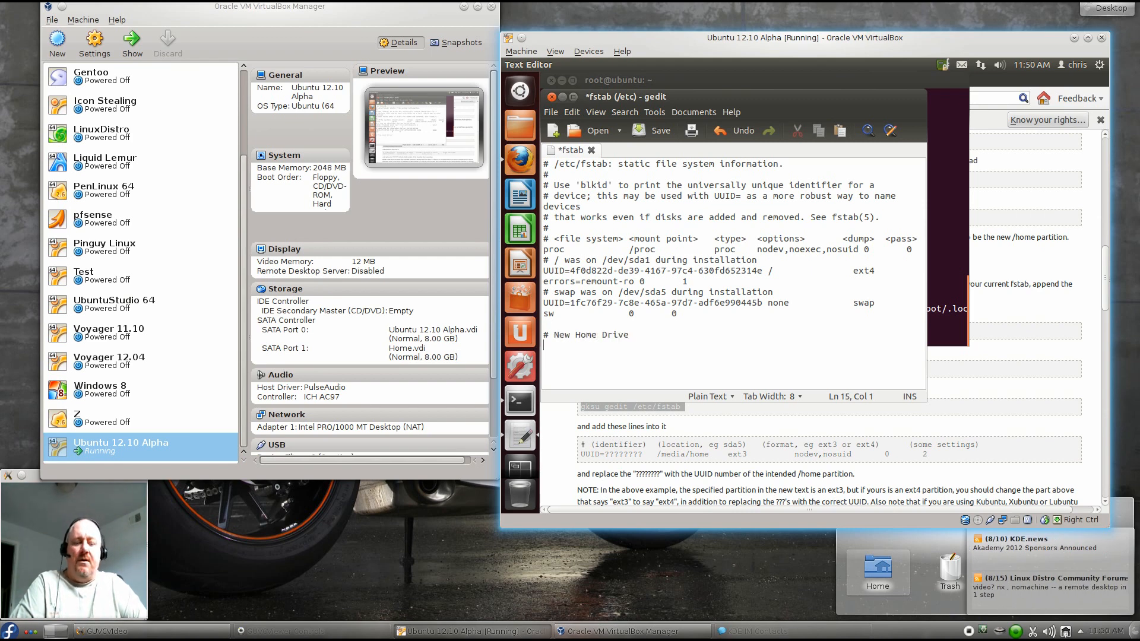
{"action": "type", "text": "UUID=83a5002b-ae53-4bbb-a552-185172890735 /"}
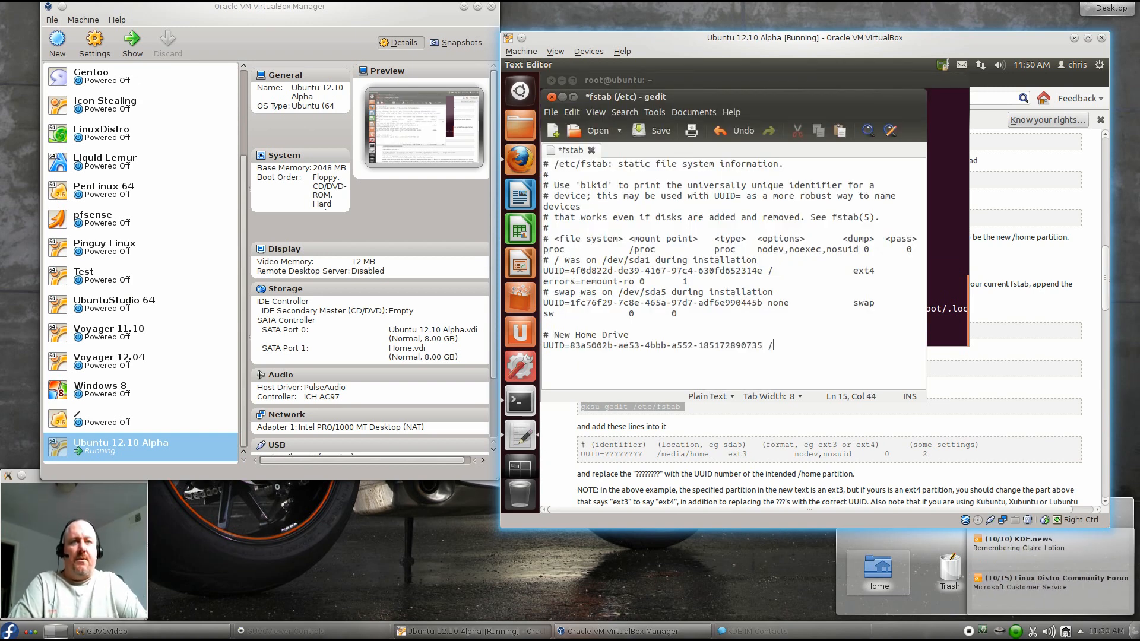
{"action": "type", "text": "media/"}
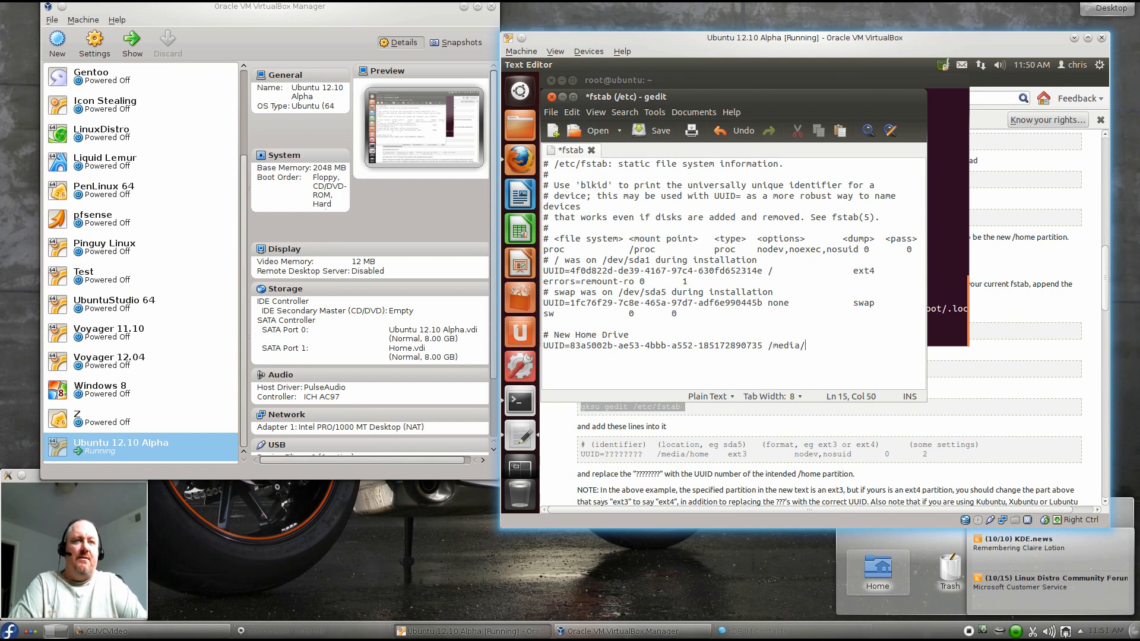
{"action": "type", "text": "home"}
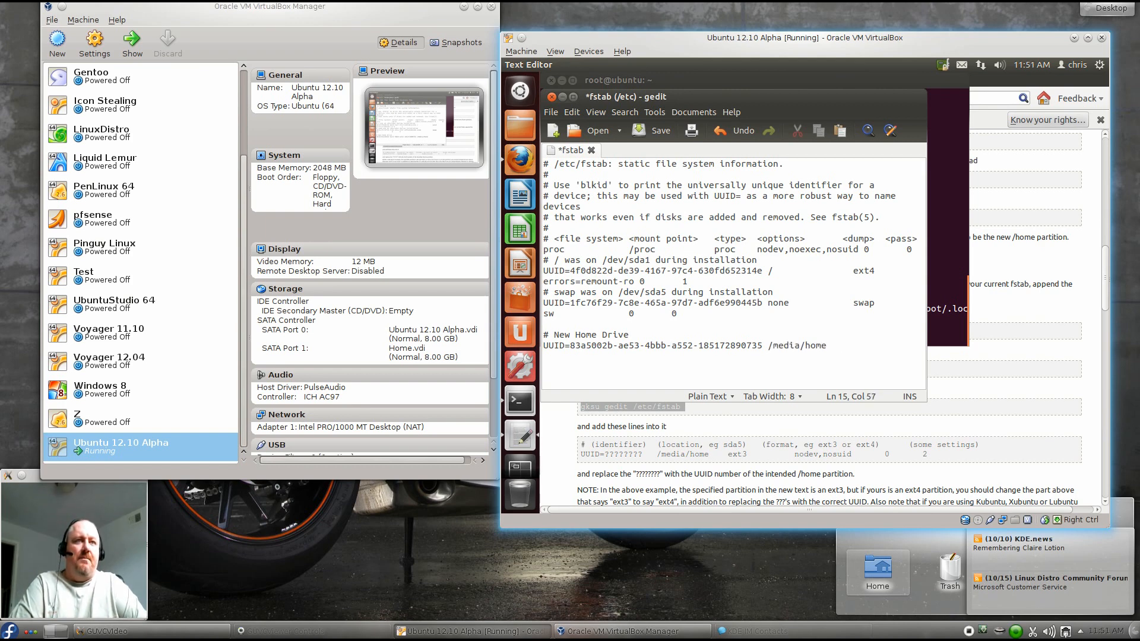
{"action": "type", "text": "ext4"}
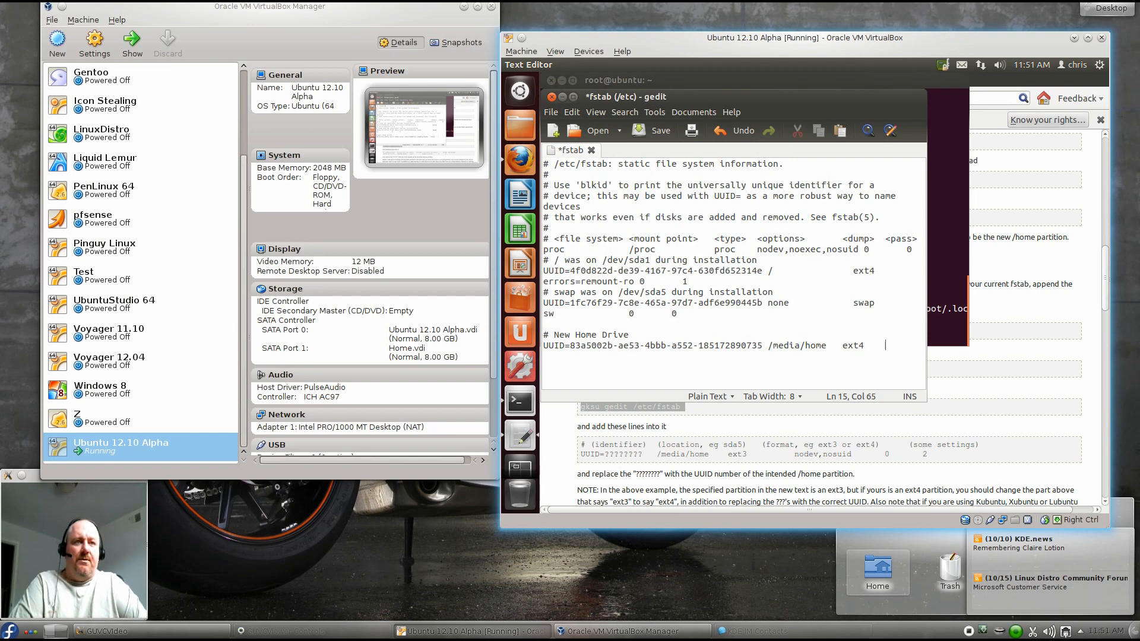
{"action": "type", "text": "nodev,so"}
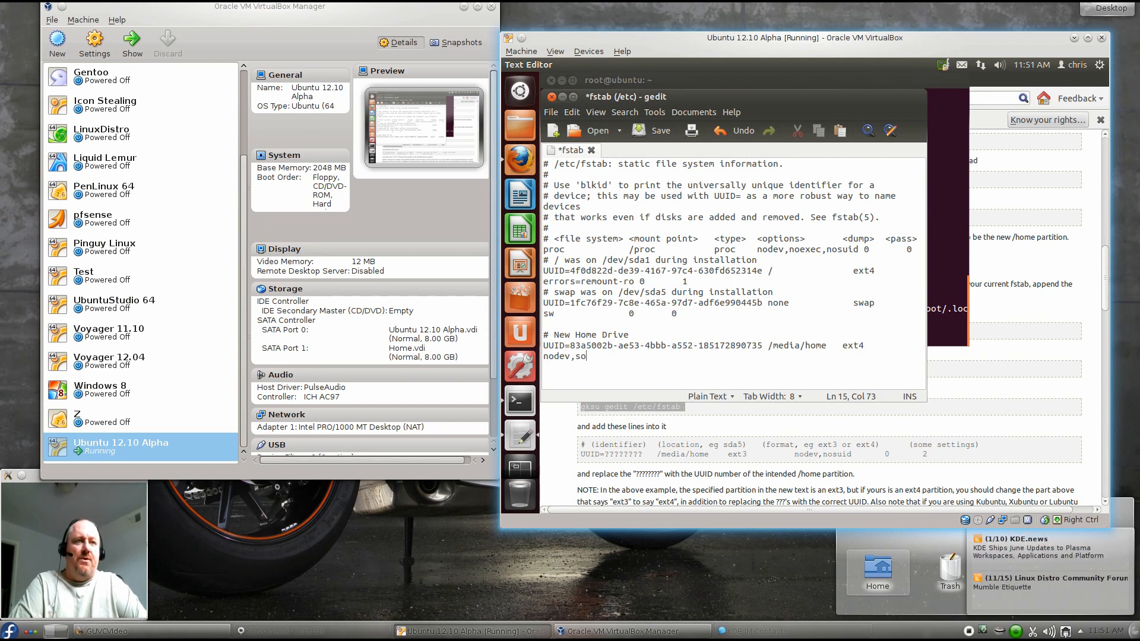
{"action": "type", "text": "suid"}
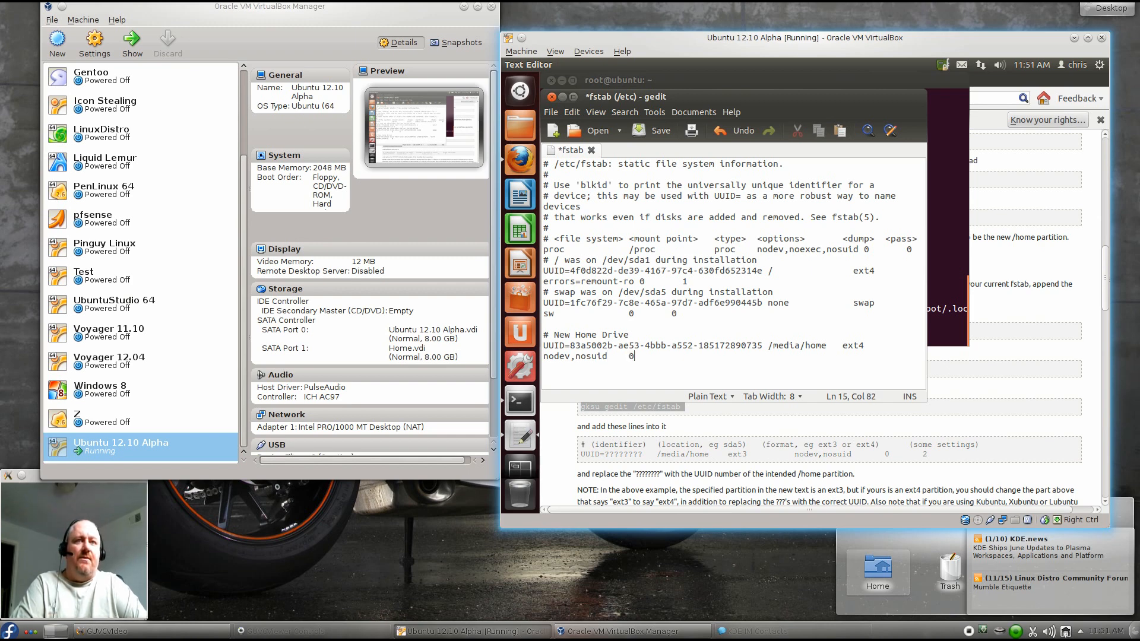
{"action": "type", "text": "2"}
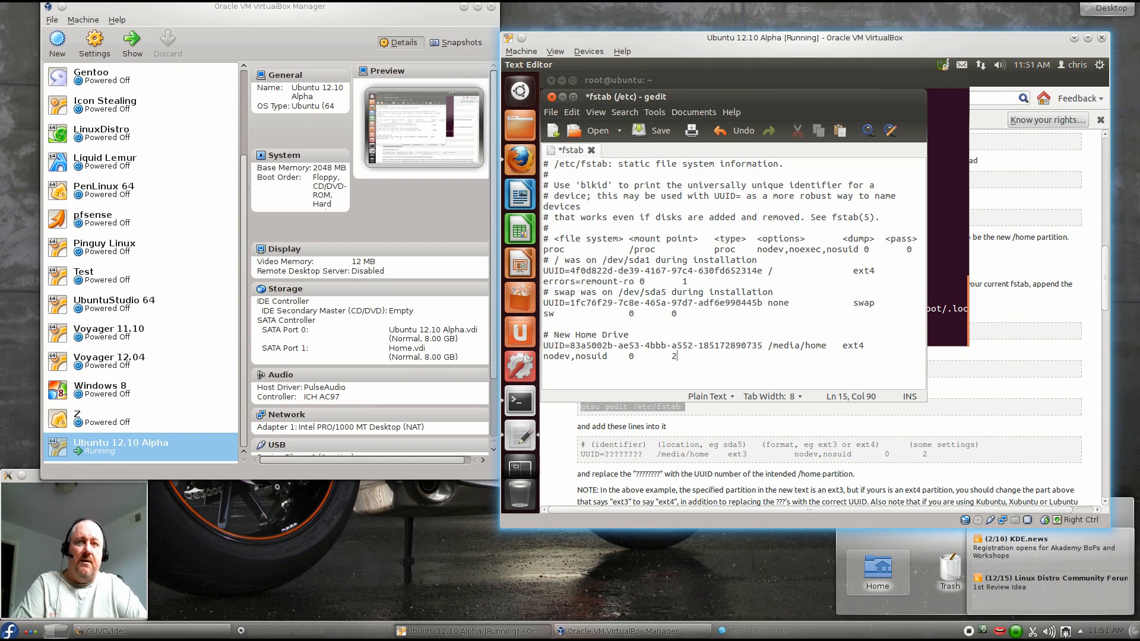
{"action": "mouse_move", "coordinate": [521, 160]}
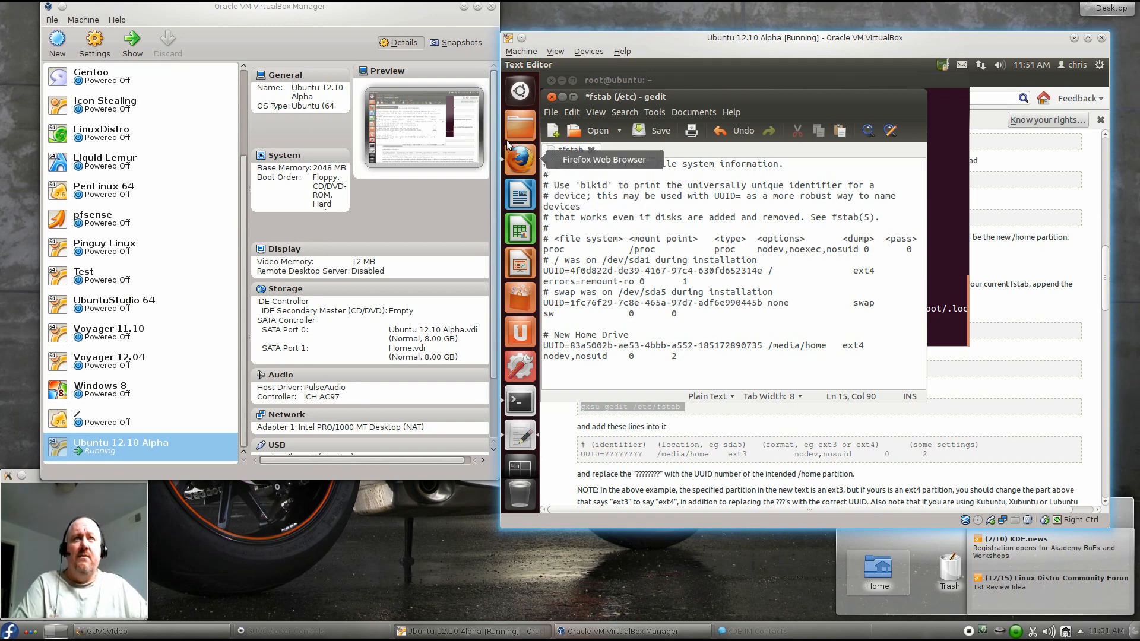
Step: Bring the Firefox guide forward at its mkdir /media/home and rsync steps
{"action": "left_click", "coordinate": [660, 130]}
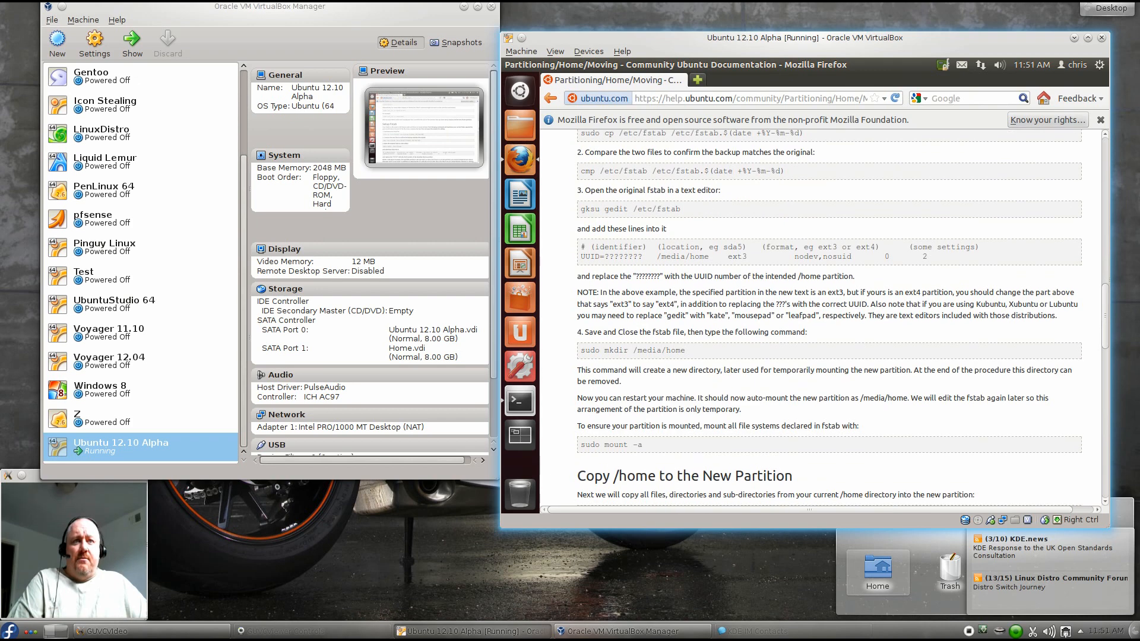
{"action": "scroll", "scroll_direction": "down", "scroll_amount": 3}
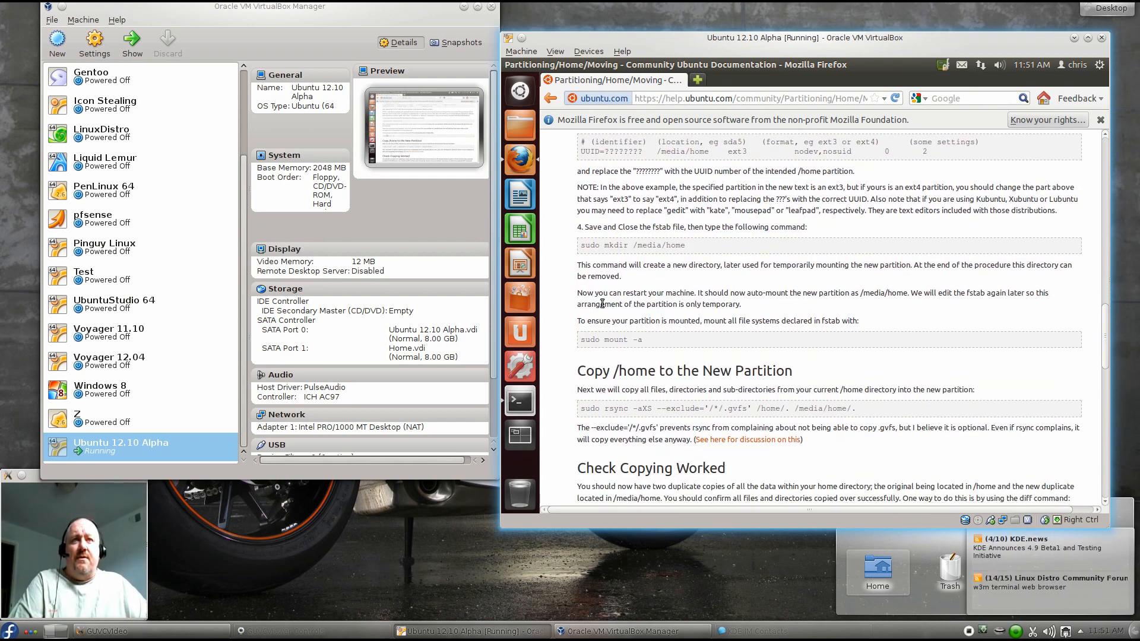
{"action": "mouse_move", "coordinate": [680, 250]}
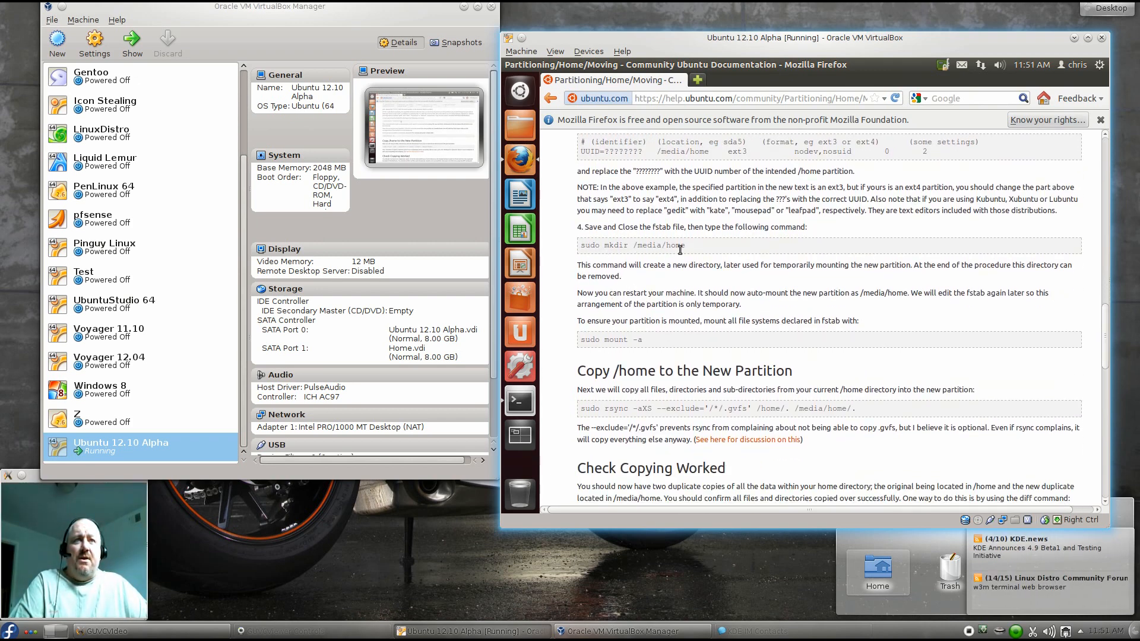
{"action": "mouse_move", "coordinate": [588, 337]}
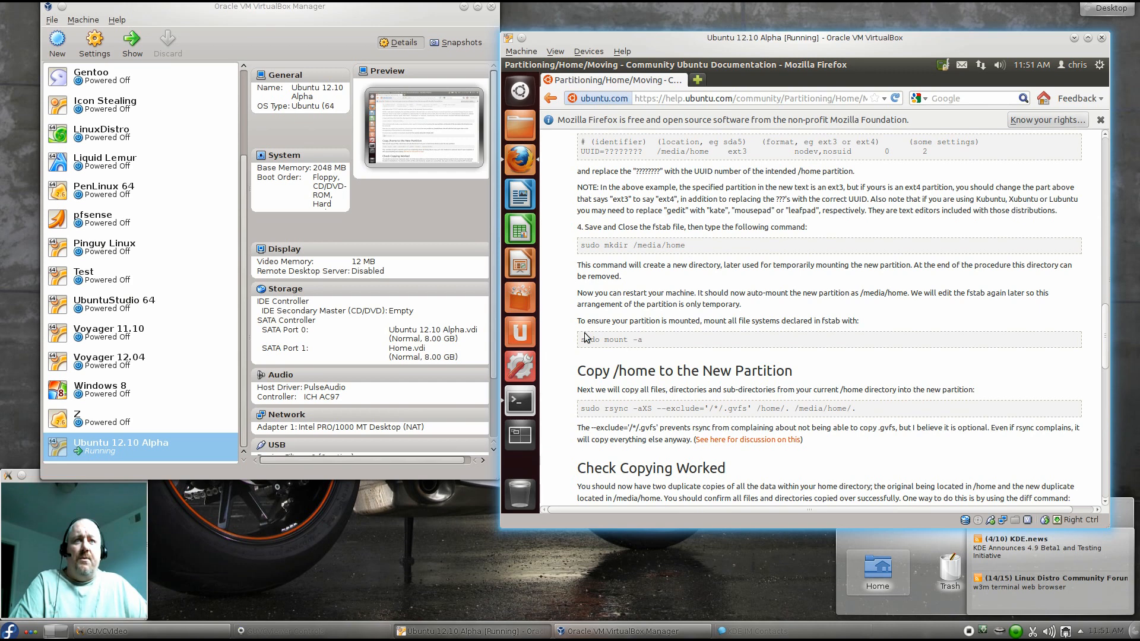
{"action": "mouse_move", "coordinate": [520, 400]}
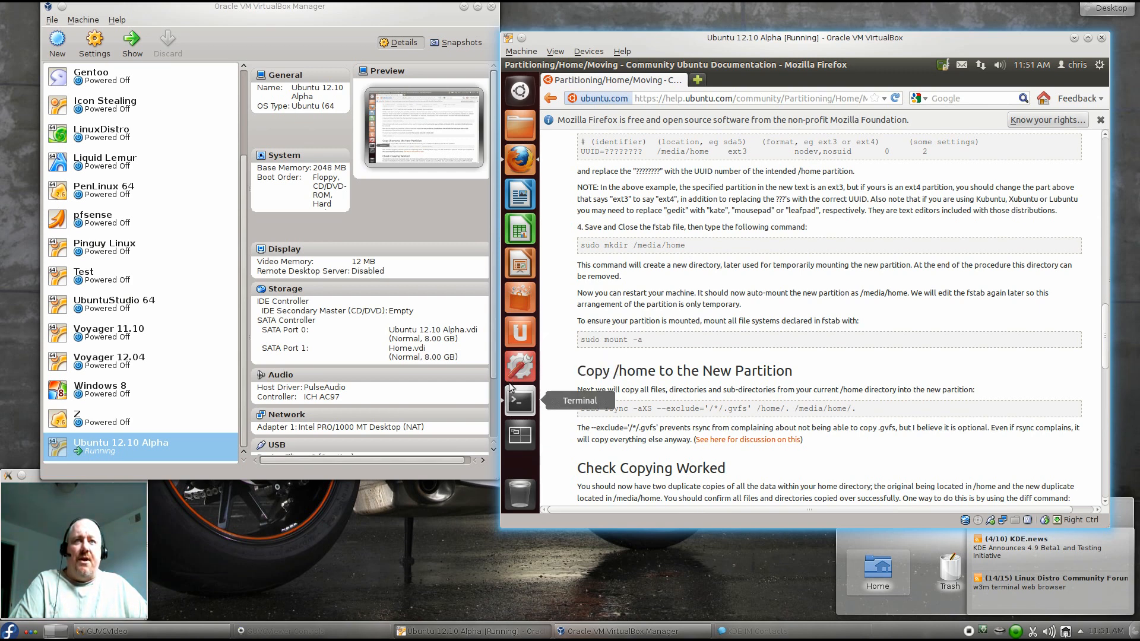
Step: In the root terminal, create /media/home and run mount -a to mount the new disk
{"action": "left_click", "coordinate": [520, 401]}
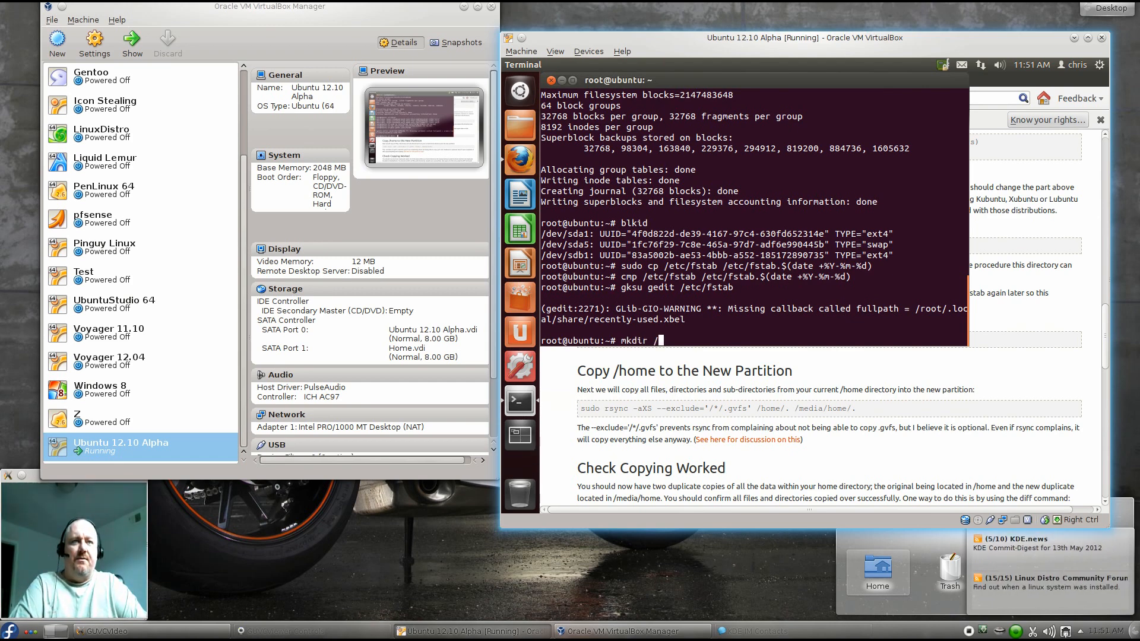
{"action": "type", "text": "med"}
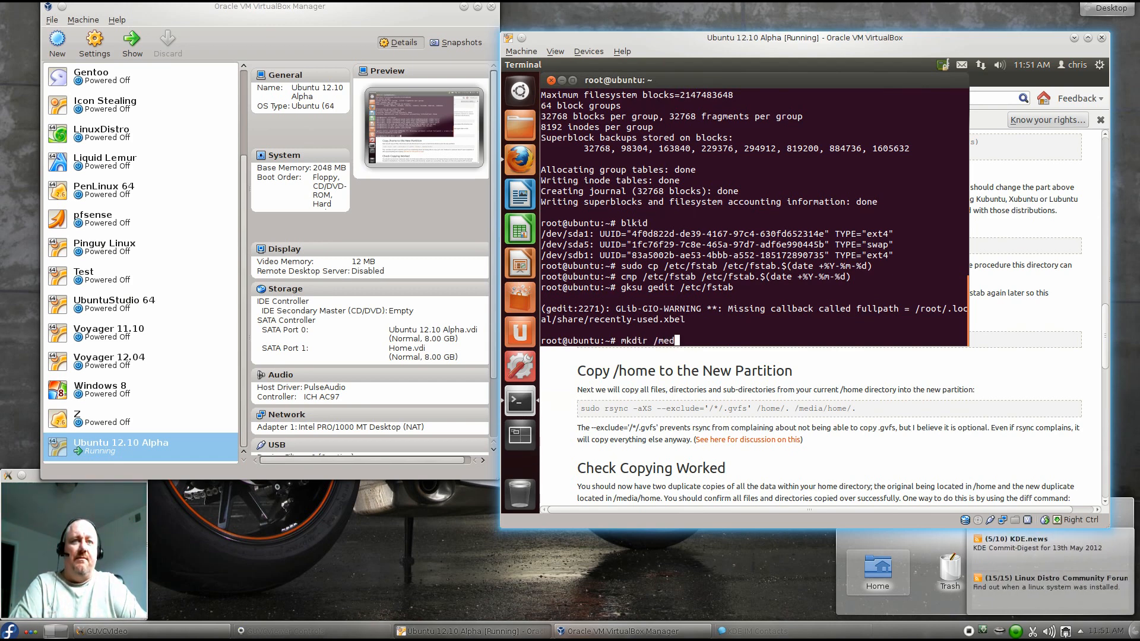
{"action": "key", "text": "Return"}
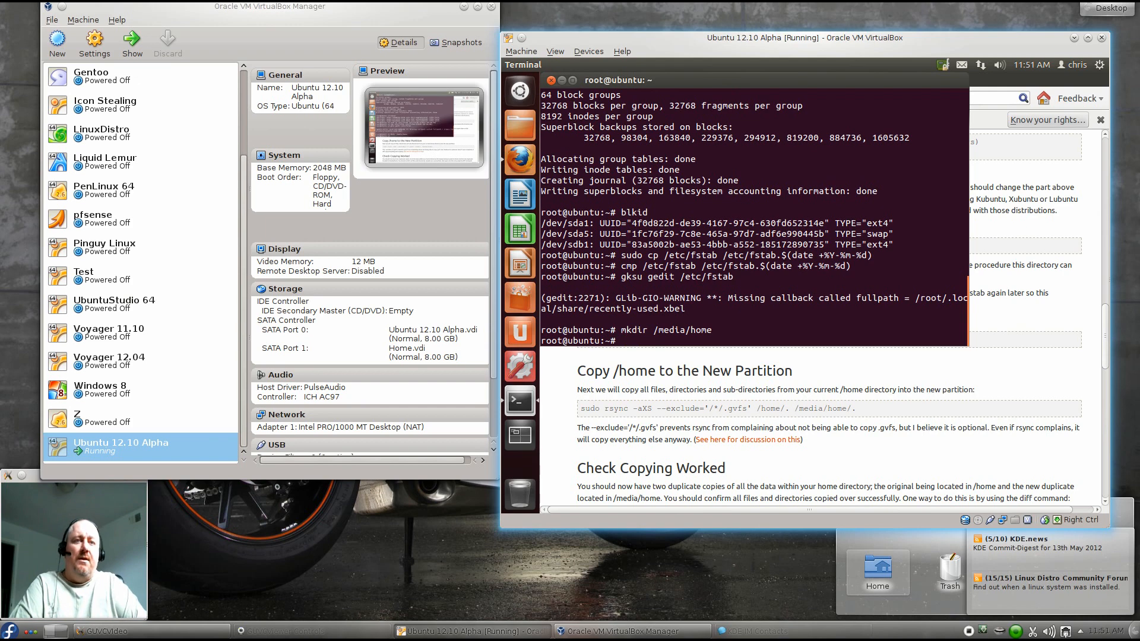
{"action": "type", "text": "mount -a"}
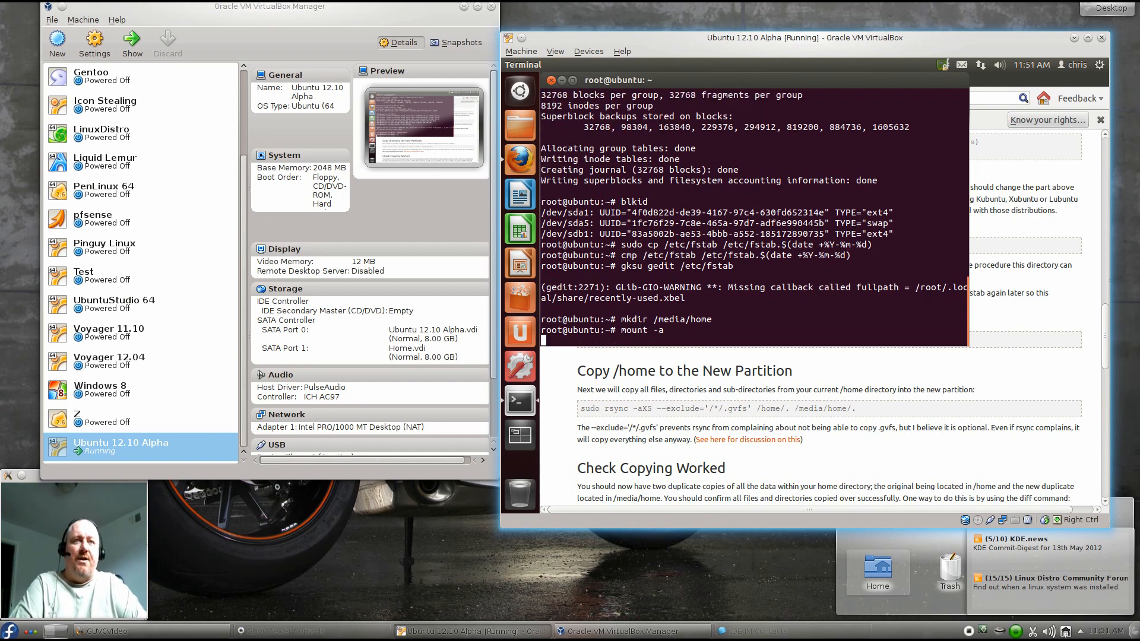
Step: Enter /media/home, list its contents and the mounted filesystems to confirm the mount
{"action": "type", "text": "cd me"}
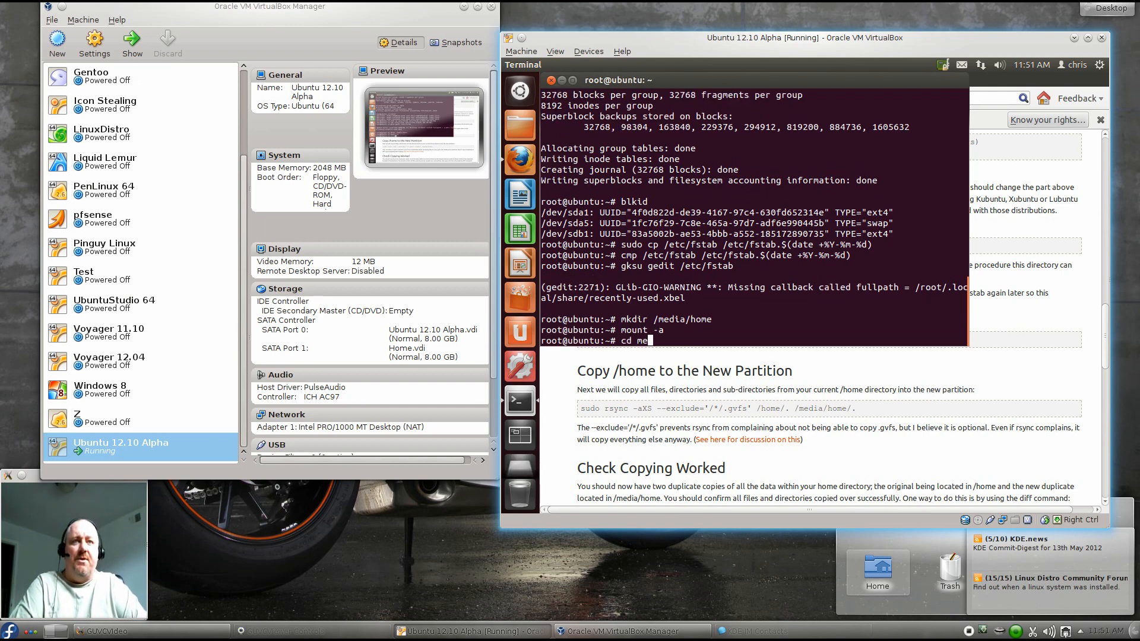
{"action": "type", "text": "/media"}
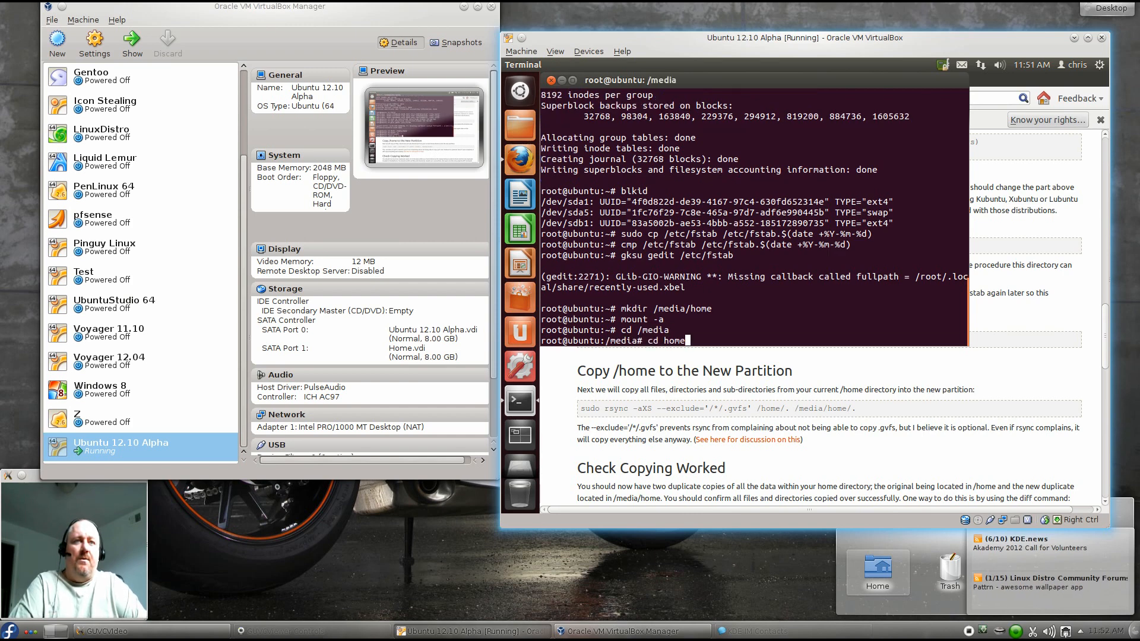
{"action": "key", "text": "Return"}
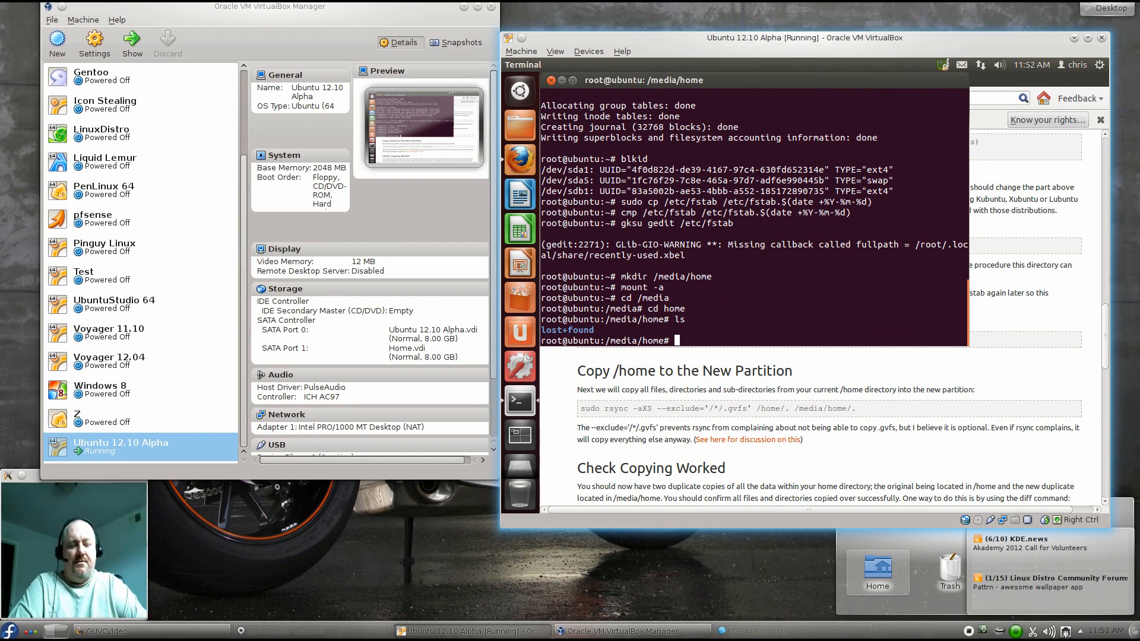
{"action": "type", "text": "mount"}
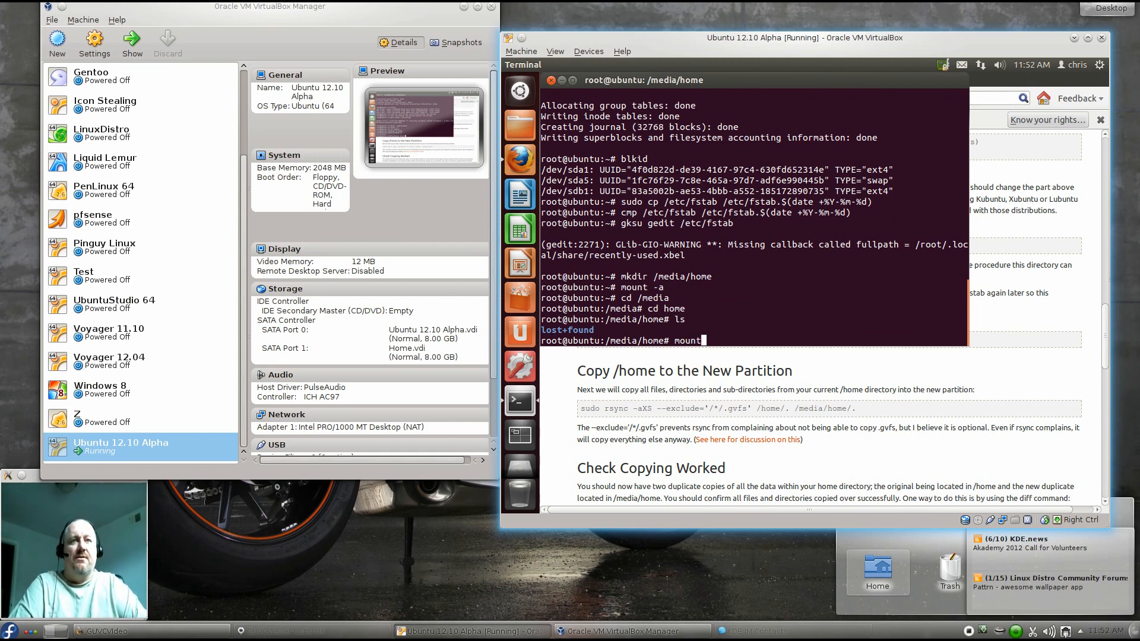
{"action": "key", "text": "Return"}
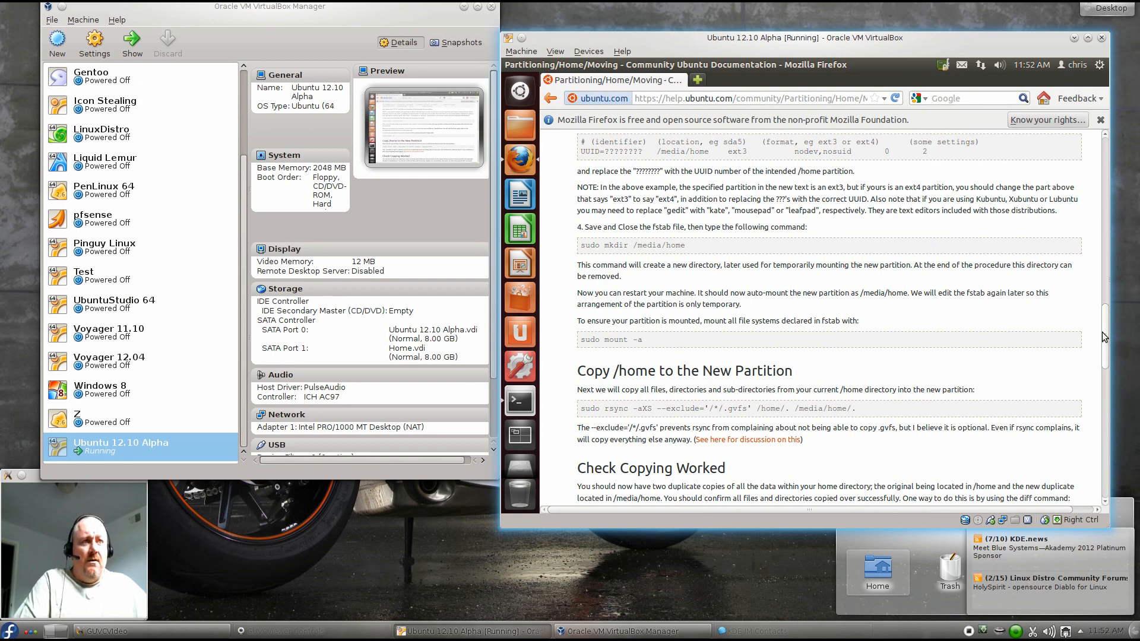
Step: Locate and copy the guide's rsync command for copying /home to the new partition
{"action": "scroll", "scroll_direction": "down", "scroll_amount": 3}
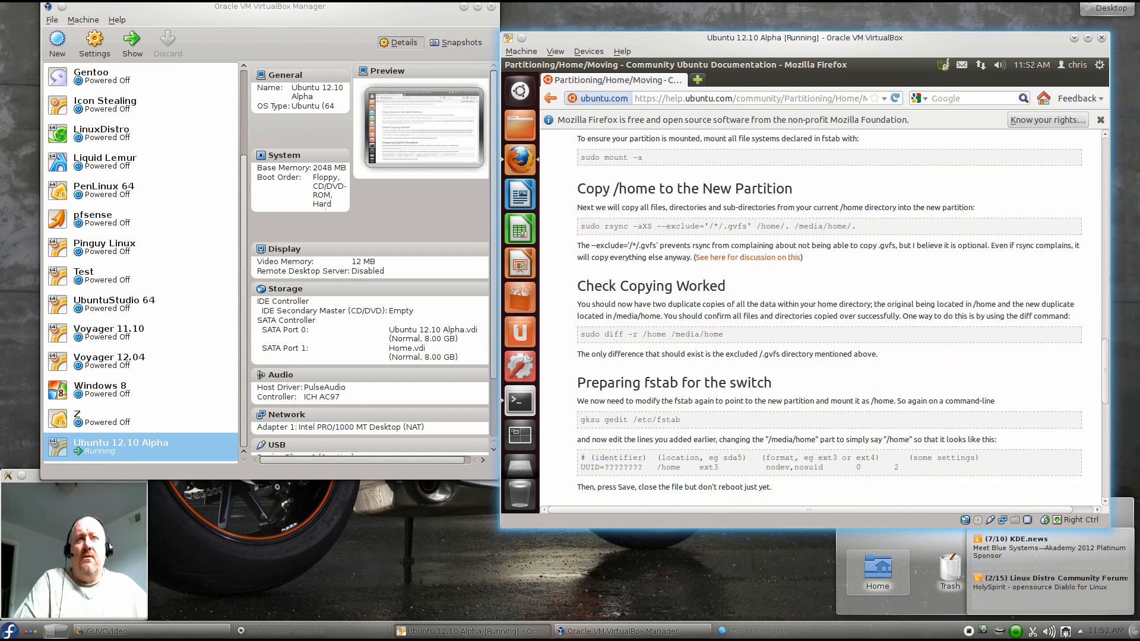
{"action": "scroll", "scroll_direction": "down", "scroll_amount": 3}
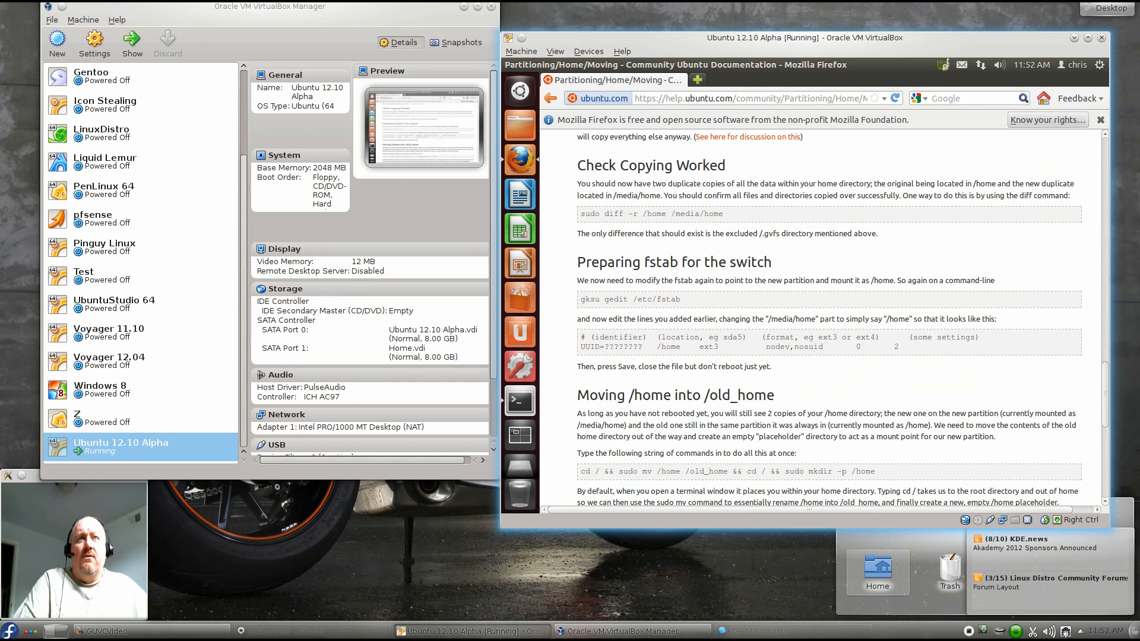
{"action": "scroll", "scroll_direction": "up", "scroll_amount": 3}
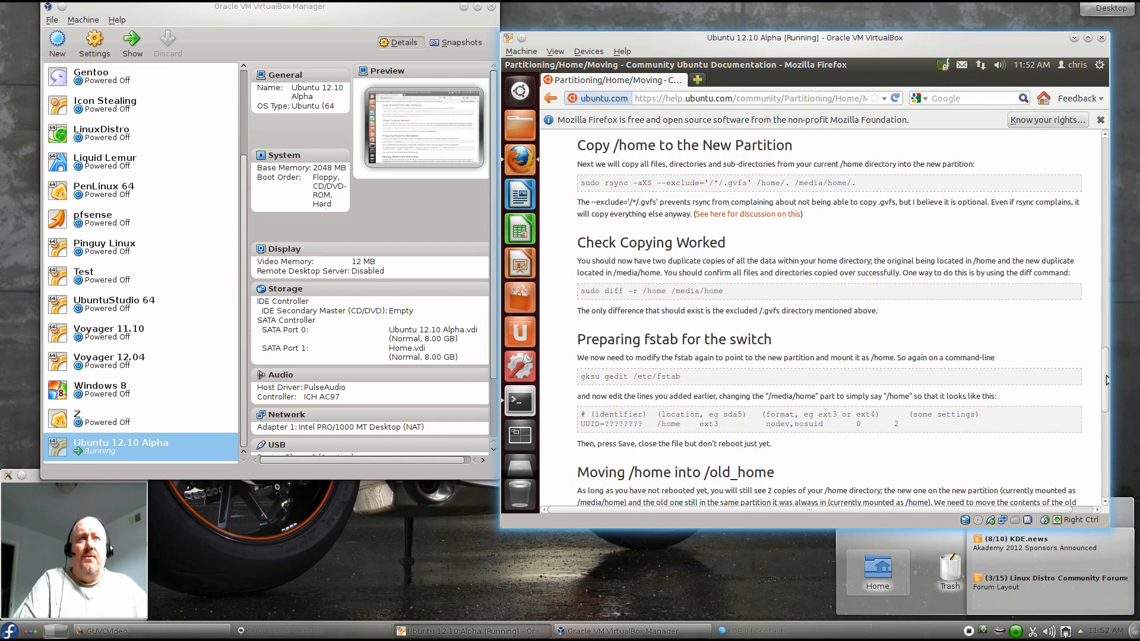
{"action": "scroll", "scroll_direction": "up", "scroll_amount": 3}
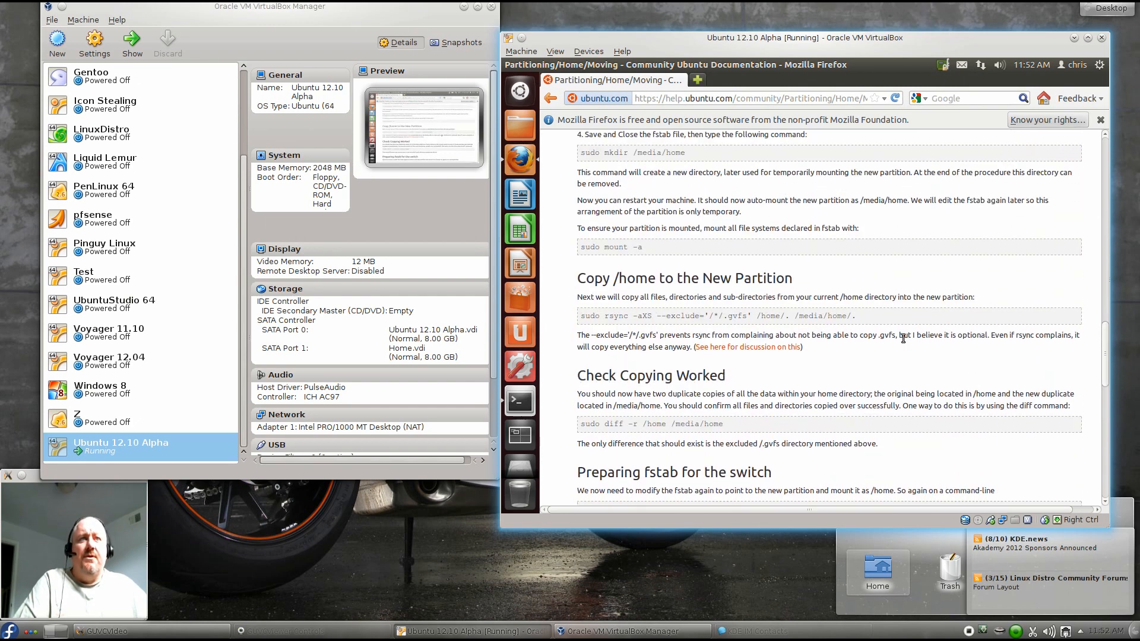
{"action": "mouse_move", "coordinate": [862, 323]}
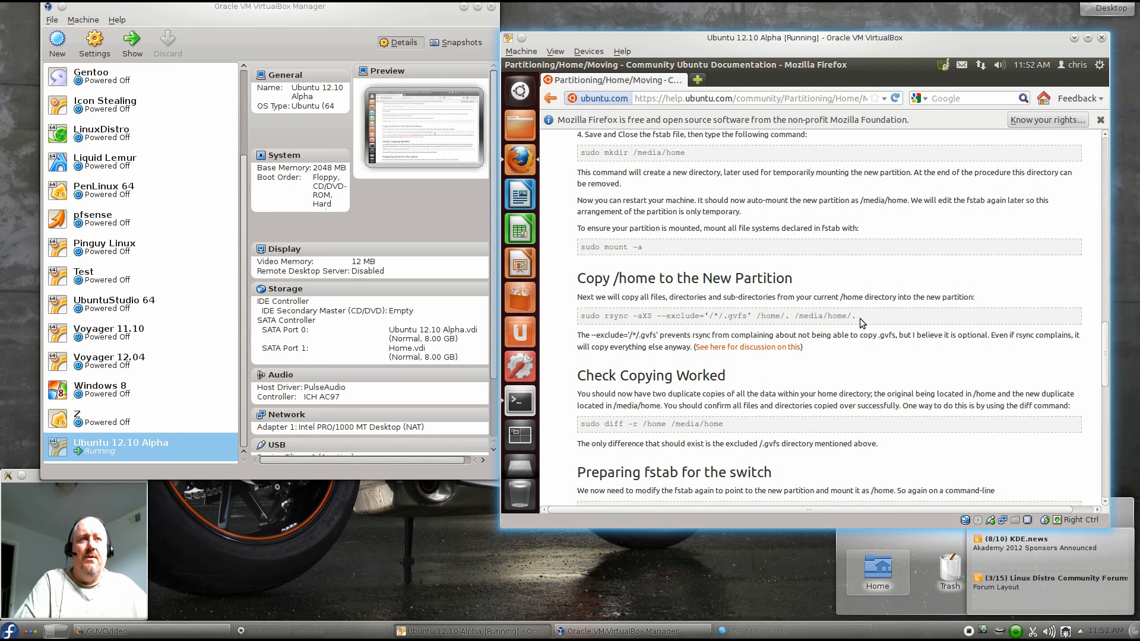
{"action": "triple_click", "coordinate": [717, 316]}
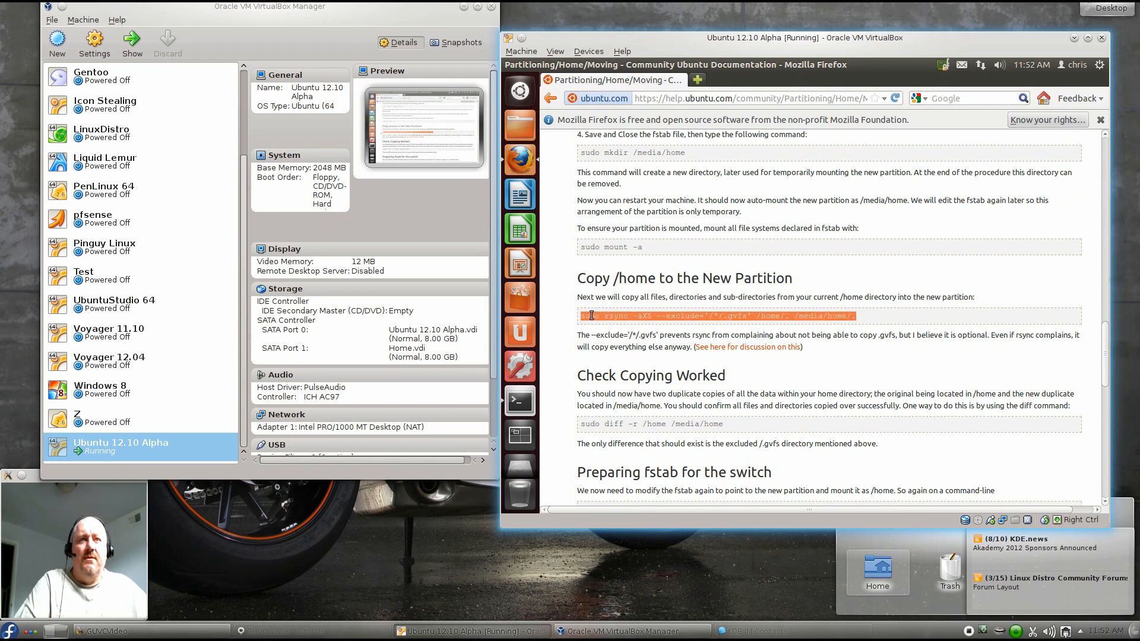
{"action": "right_click", "coordinate": [610, 316]}
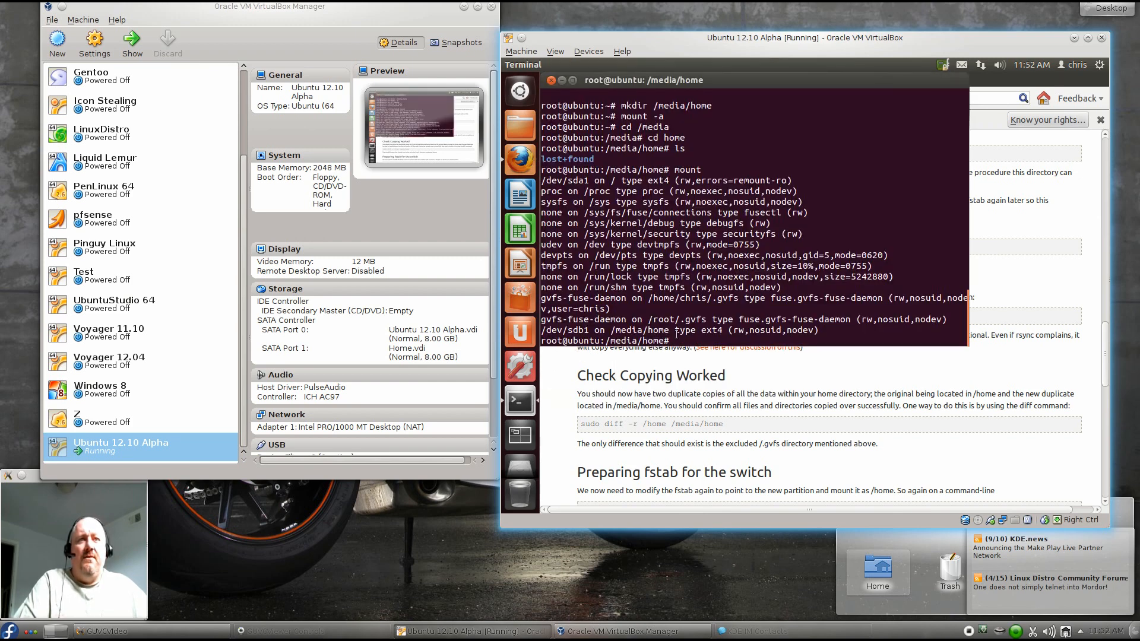
Step: Paste the rsync command copying /home onto /media/home at the terminal prompt
{"action": "right_click", "coordinate": [633, 349]}
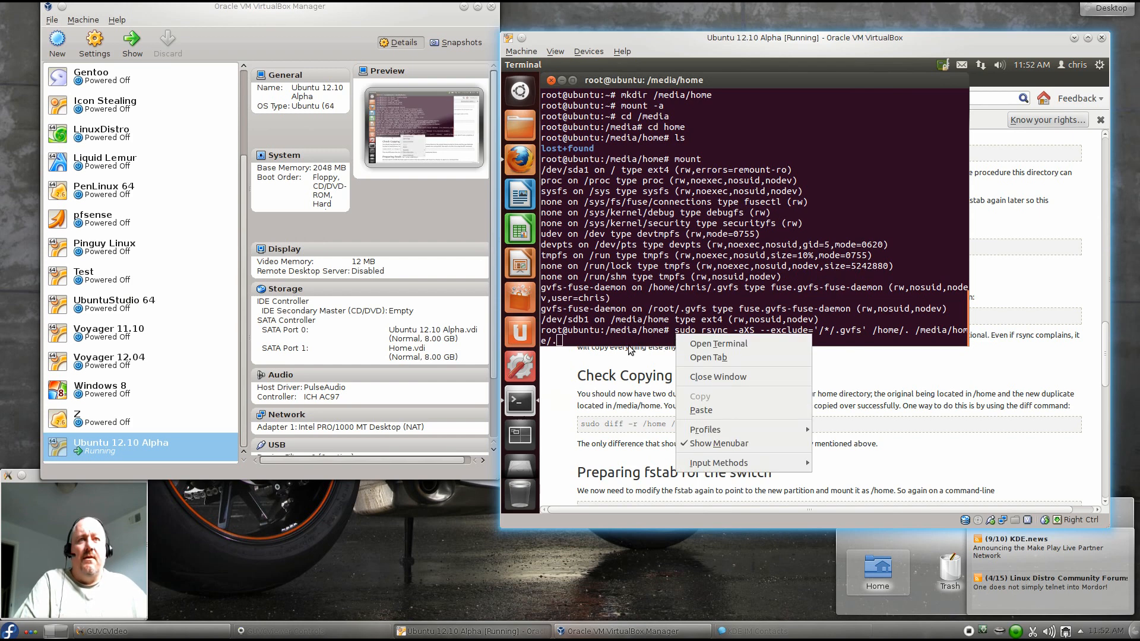
{"action": "left_click", "coordinate": [620, 365]}
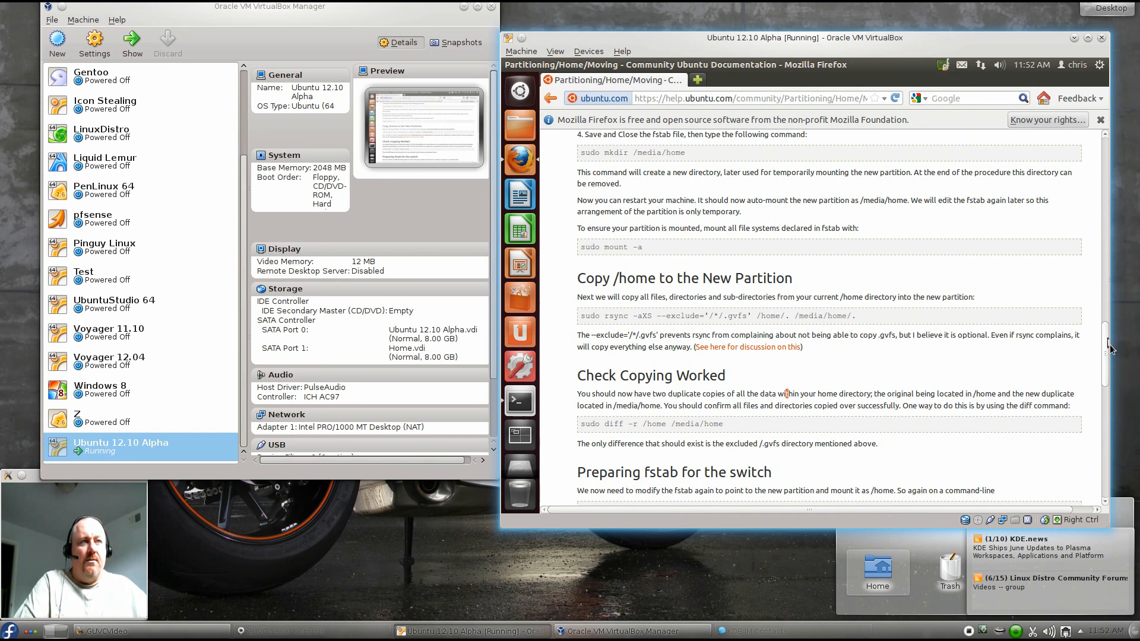
Step: Review the guide's 'Preparing fstab for the switch' step and mark the home mount point
{"action": "scroll", "scroll_direction": "down", "scroll_amount": 3}
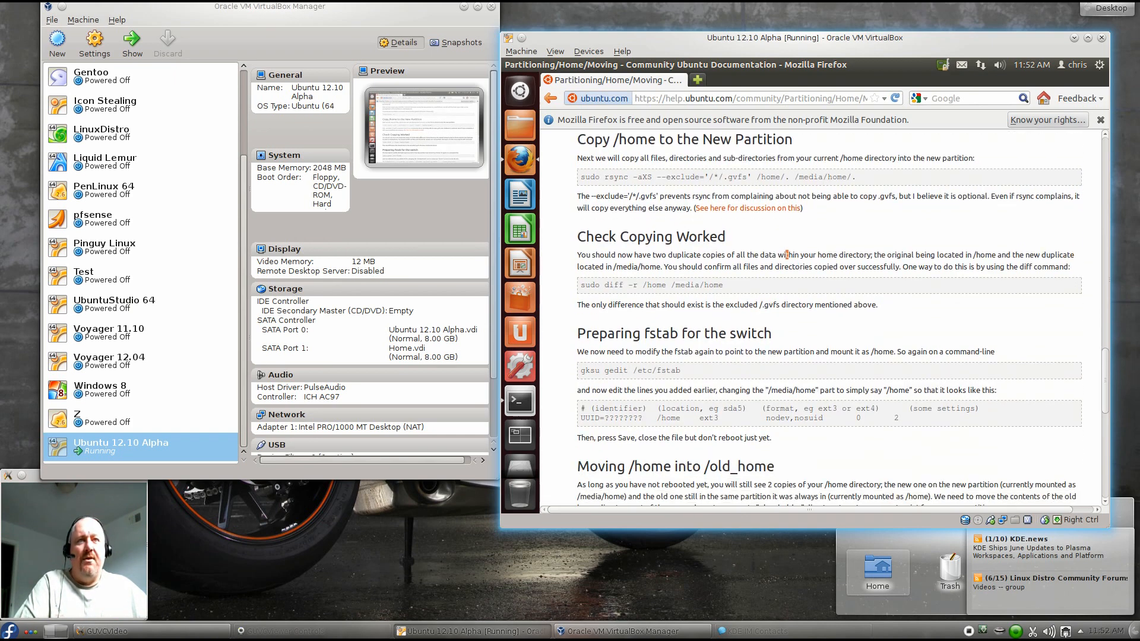
{"action": "scroll", "scroll_direction": "down", "scroll_amount": 3}
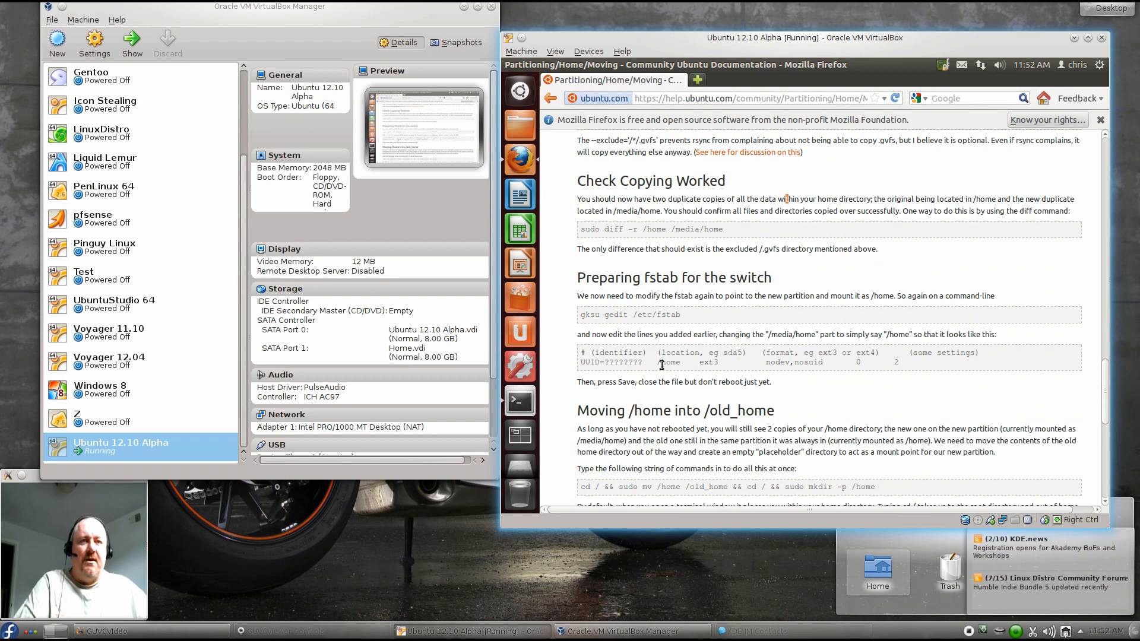
{"action": "double_click", "coordinate": [669, 362]}
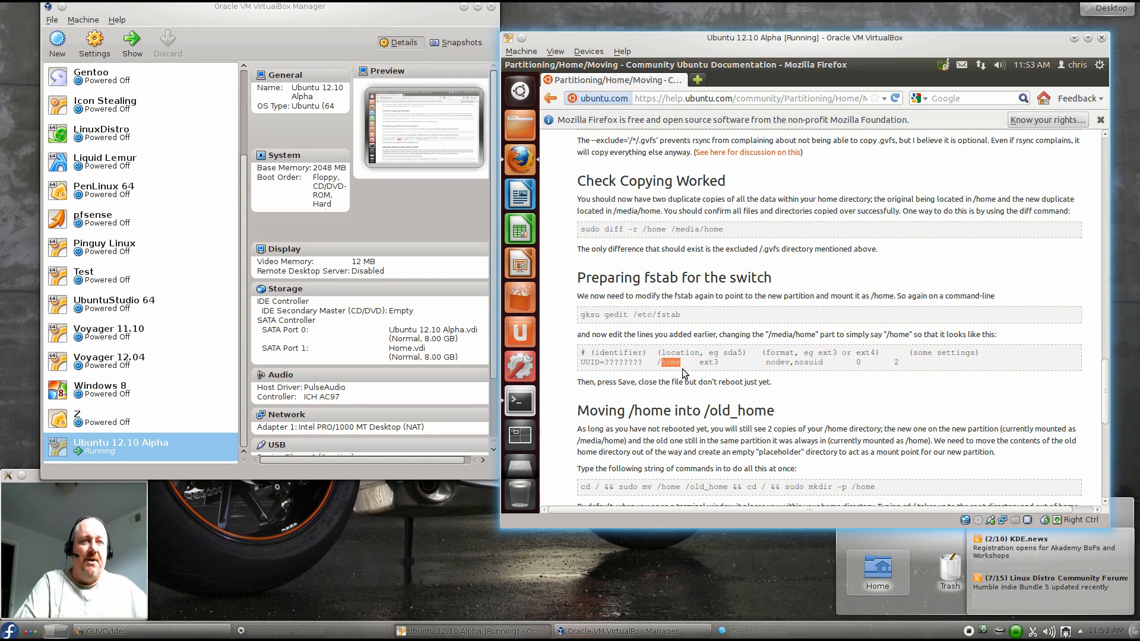
{"action": "mouse_move", "coordinate": [544, 397]}
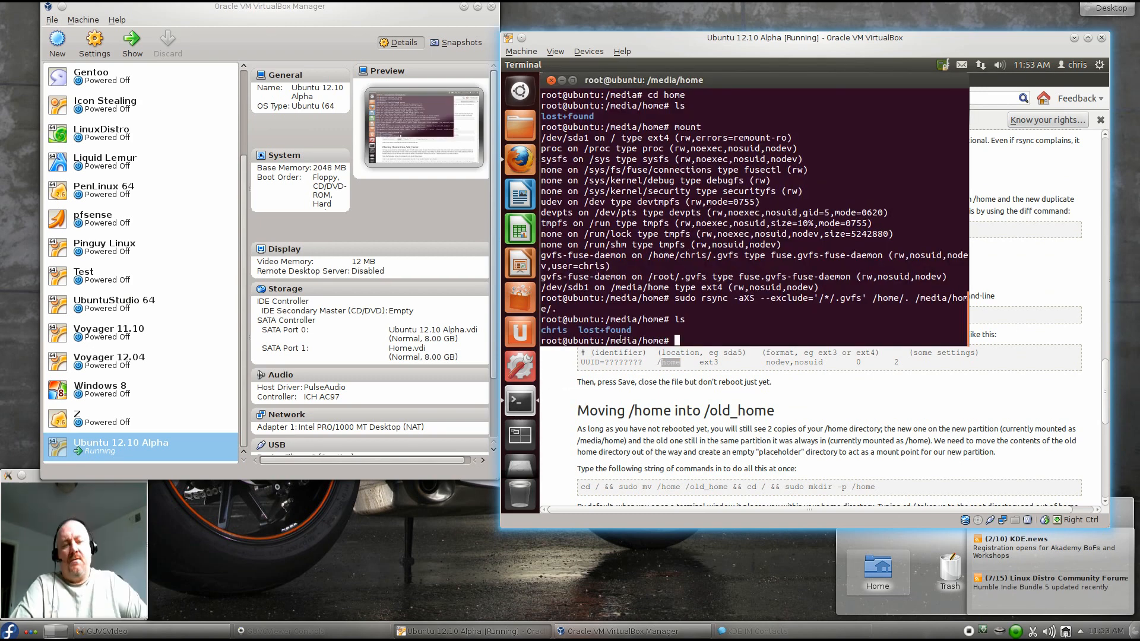
Step: Check mounts, then edit /etc/fstab via gksu gedit so the new drive mounts at /home
{"action": "type", "text": "mount"}
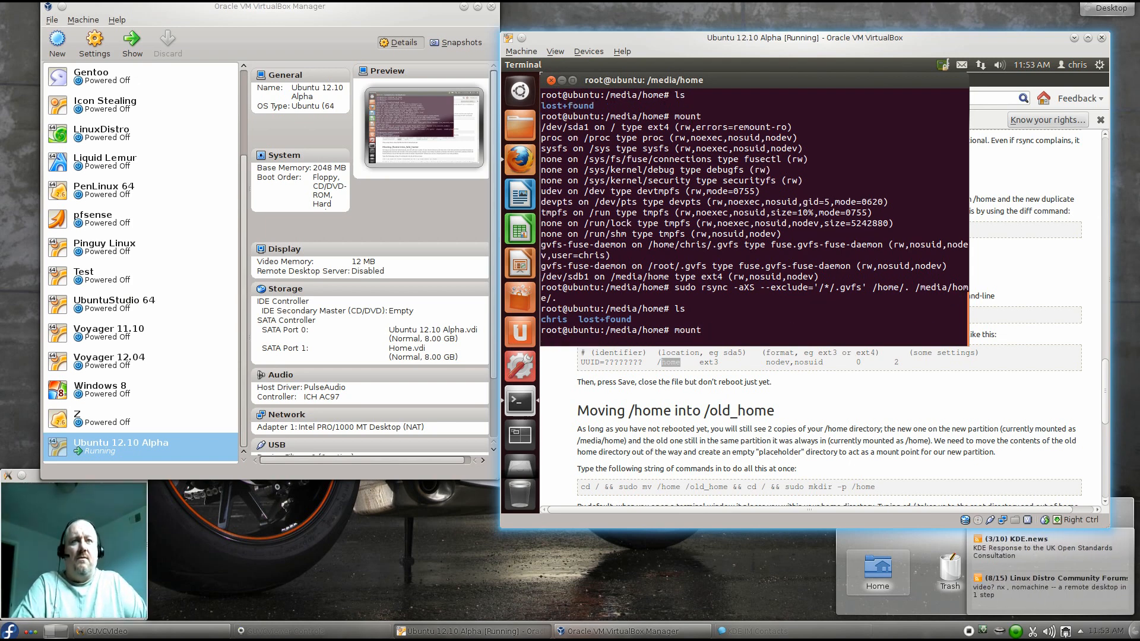
{"action": "type", "text": "gksu gedit /etc/fstab"}
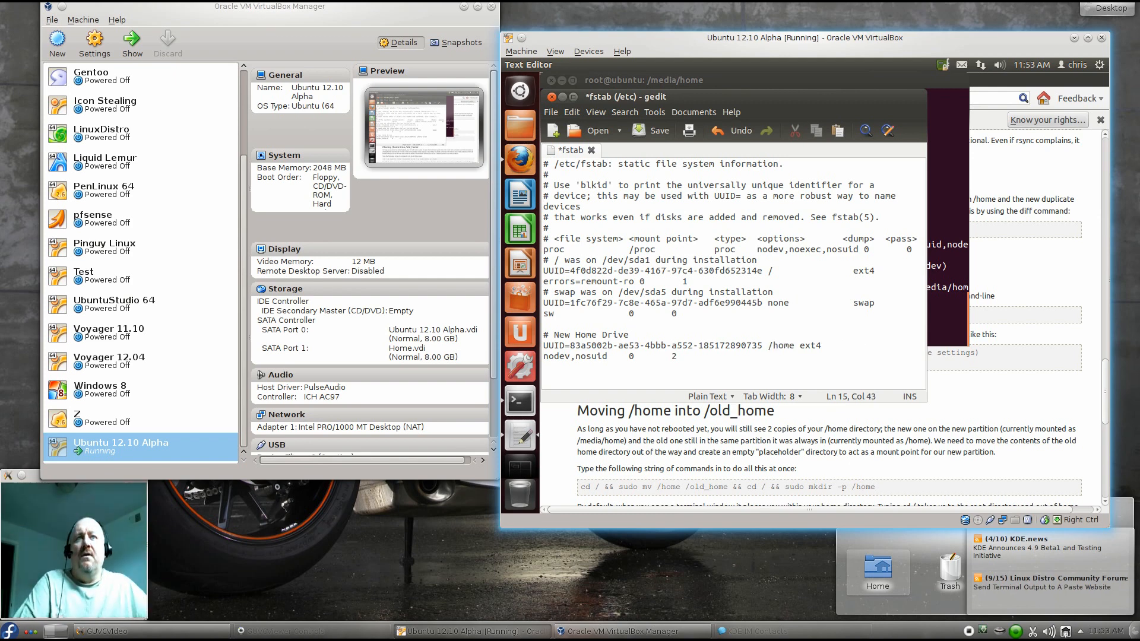
Step: Save the edited fstab and close gedit
{"action": "left_click", "coordinate": [652, 130]}
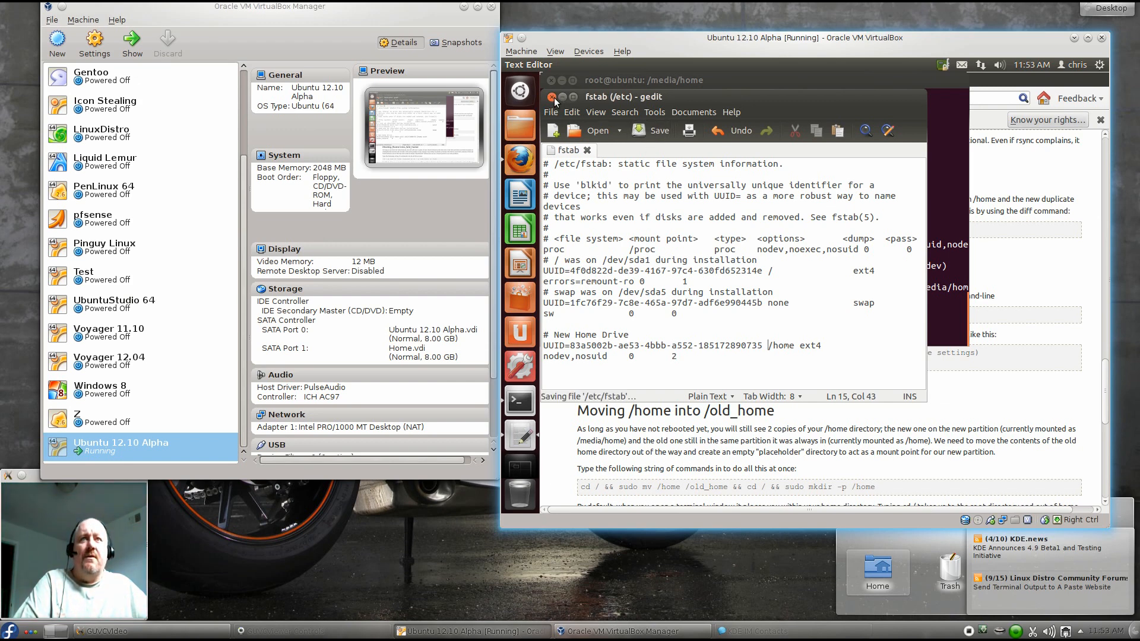
{"action": "left_click", "coordinate": [659, 131]}
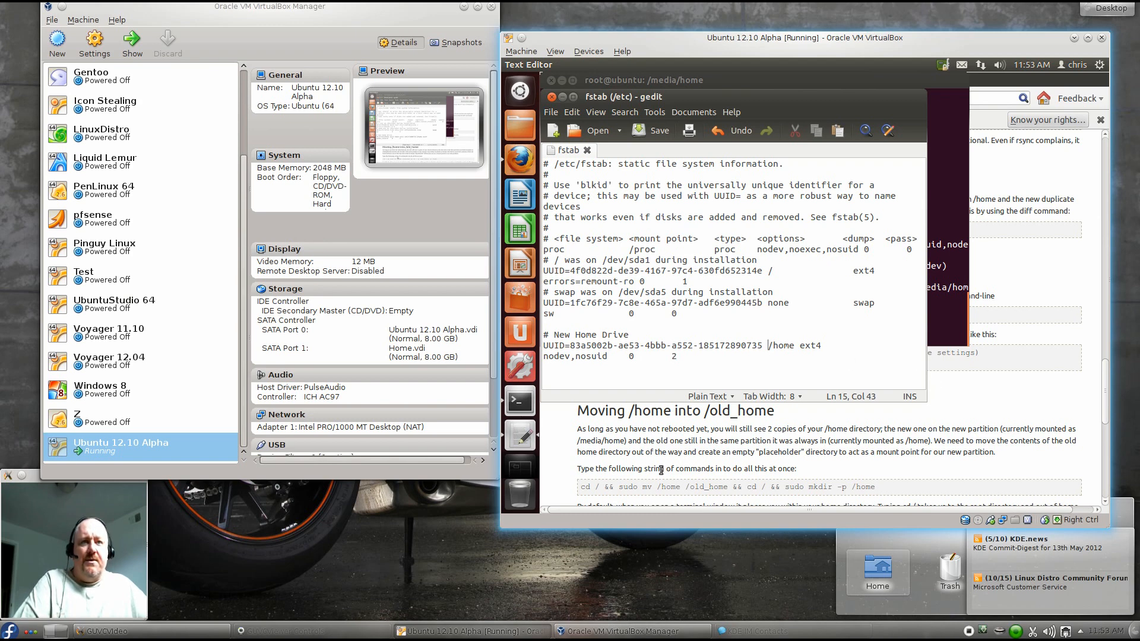
{"action": "mouse_move", "coordinate": [780, 415]}
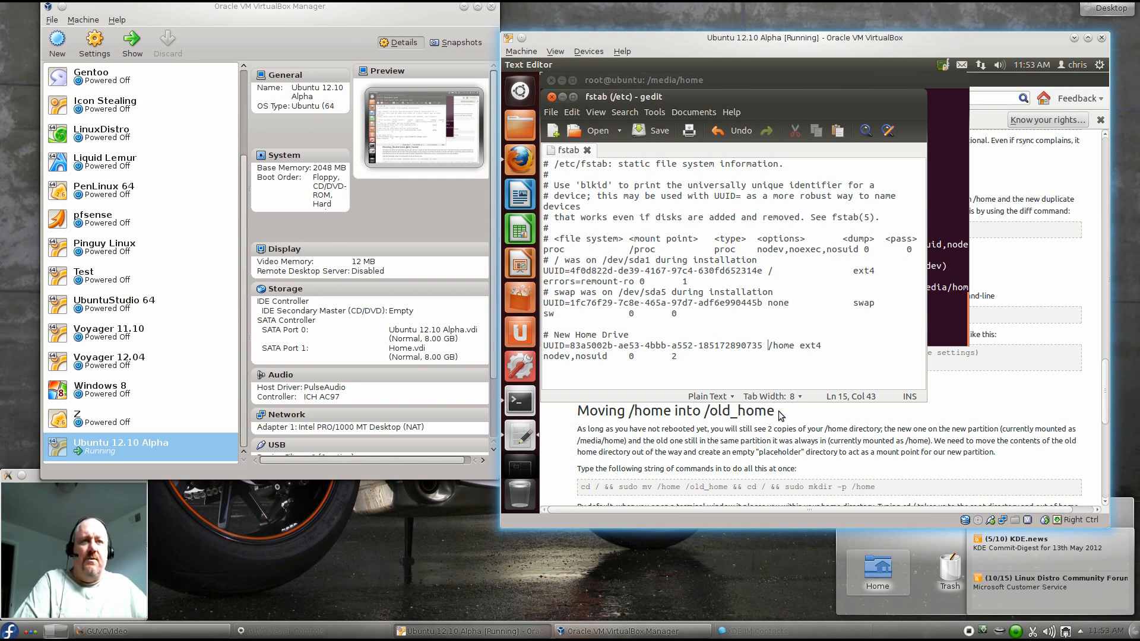
{"action": "mouse_move", "coordinate": [779, 415]}
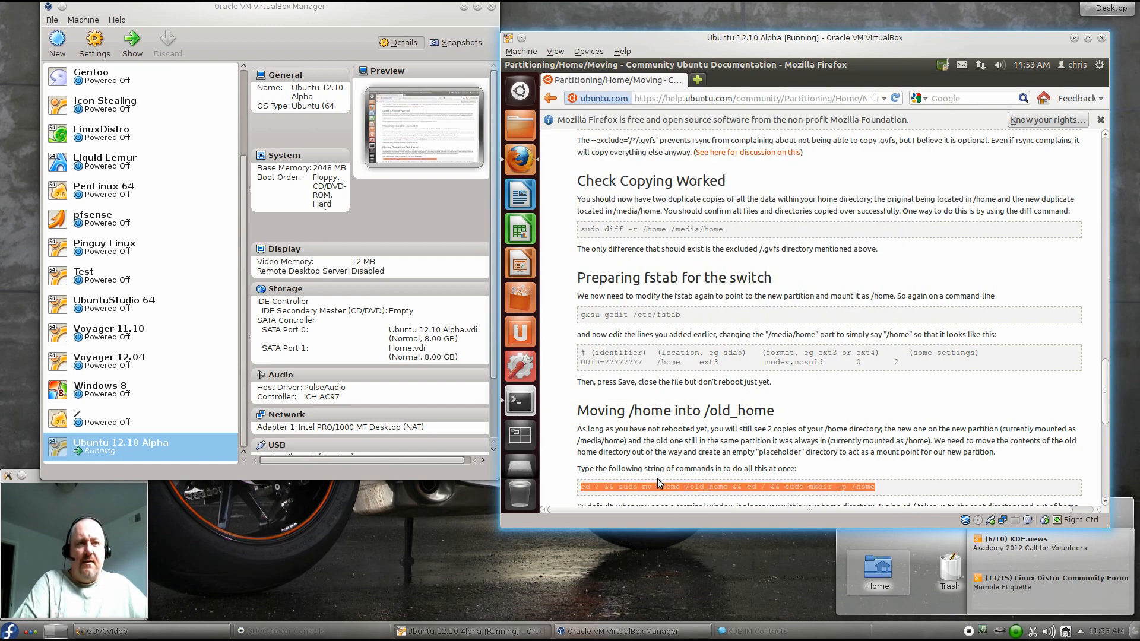
Step: Run the guide's command renaming /home to /old_home and creating an empty /home, then list /
{"action": "right_click", "coordinate": [658, 486]}
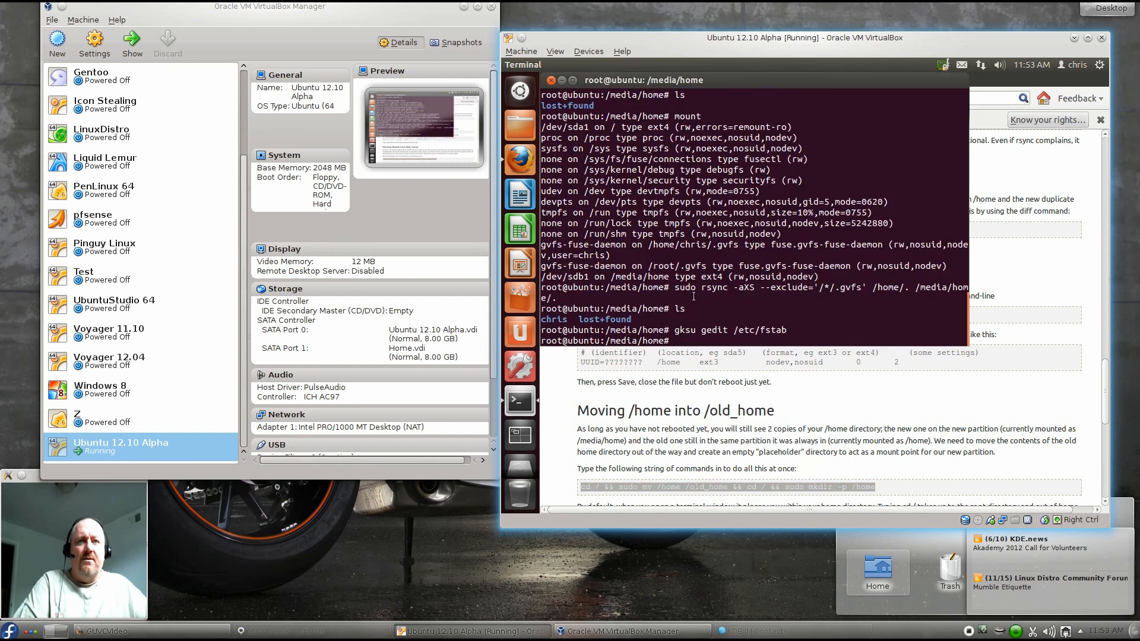
{"action": "key", "text": "Return"}
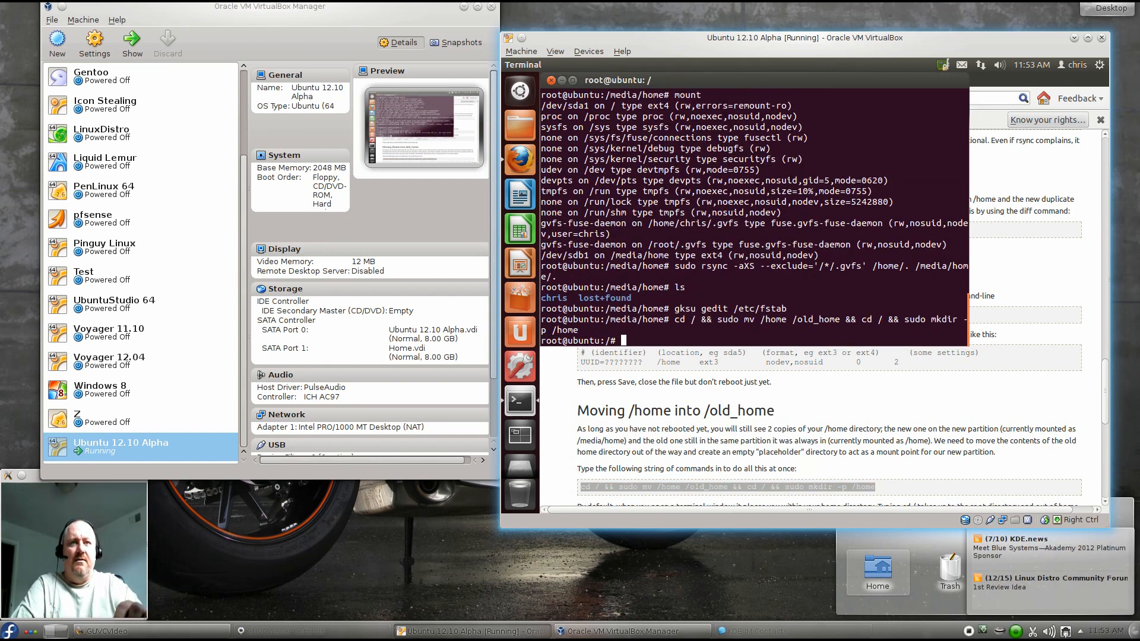
{"action": "key", "text": "Return"}
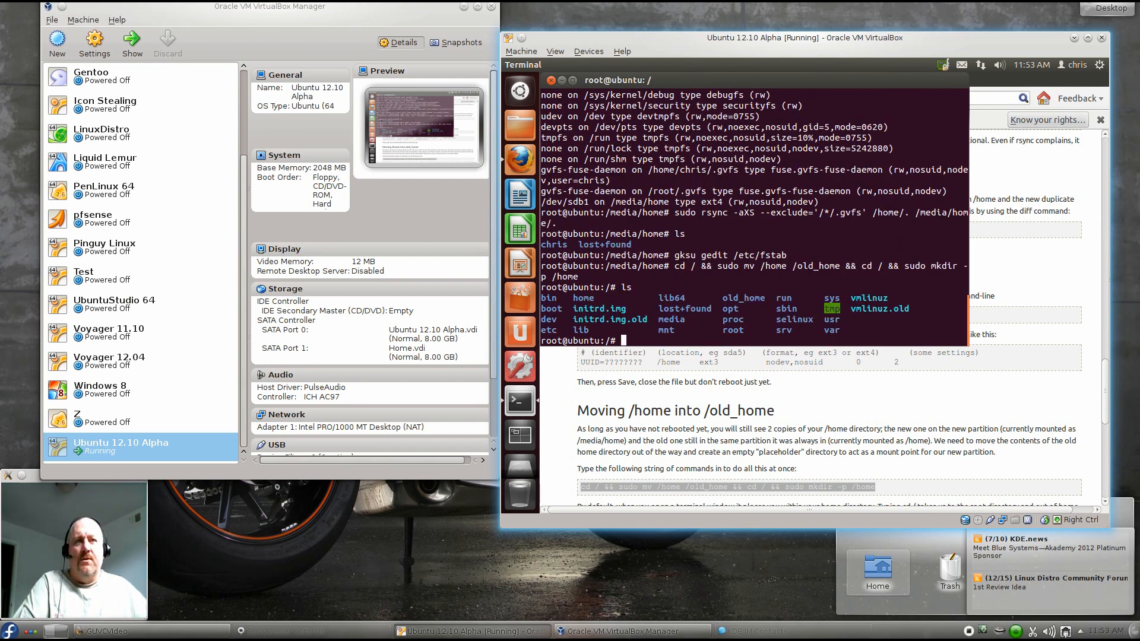
Step: Enter old_home to confirm it holds chris, then move into the new /home
{"action": "type", "text": "cd ol"}
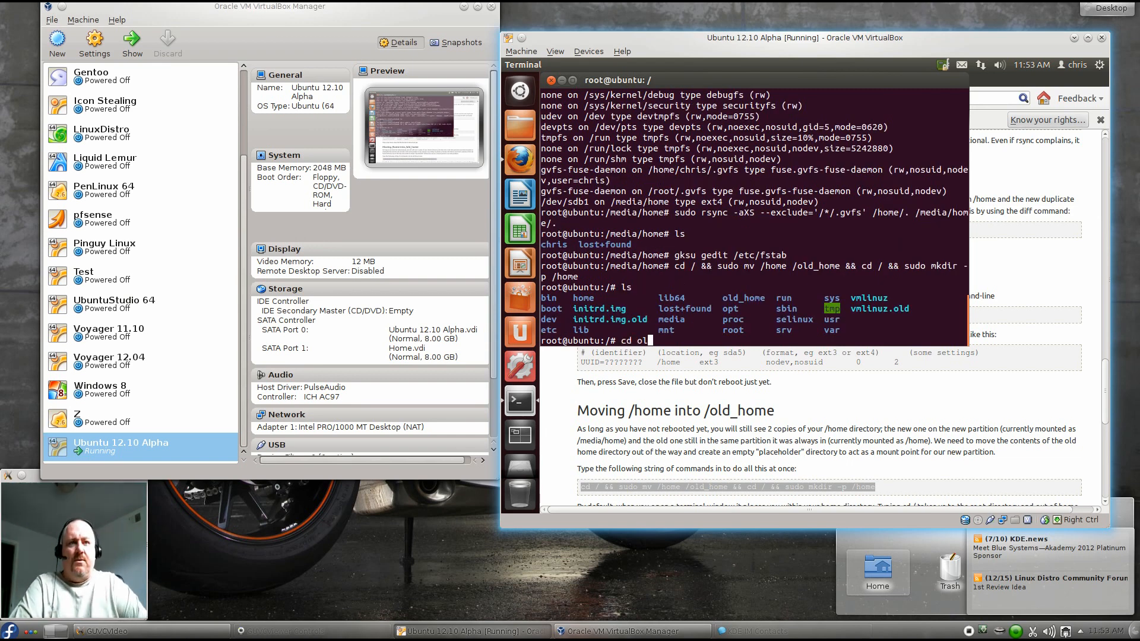
{"action": "key", "text": "Return"}
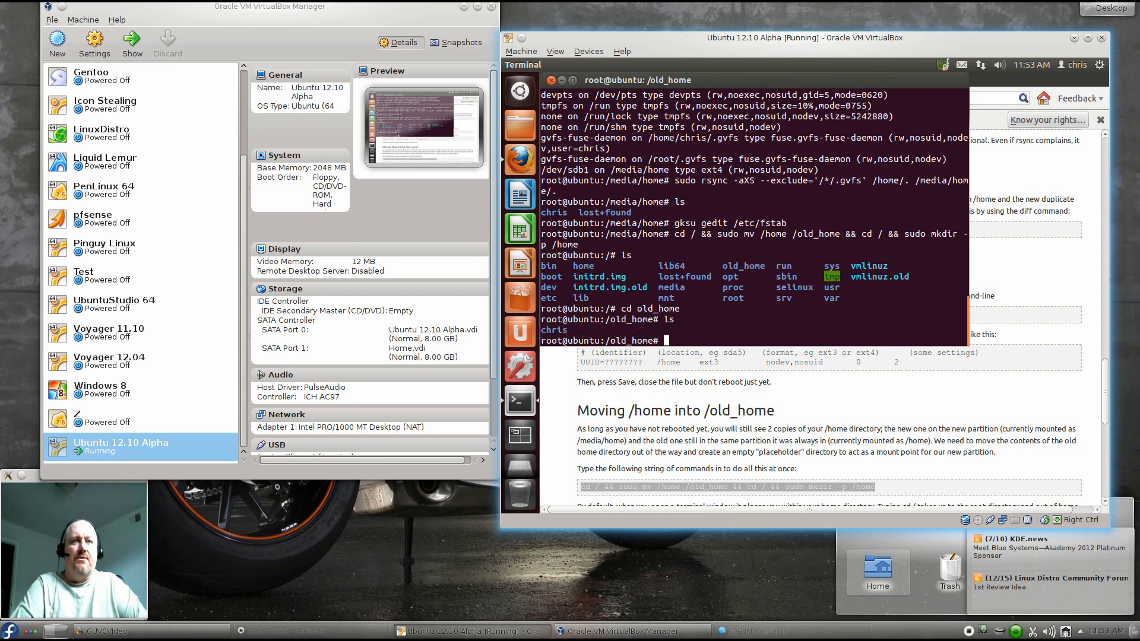
{"action": "type", "text": "cd"}
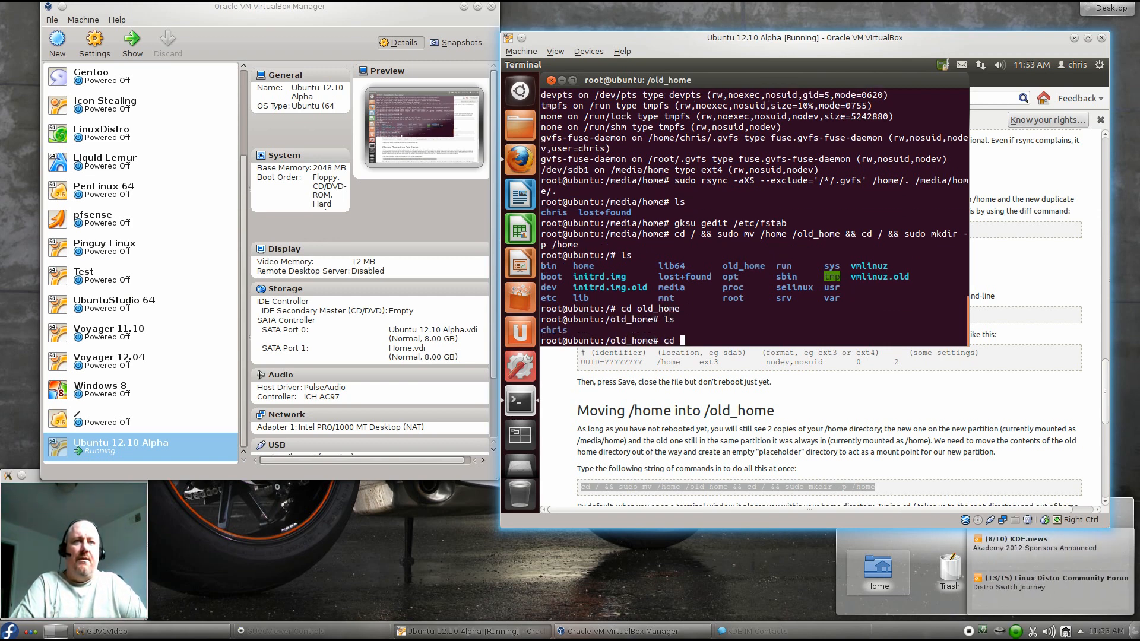
{"action": "type", "text": "/home"}
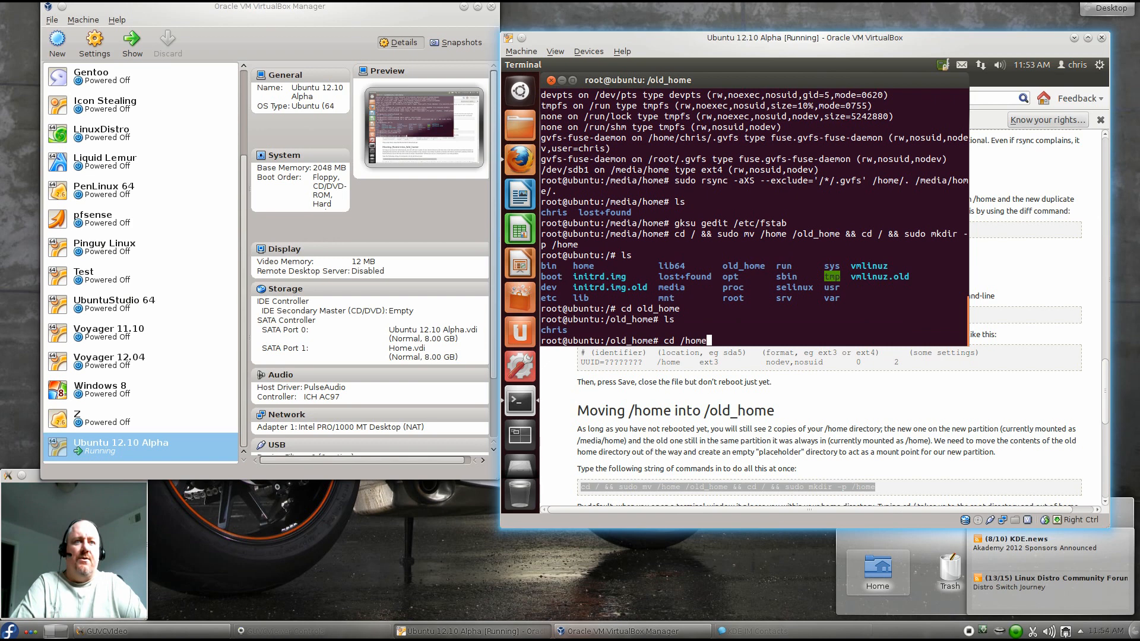
{"action": "key", "text": "Return"}
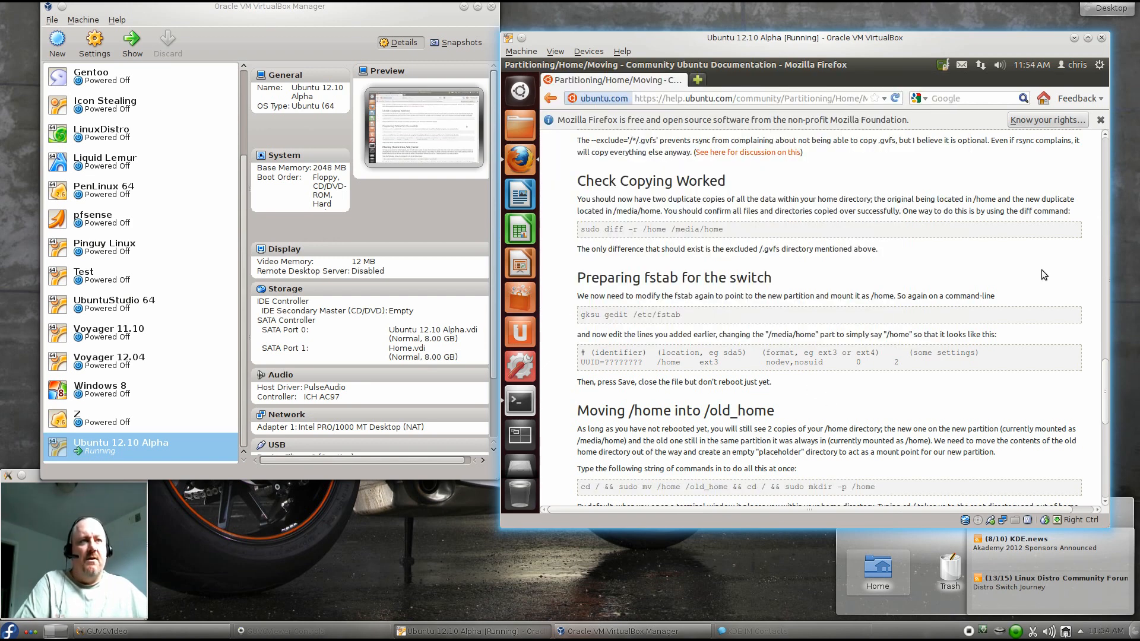
Step: Read the guide's reboot and 'Deleting the old Home' sections
{"action": "scroll", "scroll_direction": "down", "scroll_amount": 3}
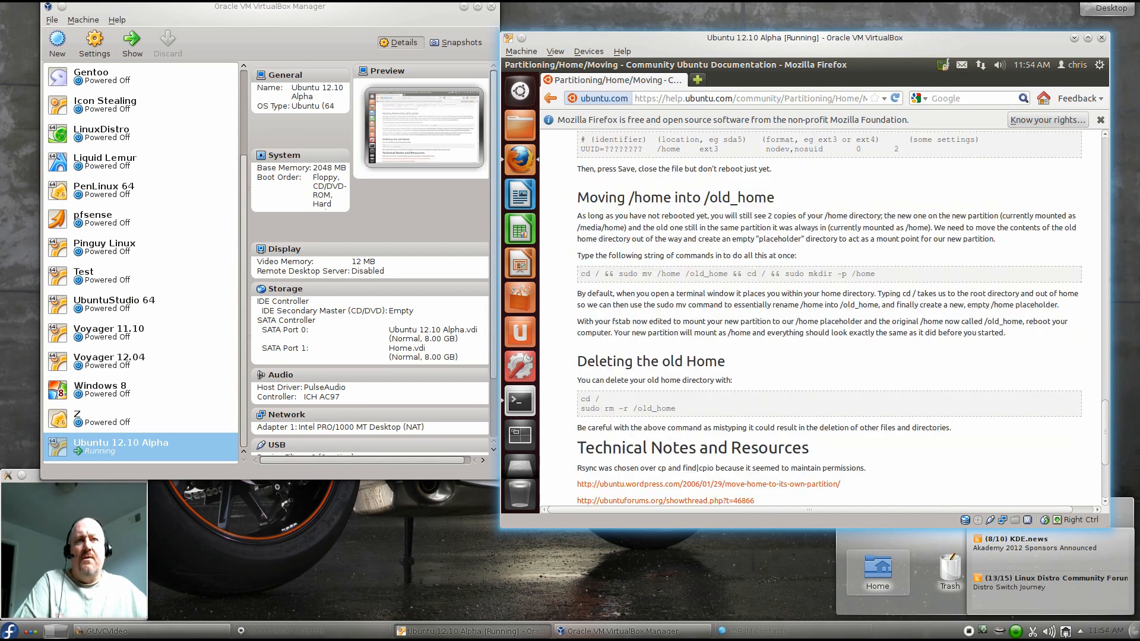
{"action": "scroll", "scroll_direction": "up", "scroll_amount": 3}
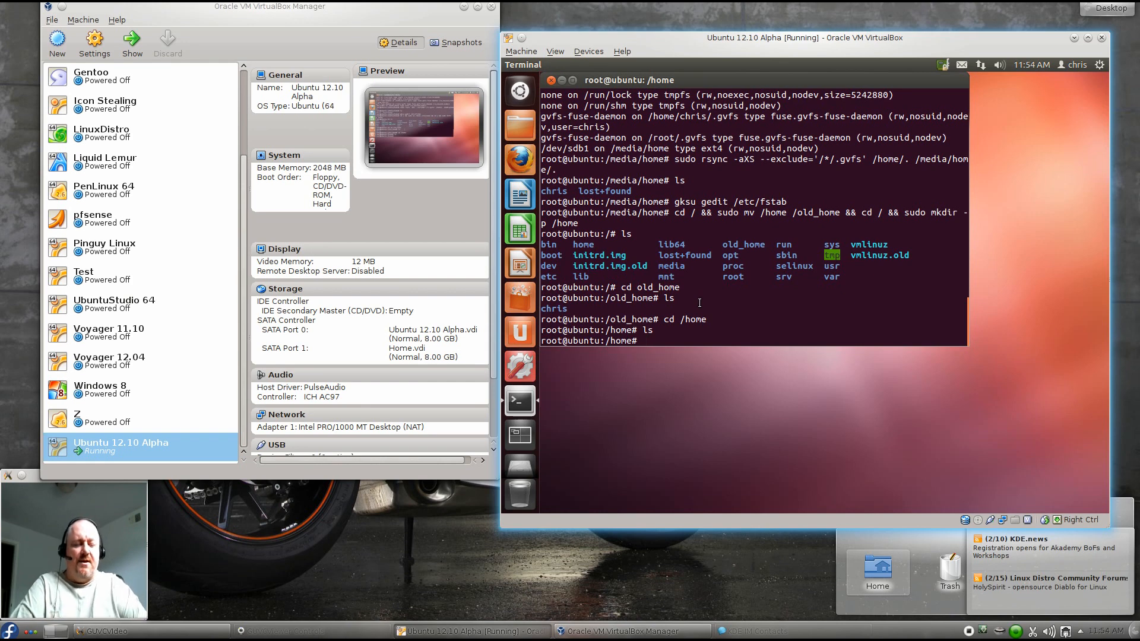
Step: Reboot the Ubuntu guest from the terminal
{"action": "type", "text": "reboot"}
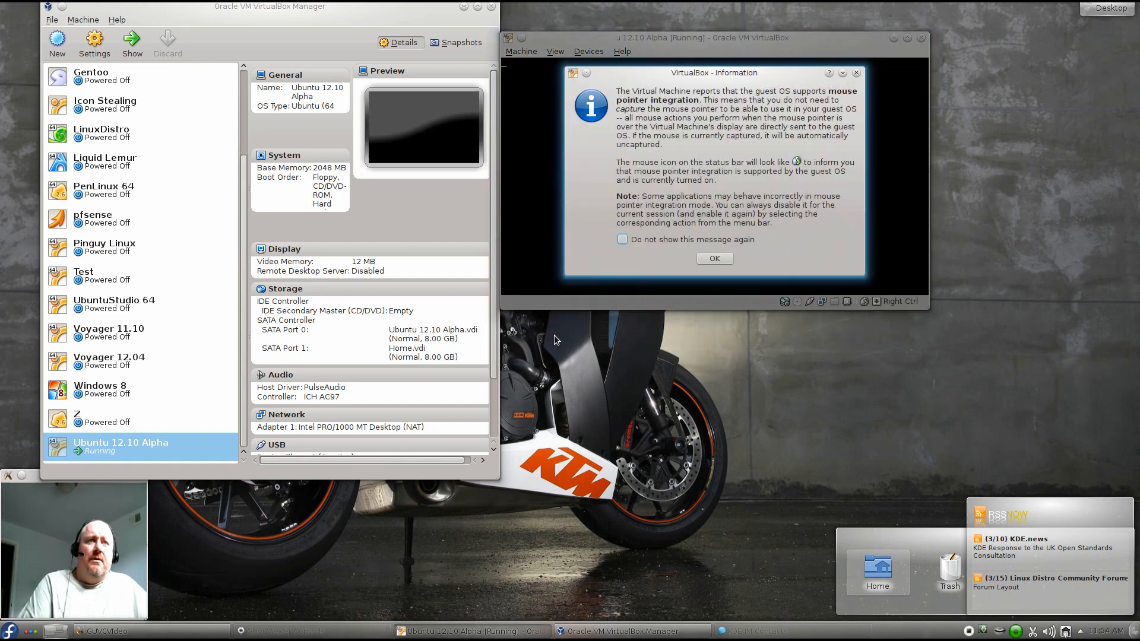
Step: Dismiss the mouse pointer integration notice to reveal the guest's login screen for chris
{"action": "left_click", "coordinate": [714, 258]}
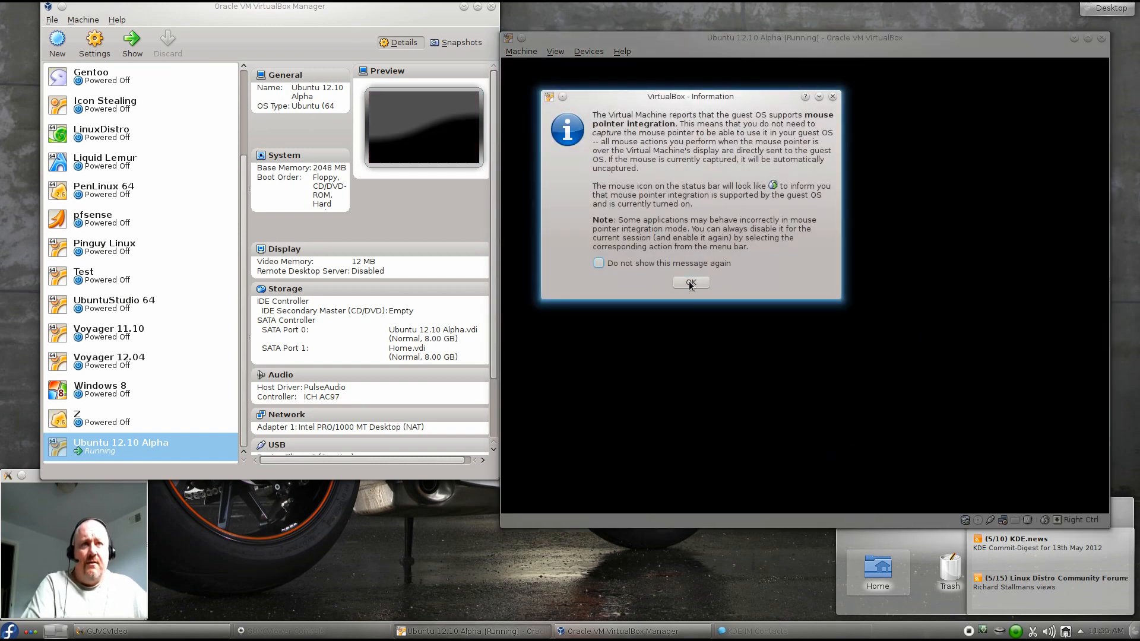
{"action": "left_click", "coordinate": [689, 283]}
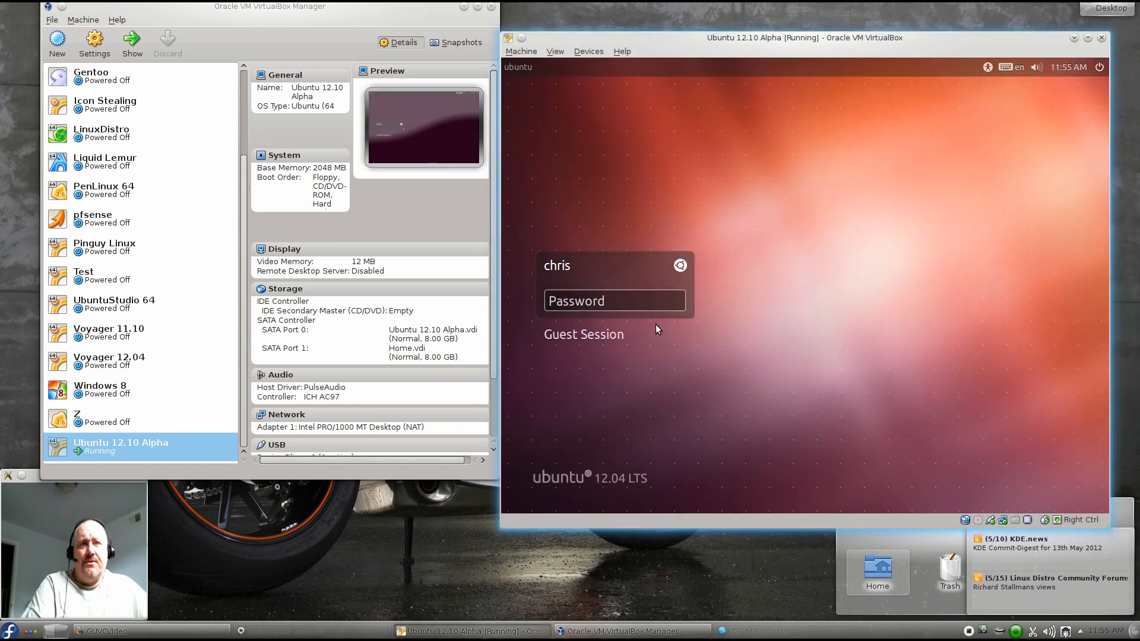
Step: Enter chris's password to log in and show the Home folder from the new disk
{"action": "type", "text": "•"}
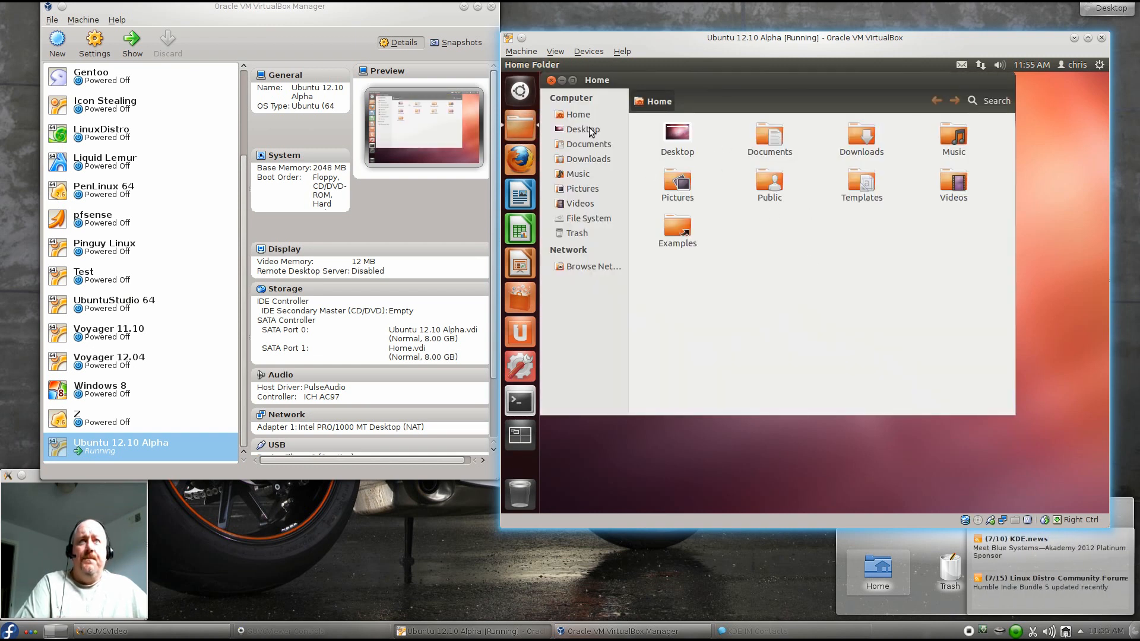
{"action": "mouse_move", "coordinate": [521, 401]}
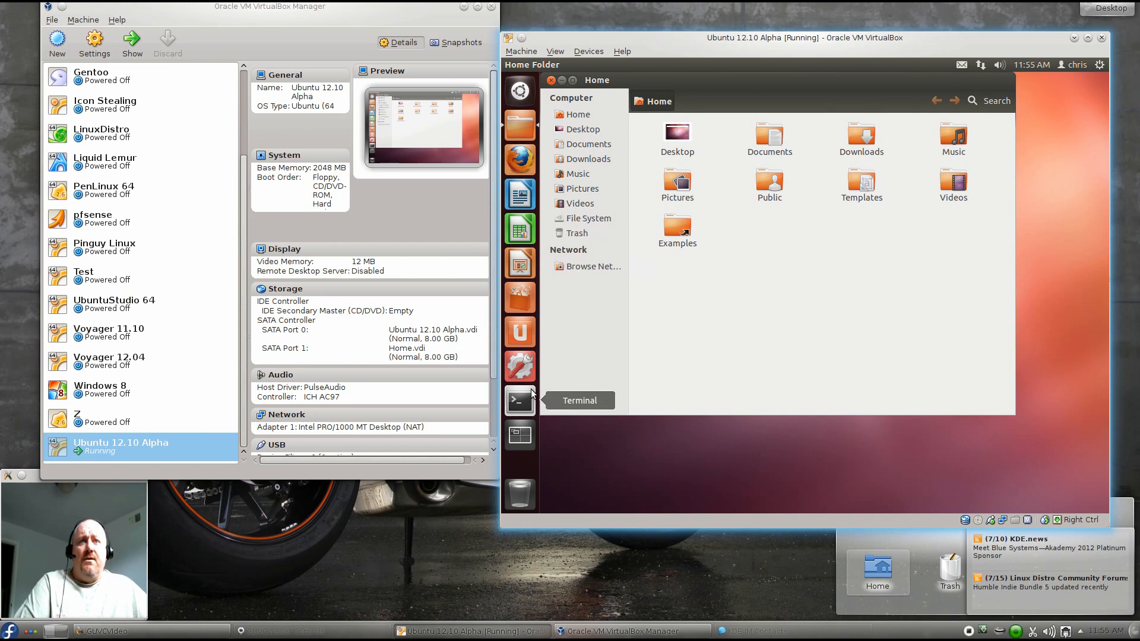
Step: Launch a Terminal from the Unity launcher, landing at chris's home prompt
{"action": "left_click", "coordinate": [520, 400]}
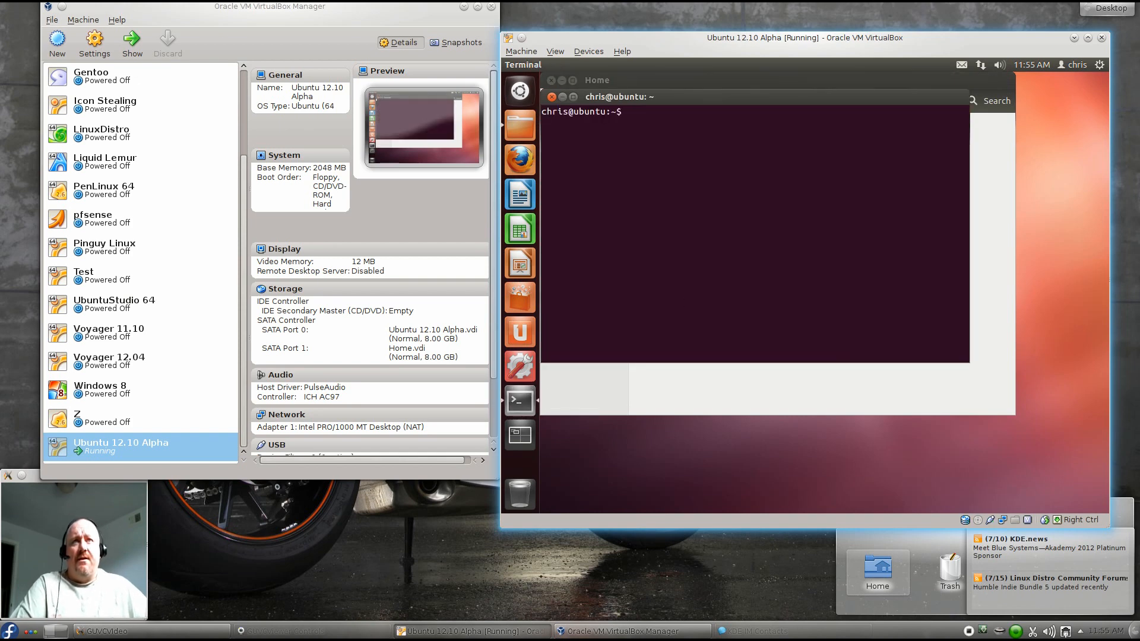